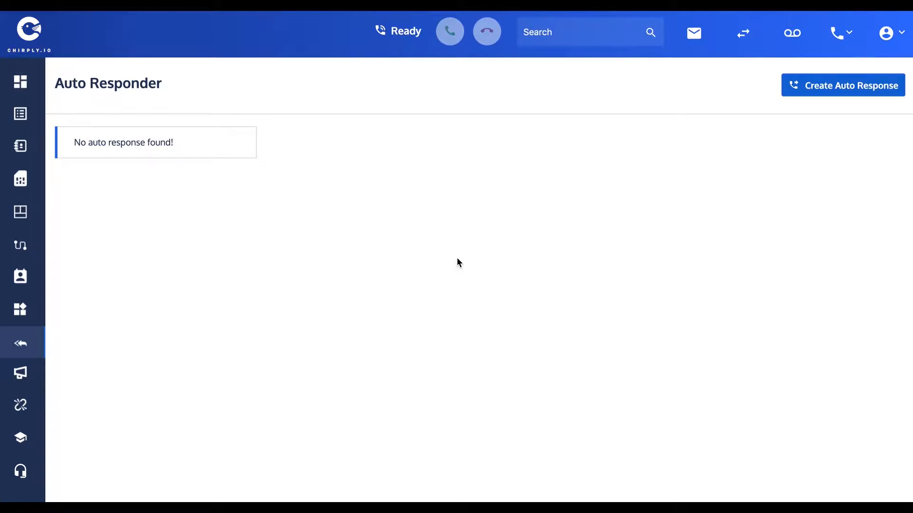
{"action": "mouse_move", "coordinate": [29, 343]}
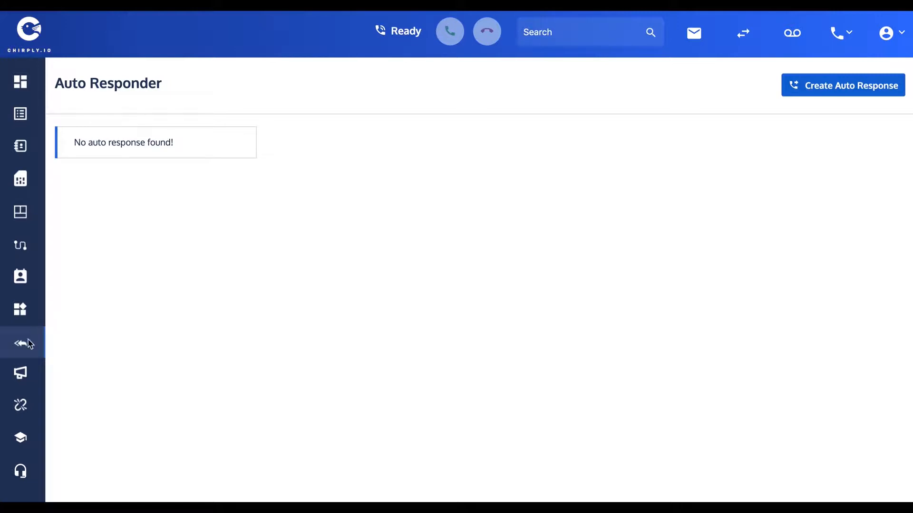
{"action": "mouse_move", "coordinate": [20, 343]}
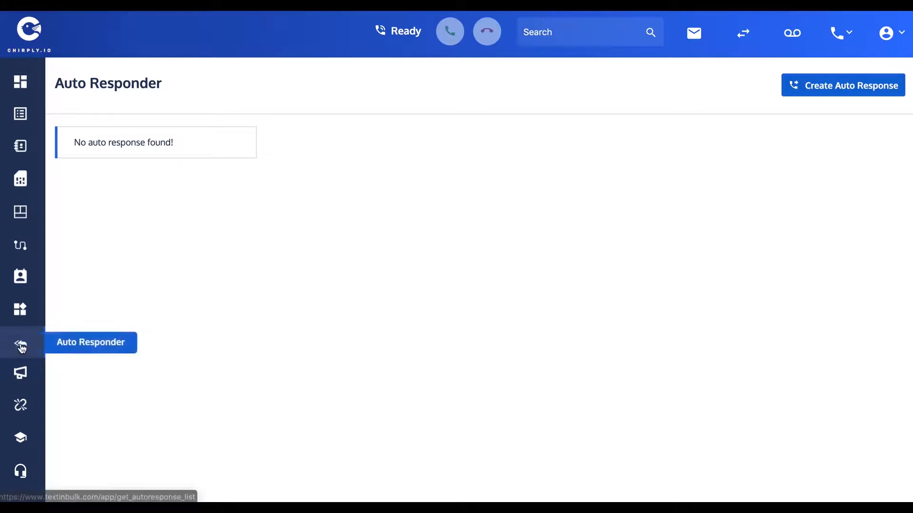
{"action": "mouse_move", "coordinate": [253, 330]}
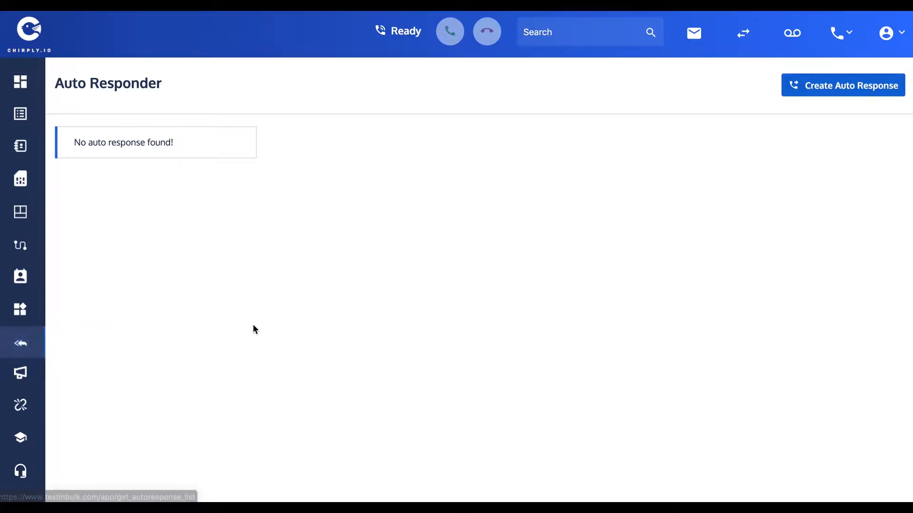
{"action": "mouse_move", "coordinate": [259, 330]}
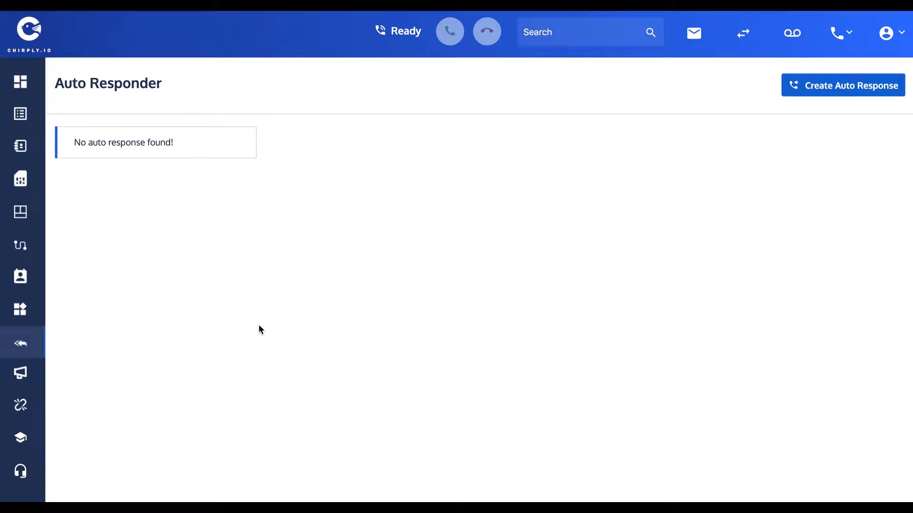
{"action": "mouse_move", "coordinate": [146, 362]}
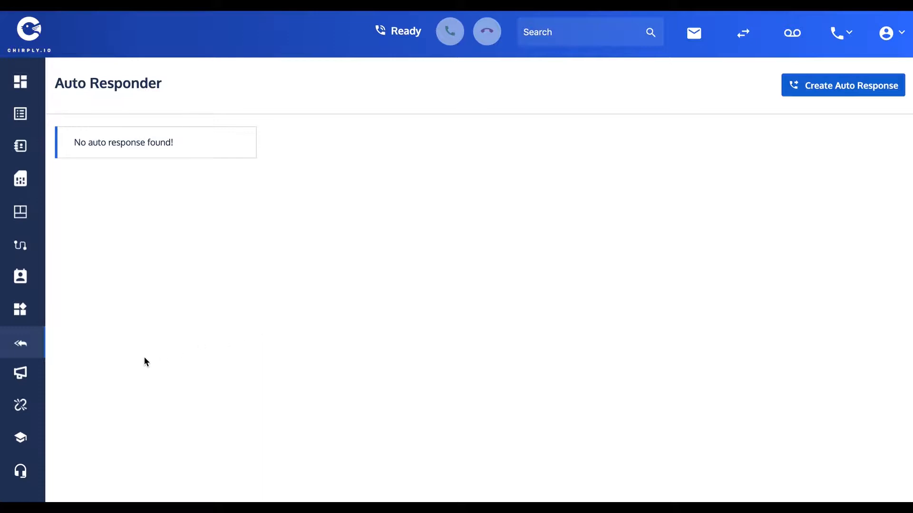
{"action": "mouse_move", "coordinate": [20, 373]}
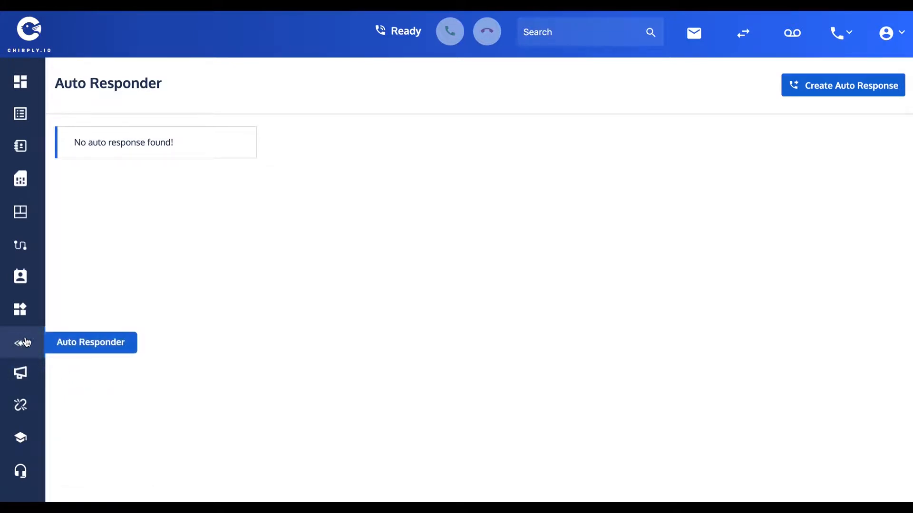
{"action": "mouse_move", "coordinate": [227, 263]}
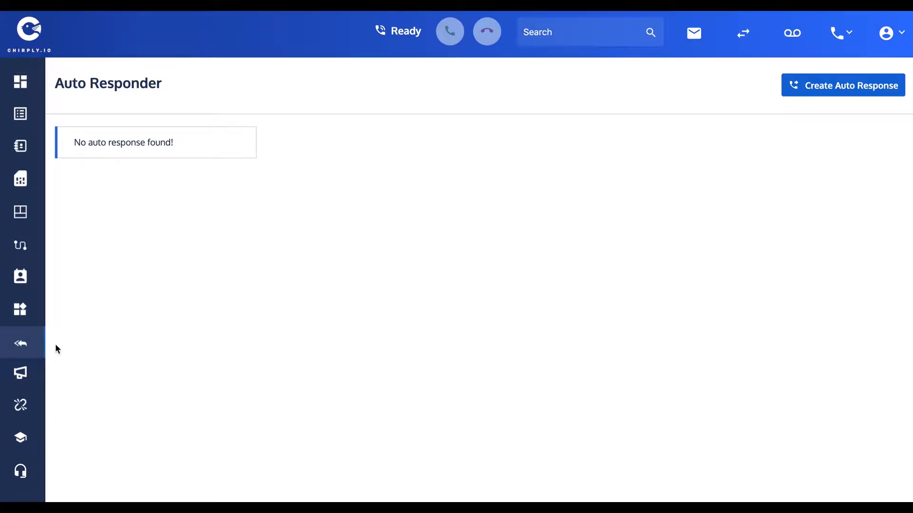
{"action": "mouse_move", "coordinate": [19, 343]}
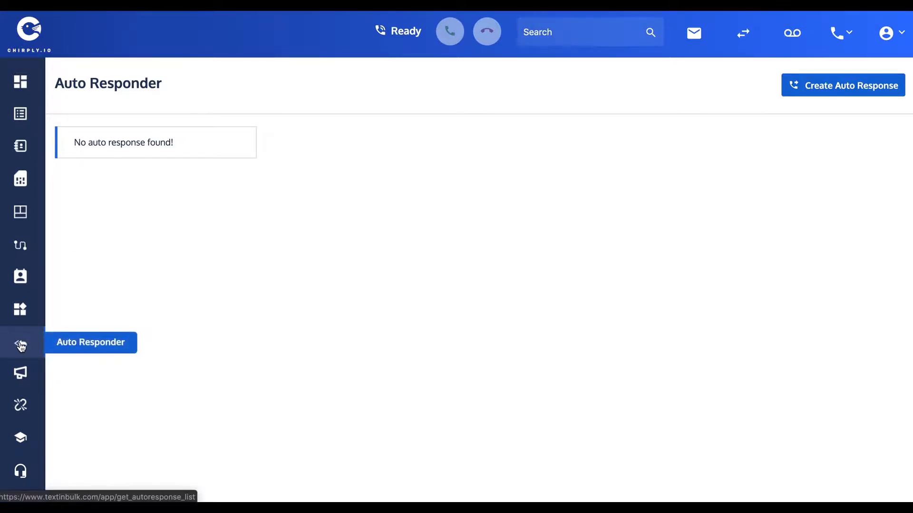
{"action": "mouse_move", "coordinate": [838, 97]}
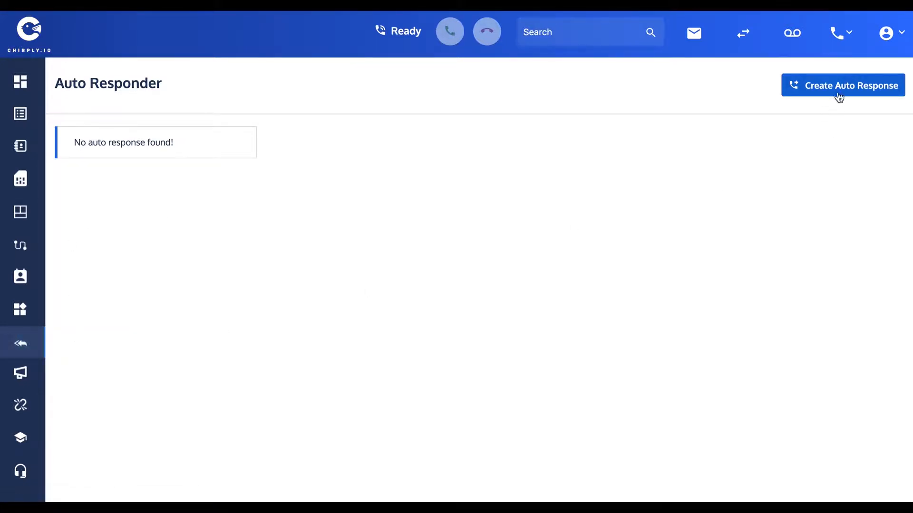
Step: Create the auto response 'Training Demo Autoresponder' with identical name and description and save it
{"action": "left_click", "coordinate": [843, 84]}
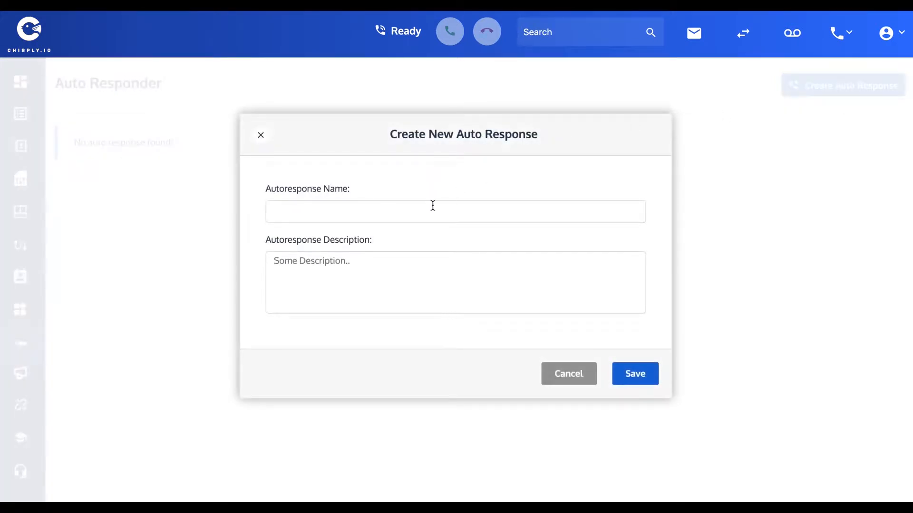
{"action": "type", "text": "Training Demo Au"}
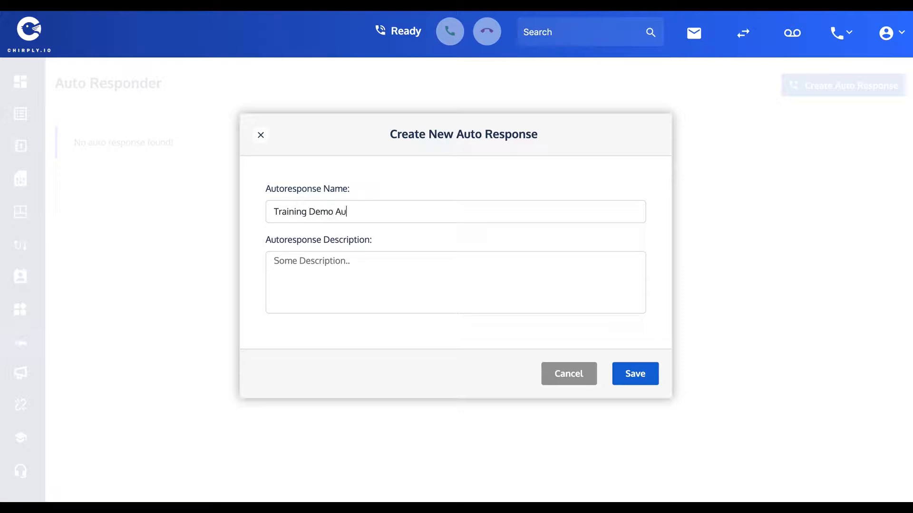
{"action": "type", "text": "toresponder"}
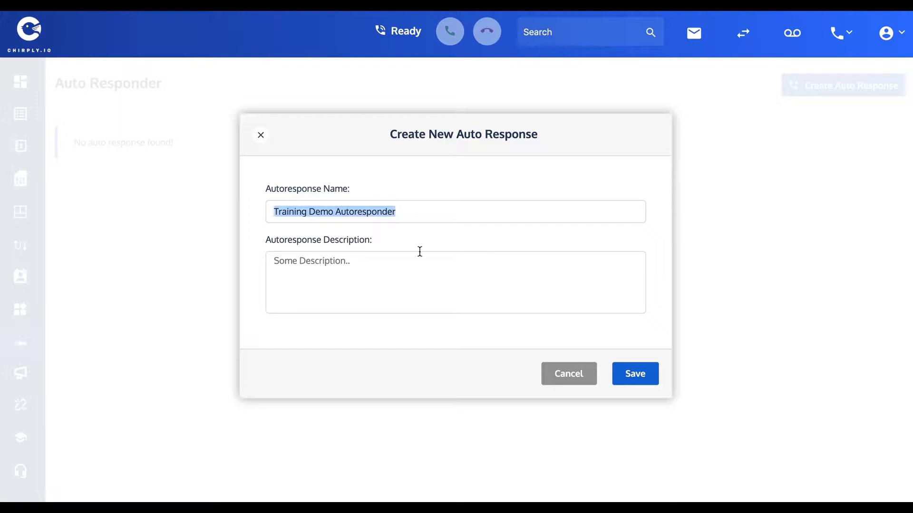
{"action": "type", "text": "Training Demo Autoresponder"}
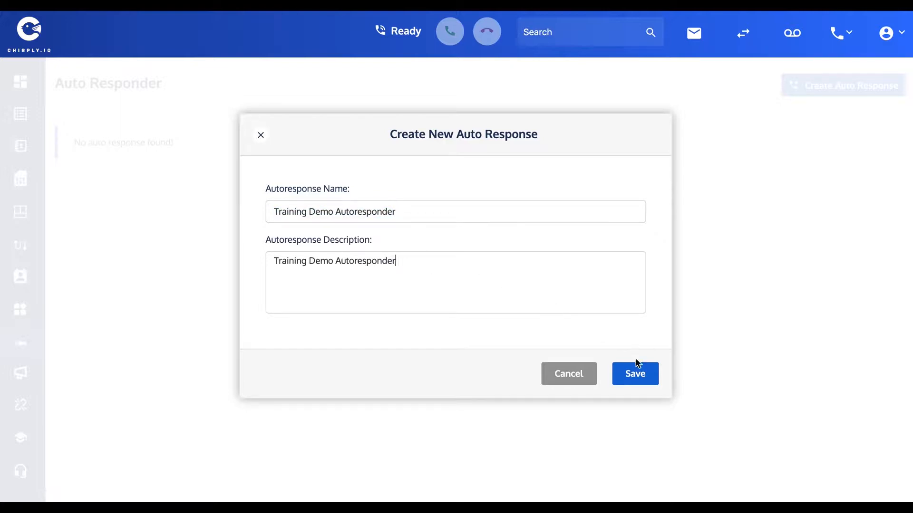
{"action": "left_click", "coordinate": [634, 373]}
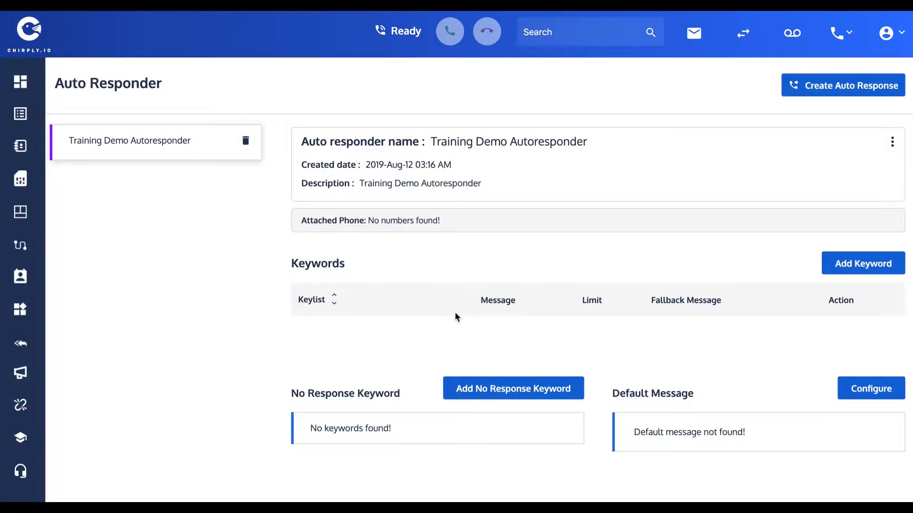
{"action": "left_click", "coordinate": [893, 142]}
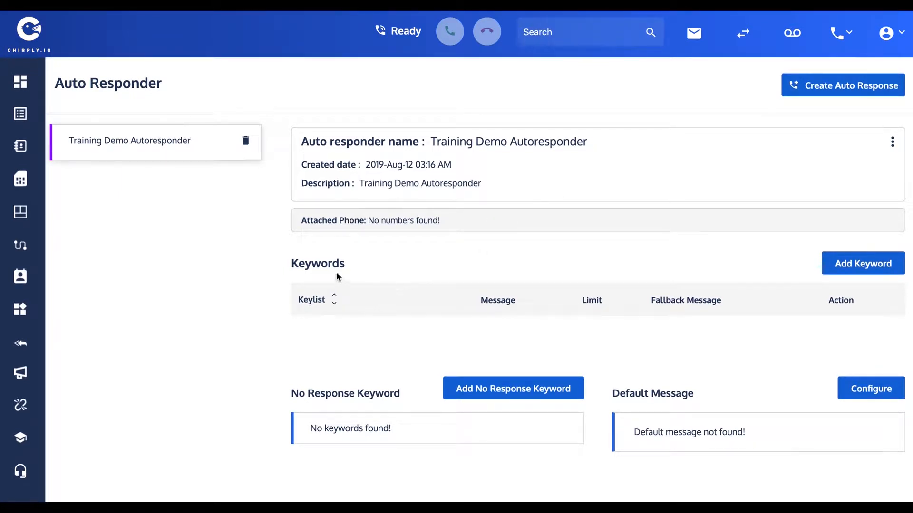
{"action": "mouse_move", "coordinate": [616, 271]}
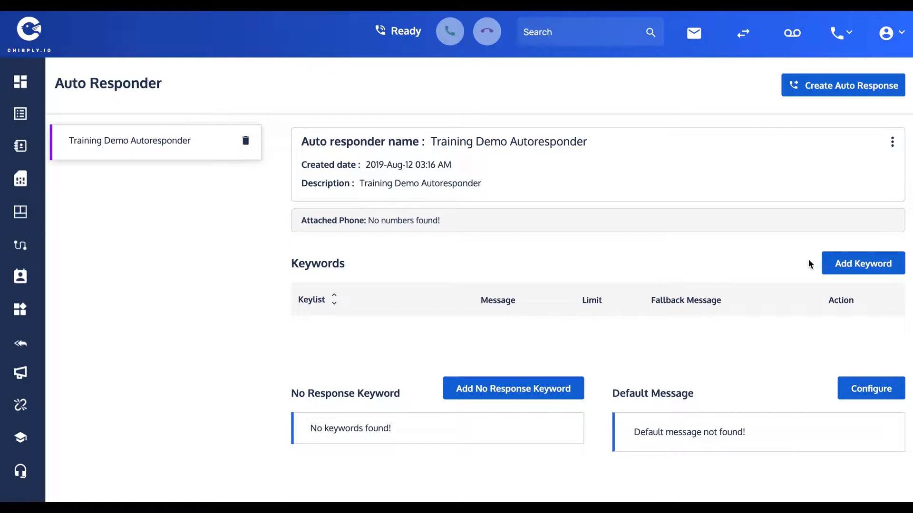
Step: Enter four 'who is this' variant phrases as keywords in a new keyword rule
{"action": "left_click", "coordinate": [862, 264]}
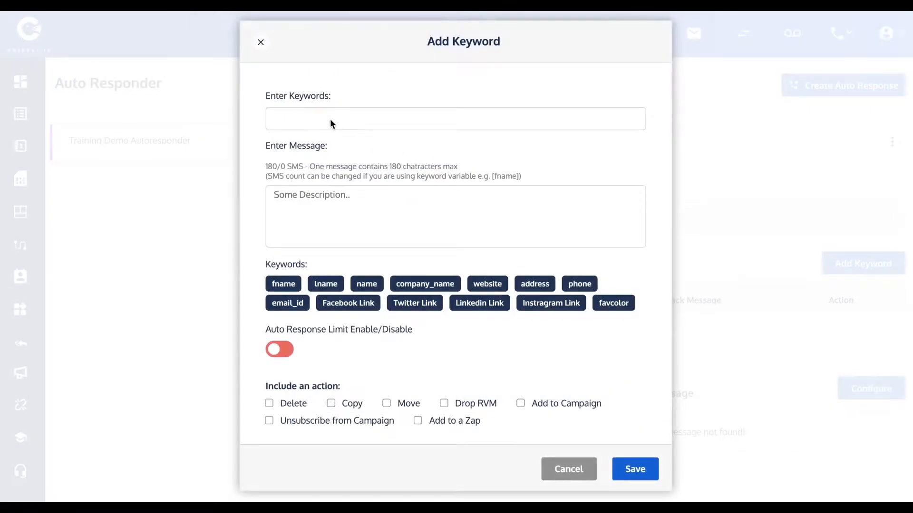
{"action": "mouse_move", "coordinate": [358, 136]}
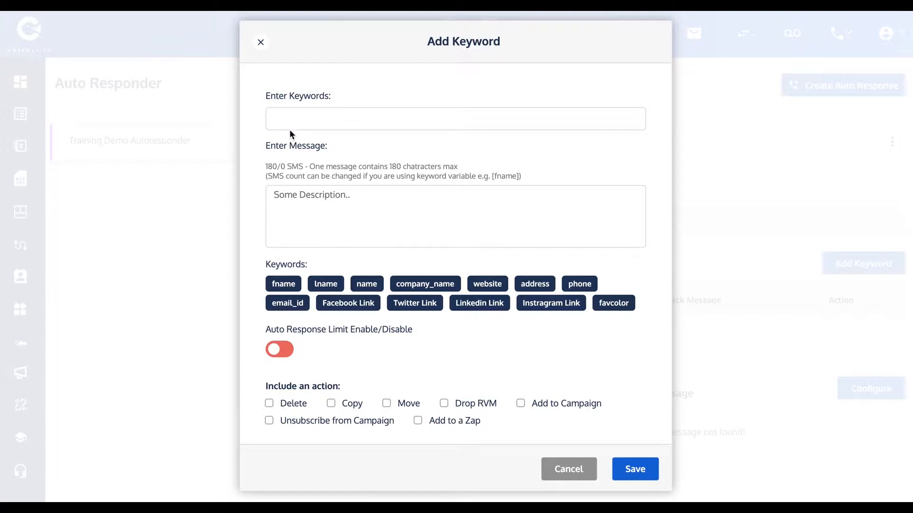
{"action": "mouse_move", "coordinate": [287, 123]}
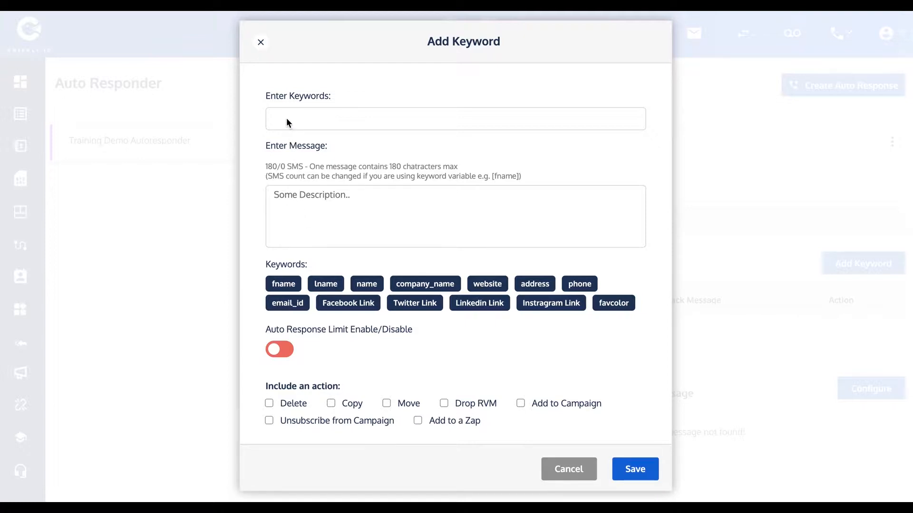
{"action": "type", "text": "Who is"}
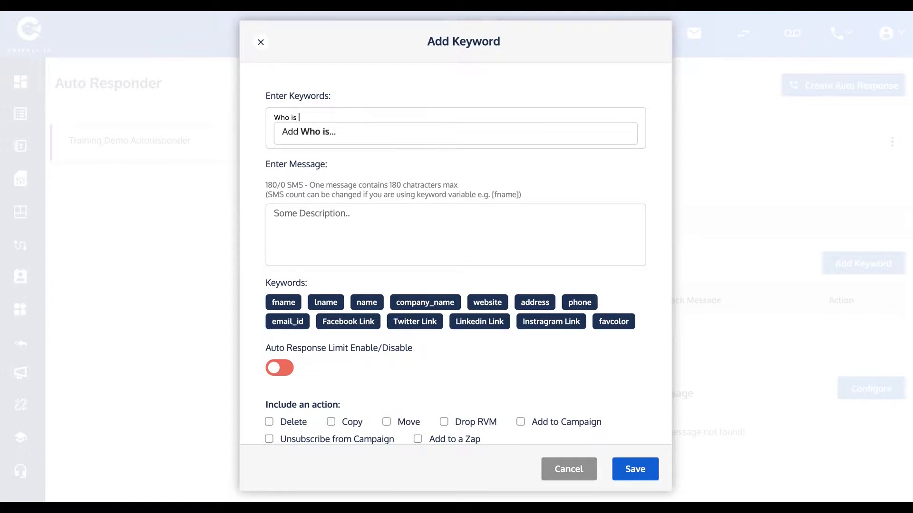
{"action": "type", "text": "this"}
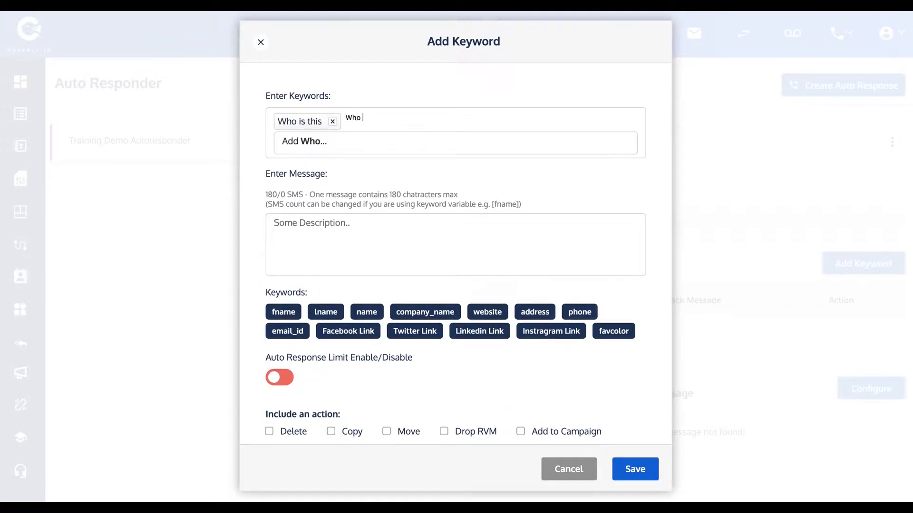
{"action": "type", "text": "wha"}
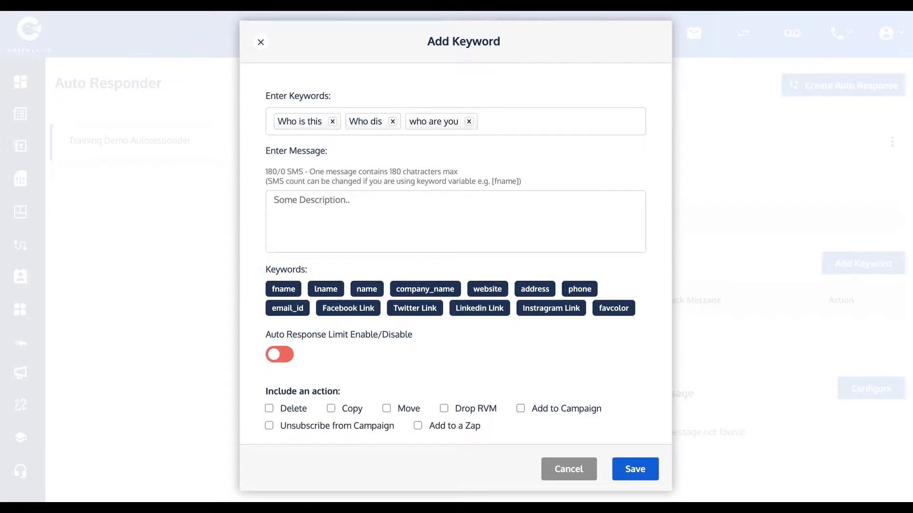
{"action": "type", "text": "who am i speaking"}
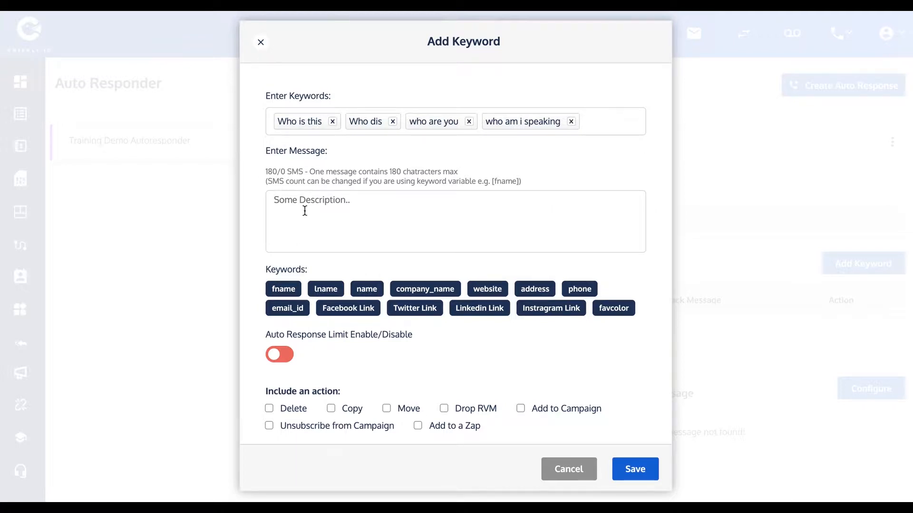
Step: Write the reply 'This is Dave Newell, how are you today [fname]' with the first-name placeholder
{"action": "type", "text": "This is"}
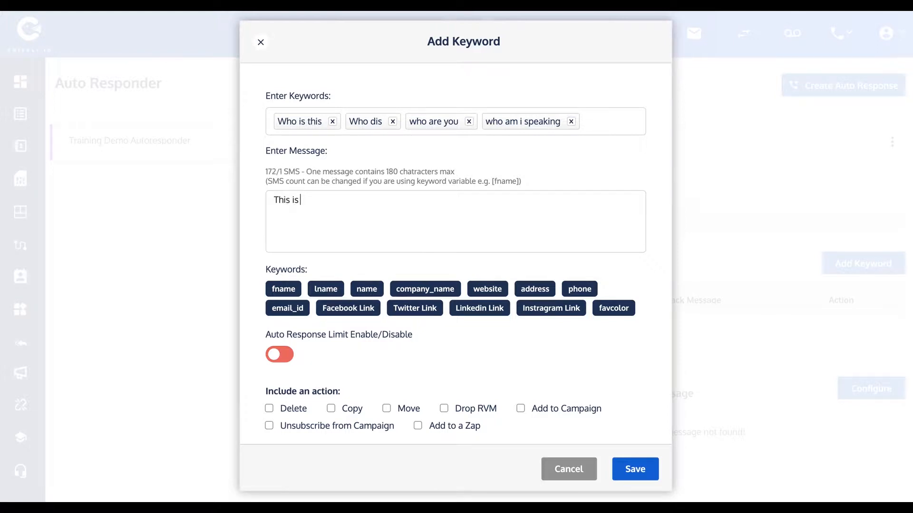
{"action": "type", "text": "Dave Ne"}
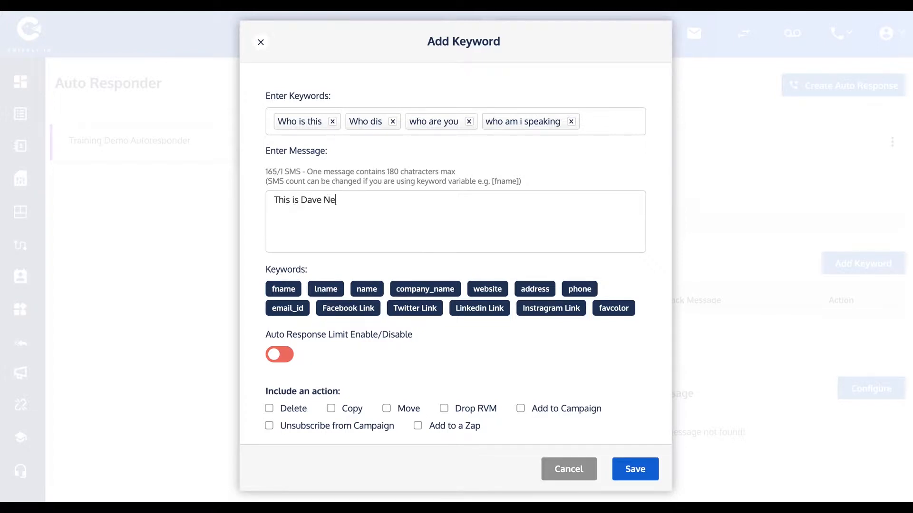
{"action": "type", "text": "well. How"}
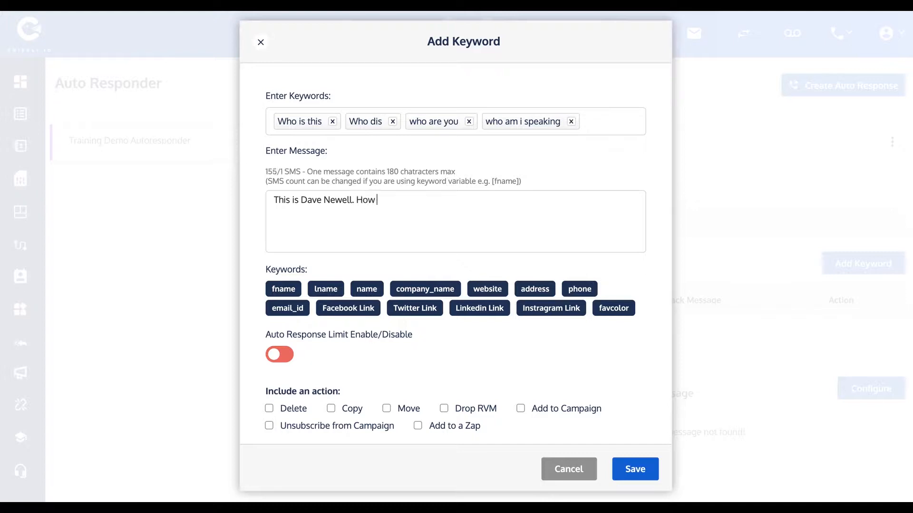
{"action": "type", "text": "are you today,"}
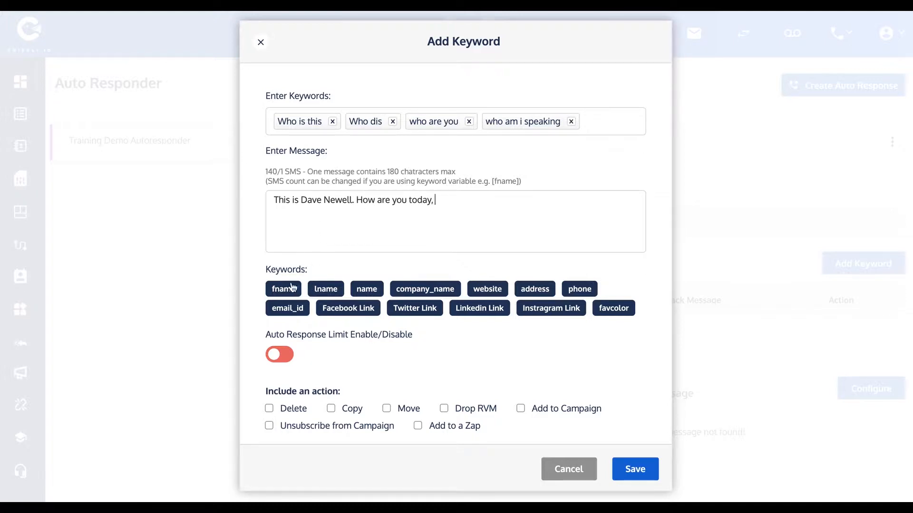
{"action": "left_click", "coordinate": [283, 289]}
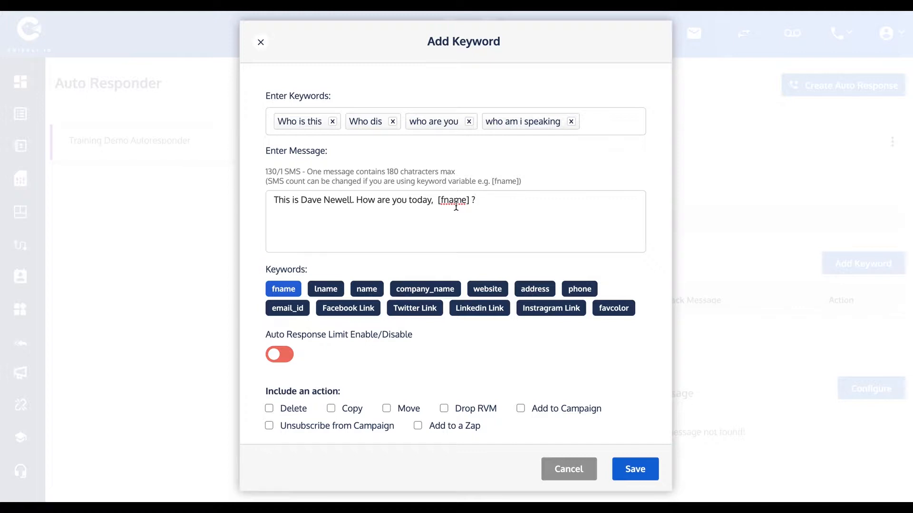
Step: Add a Copy action sending responding contacts to Second List
{"action": "scroll", "scroll_direction": "down", "scroll_amount": 3}
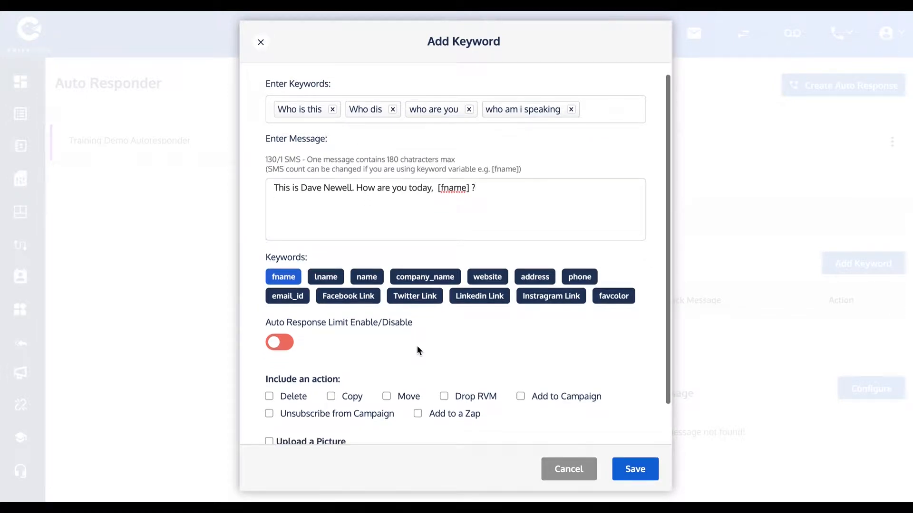
{"action": "scroll", "scroll_direction": "down", "scroll_amount": 3}
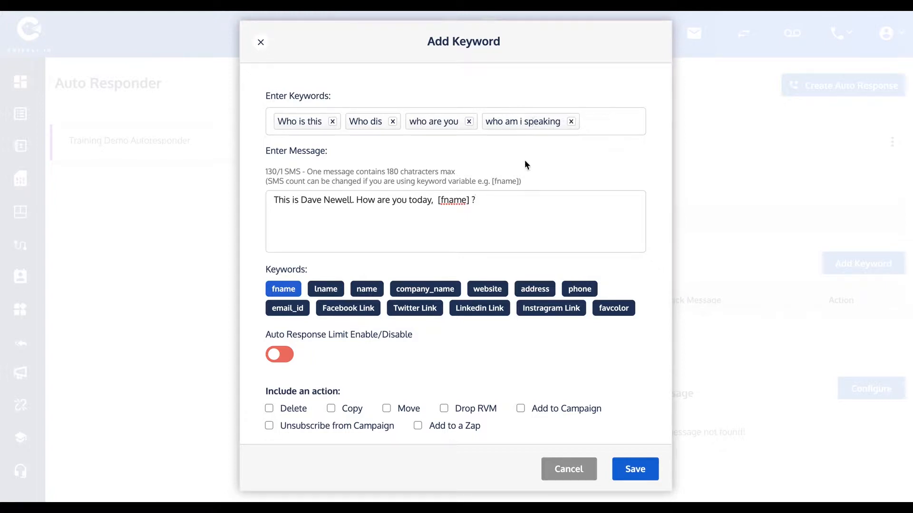
{"action": "scroll", "scroll_direction": "down", "scroll_amount": 3}
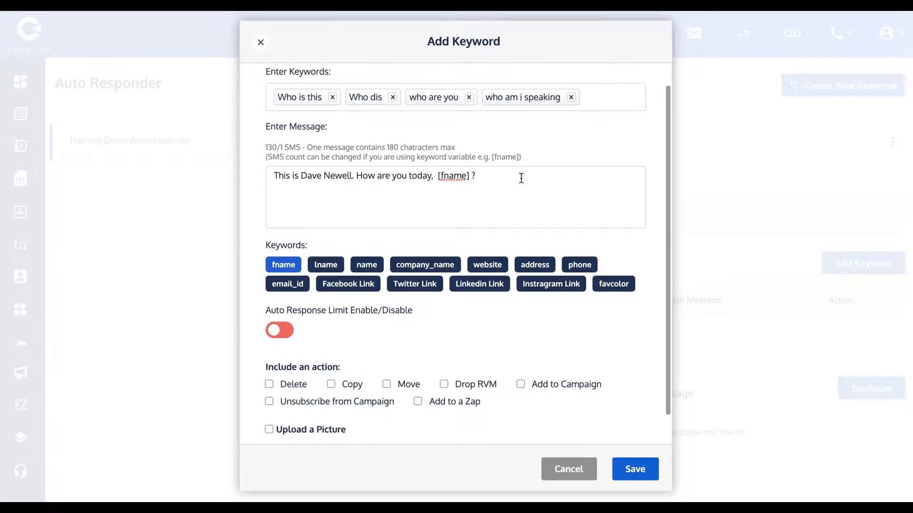
{"action": "left_click", "coordinate": [387, 384]}
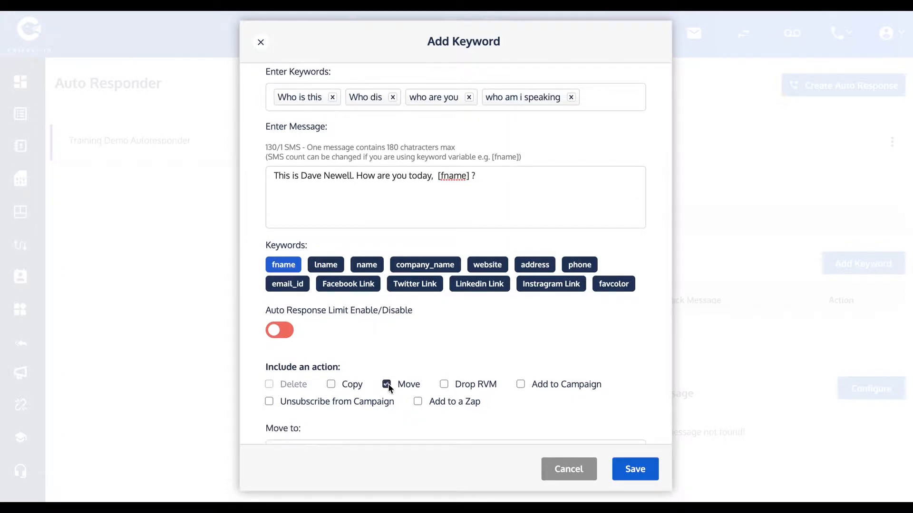
{"action": "left_click", "coordinate": [331, 384]}
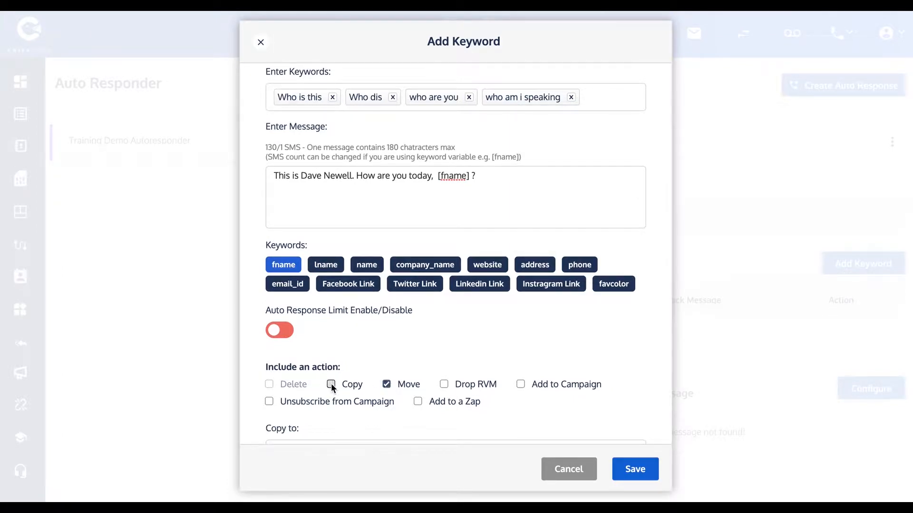
{"action": "left_click", "coordinate": [330, 384]}
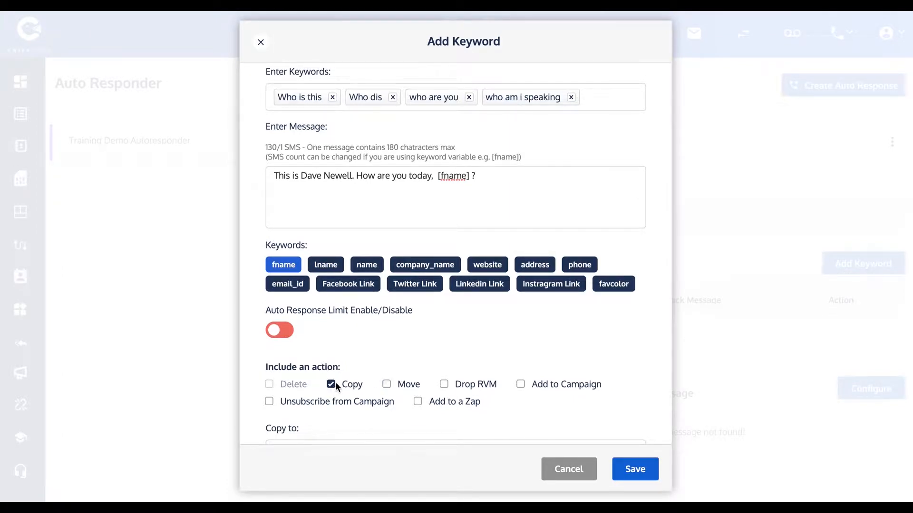
{"action": "scroll", "scroll_direction": "down", "scroll_amount": 3}
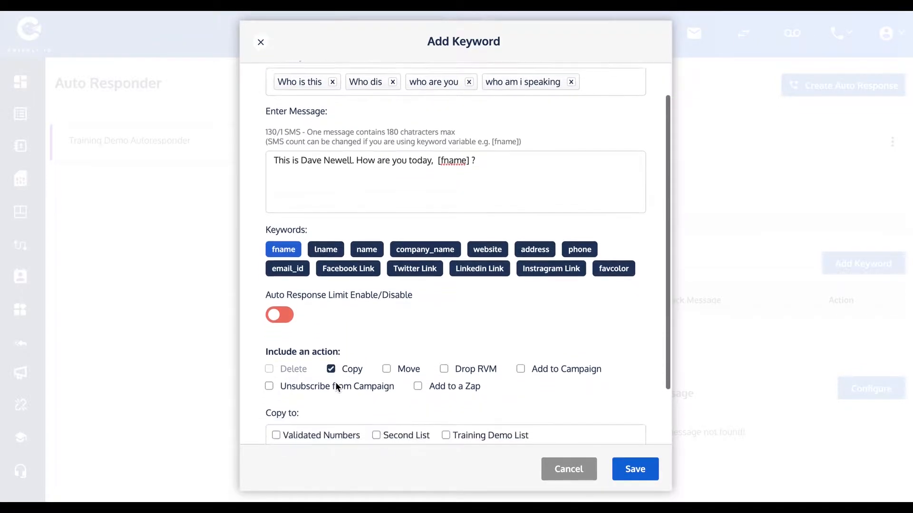
{"action": "scroll", "scroll_direction": "down", "scroll_amount": 3}
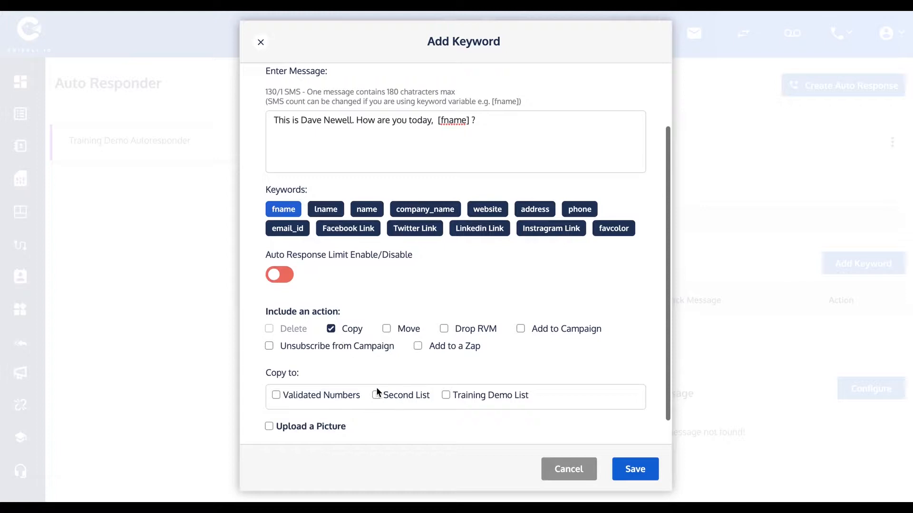
{"action": "left_click", "coordinate": [376, 396]}
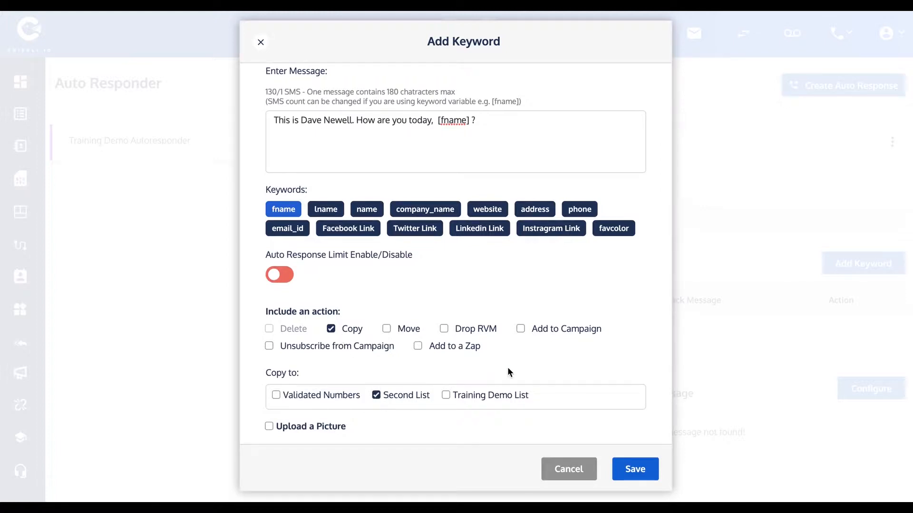
Step: Leave picture attachment off and save the who-is-this keyword rule
{"action": "scroll", "scroll_direction": "down", "scroll_amount": 3}
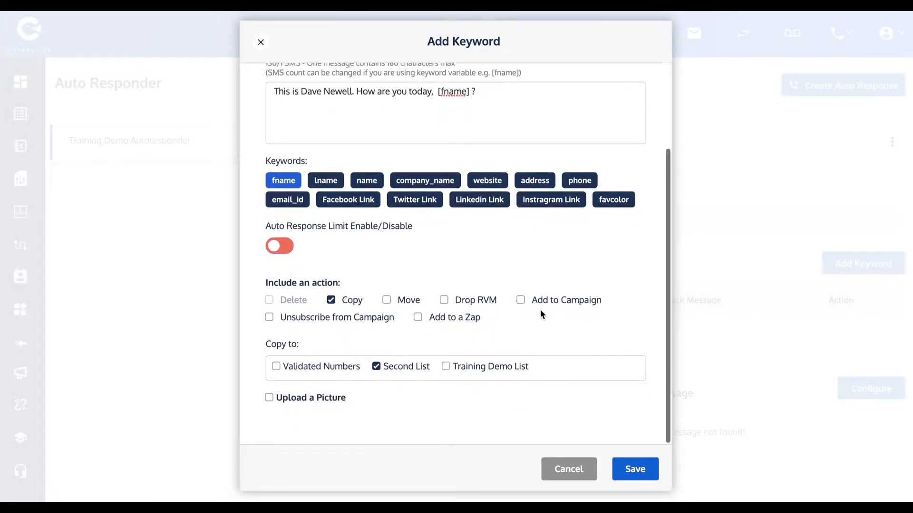
{"action": "left_click", "coordinate": [269, 400]}
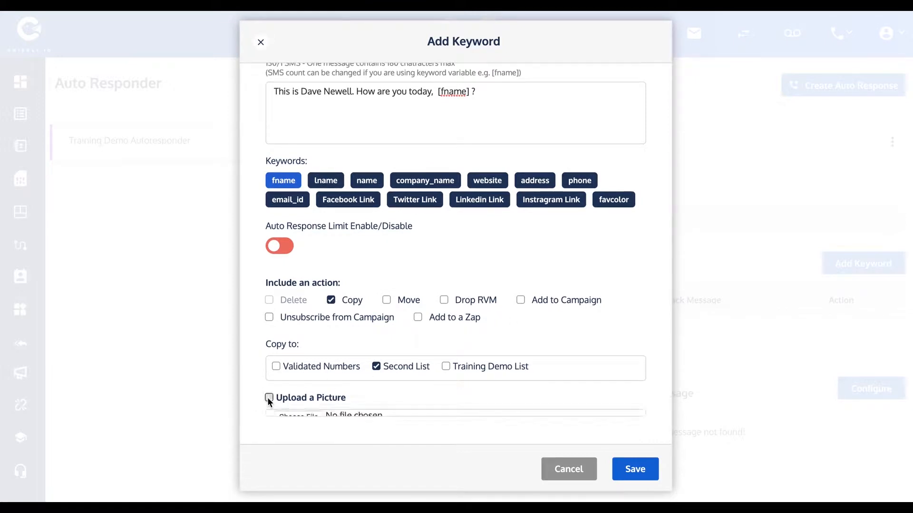
{"action": "left_click", "coordinate": [269, 398]}
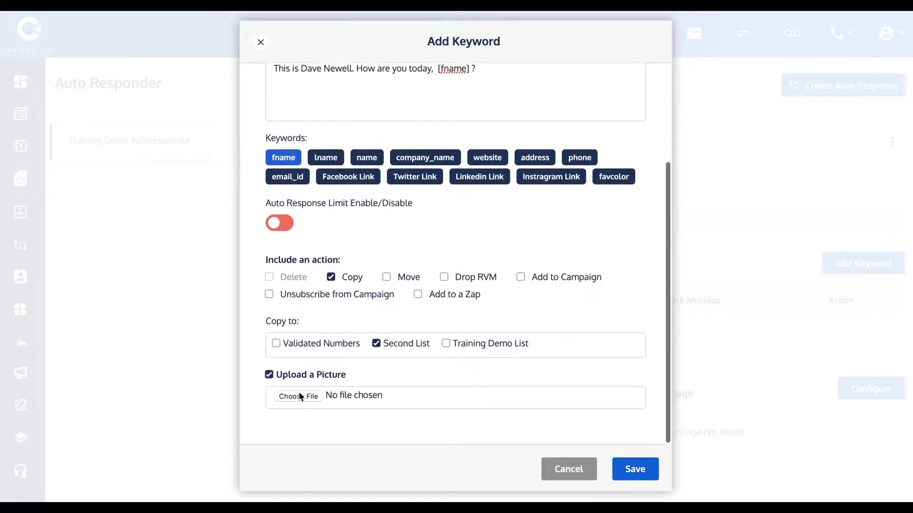
{"action": "left_click", "coordinate": [270, 374]}
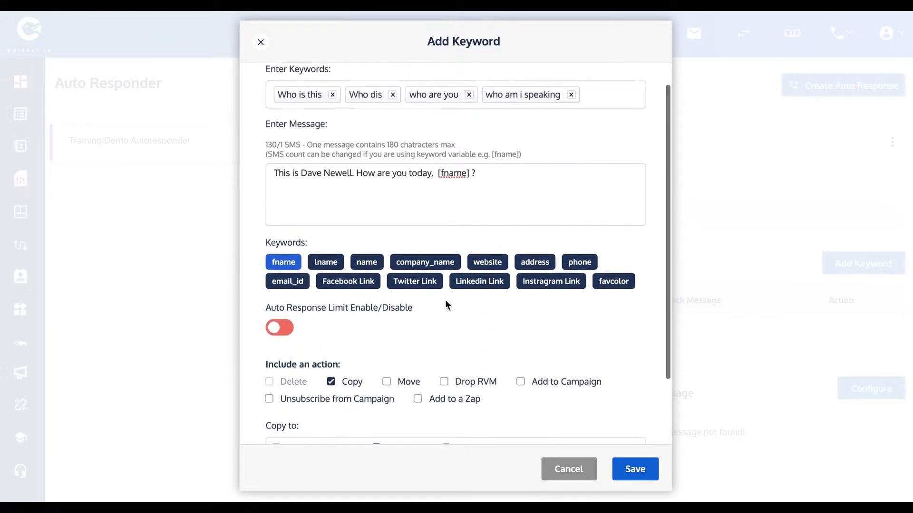
{"action": "left_click", "coordinate": [634, 469]}
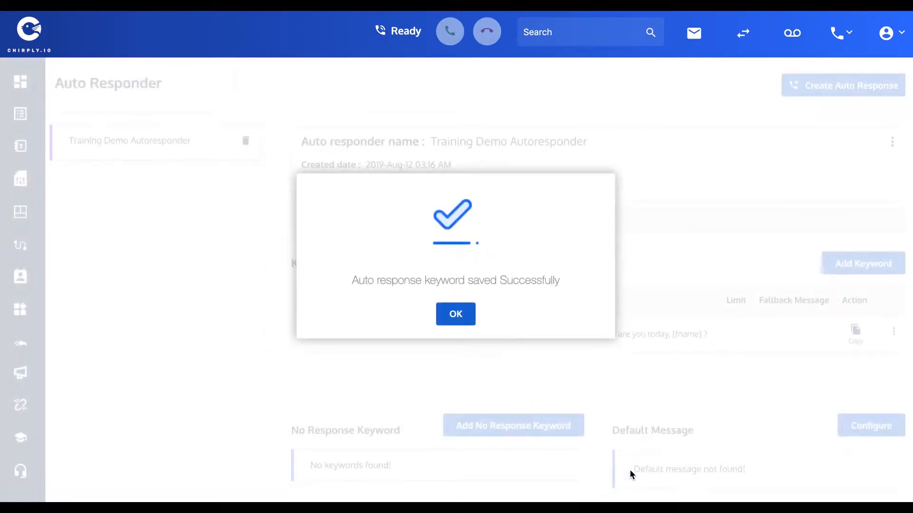
{"action": "left_click", "coordinate": [455, 314]}
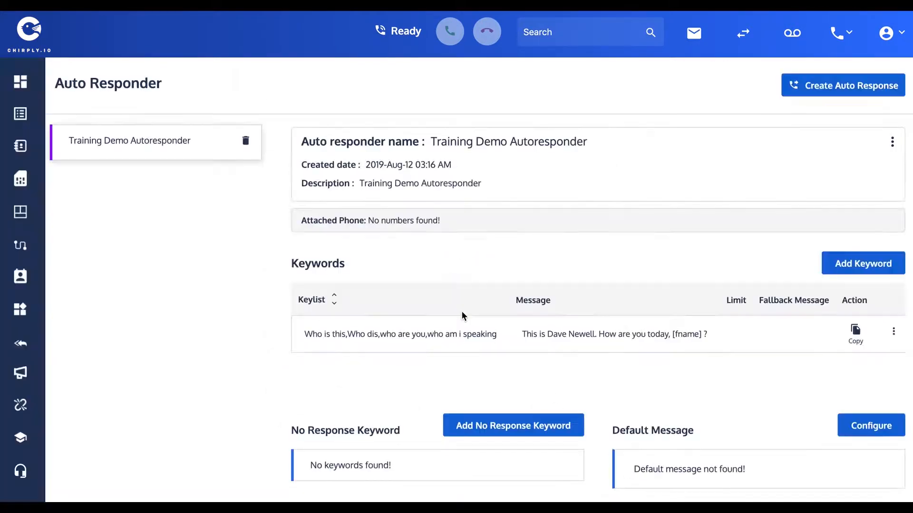
{"action": "left_click", "coordinate": [863, 264]}
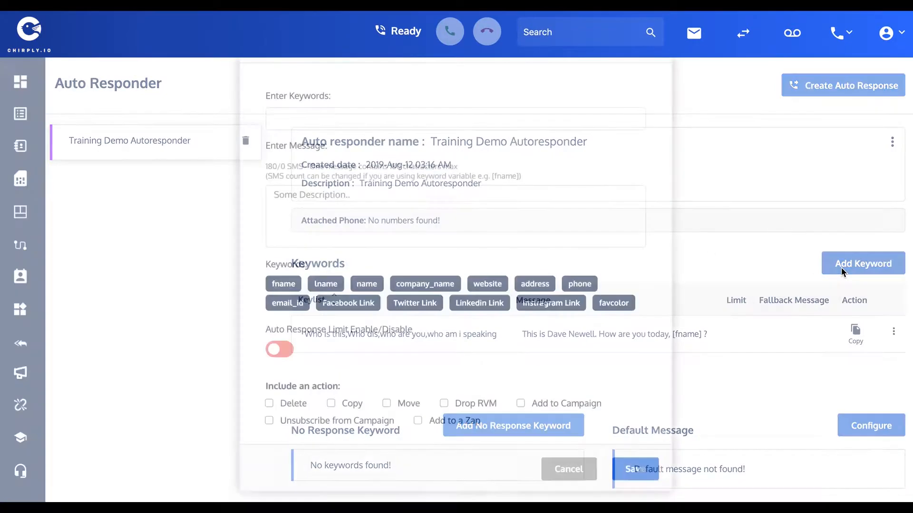
Step: Enter the keywords price, any fee and the fee
{"action": "type", "text": "price"}
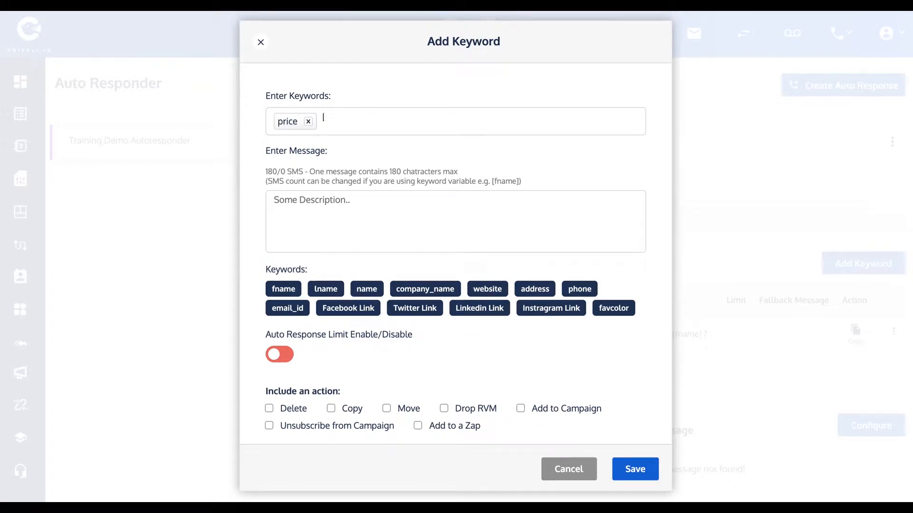
{"action": "type", "text": "fee"}
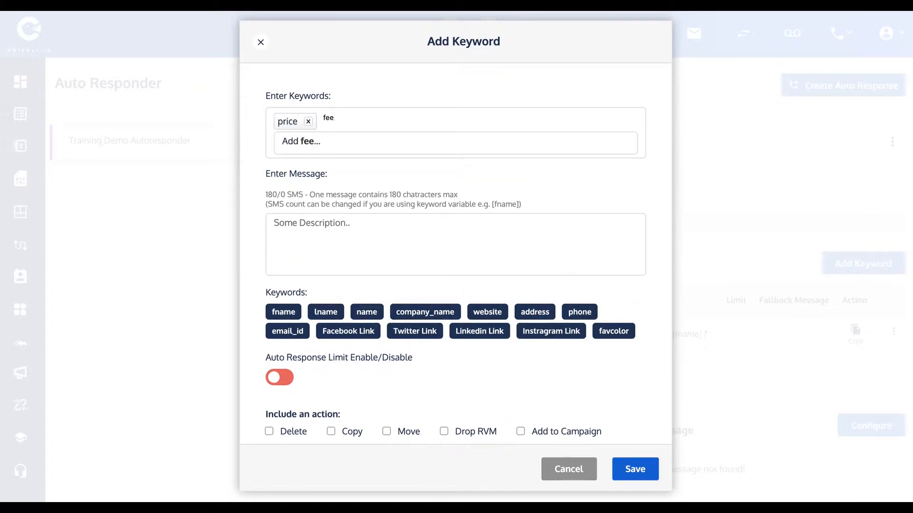
{"action": "type", "text": "any"}
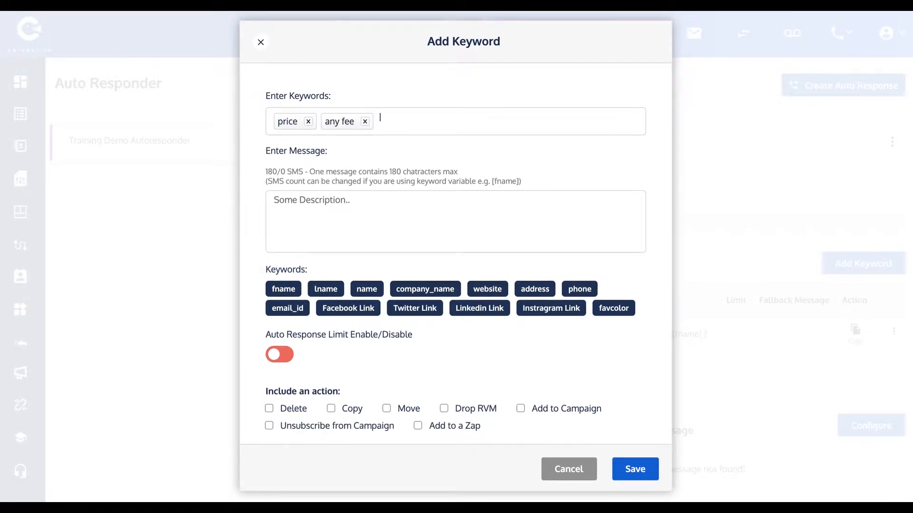
{"action": "type", "text": "the f"}
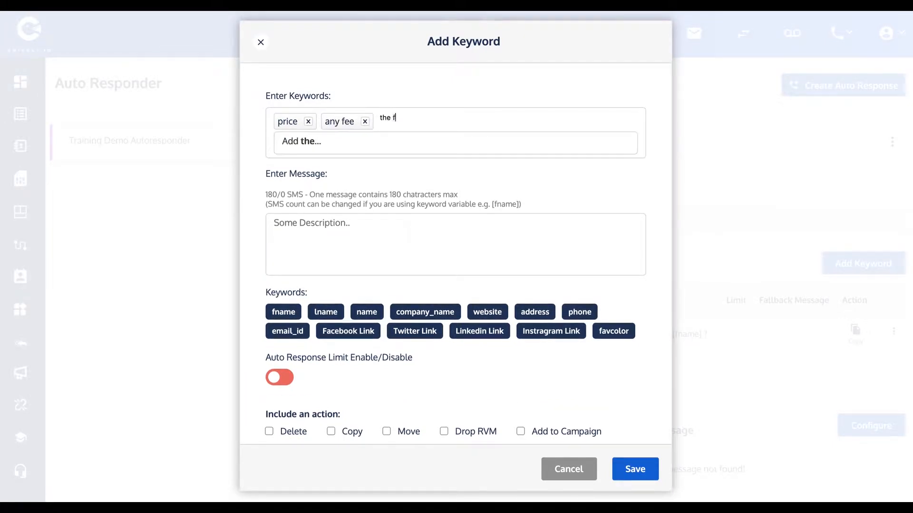
{"action": "type", "text": "ee"}
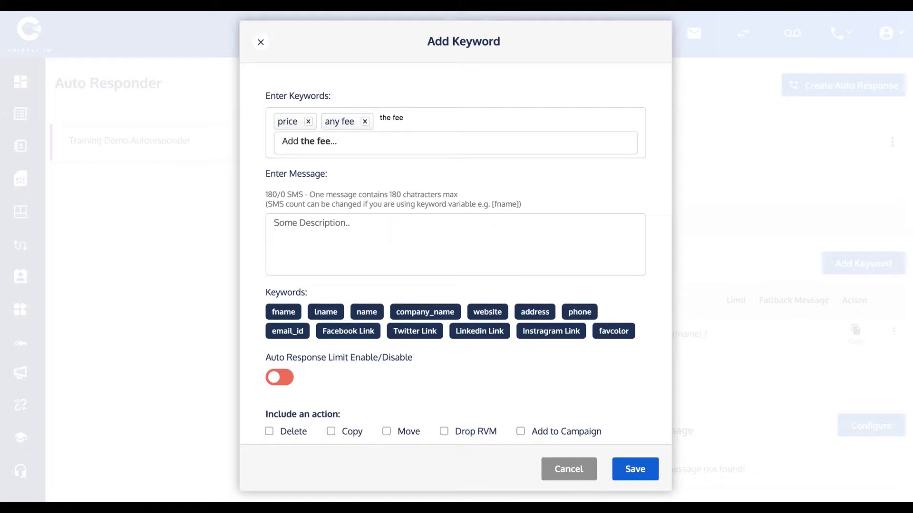
{"action": "key", "text": "Enter"}
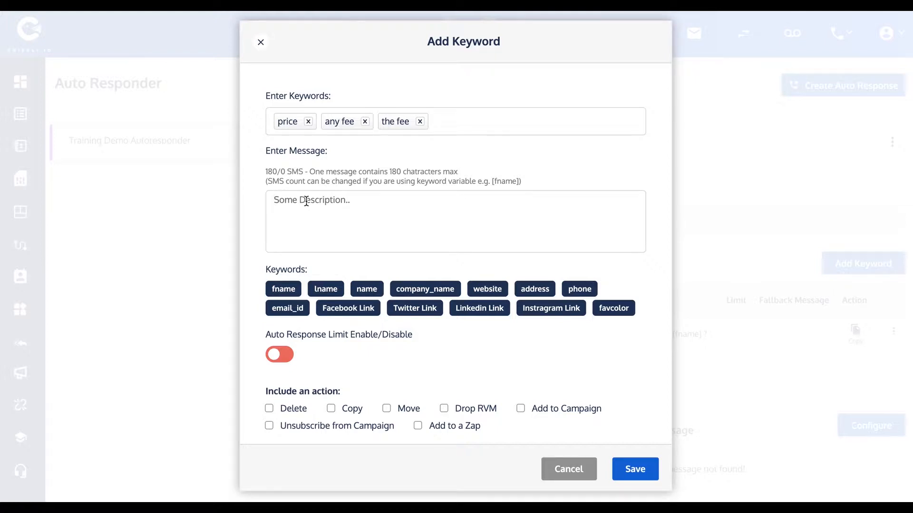
Step: Write the reply about starting free with paid plans from $47, $97, 197/mo and save
{"action": "type", "text": "You can"}
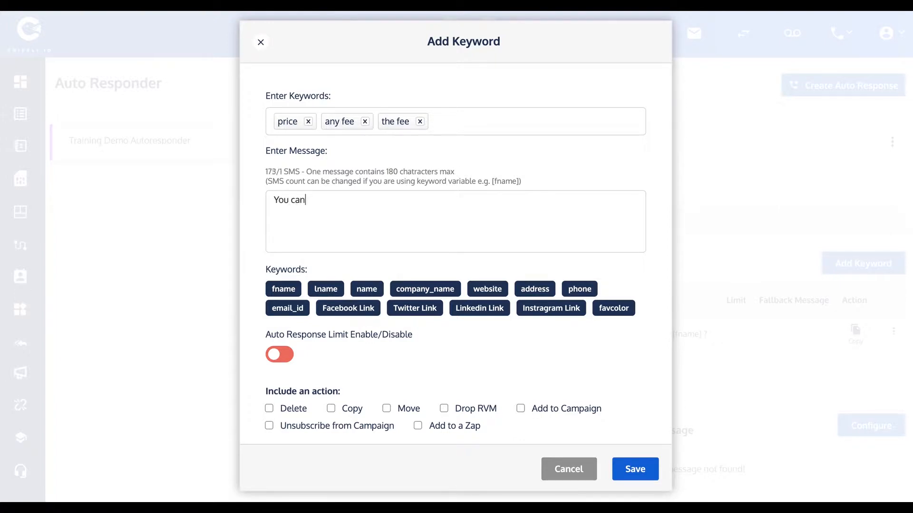
{"action": "type", "text": "get started"}
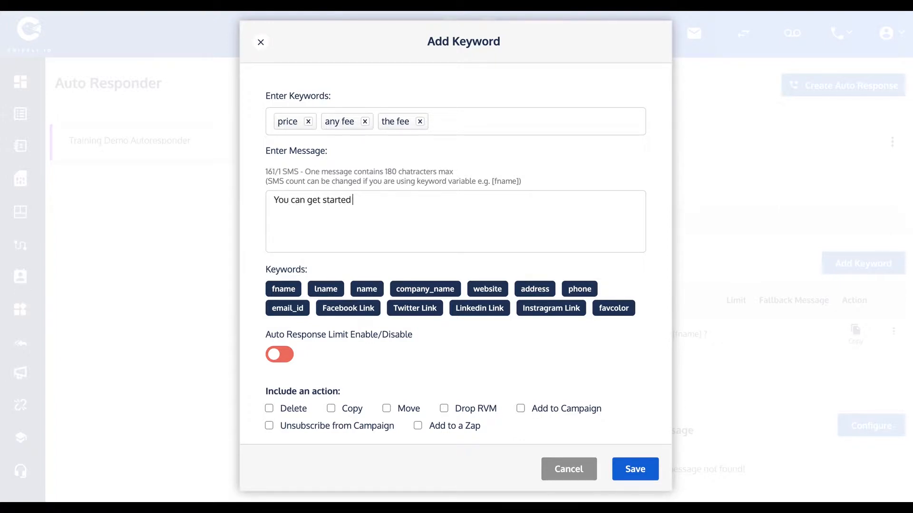
{"action": "type", "text": "for free"}
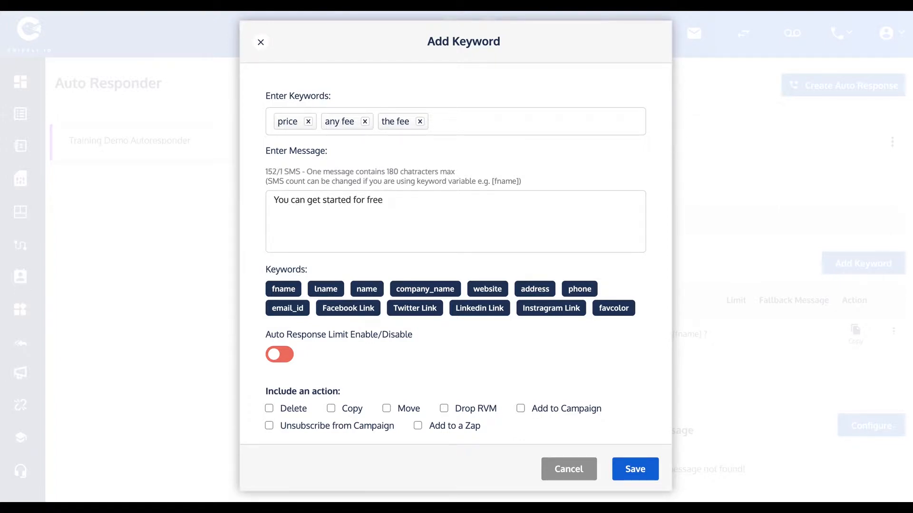
{"action": "type", "text": ", and there"}
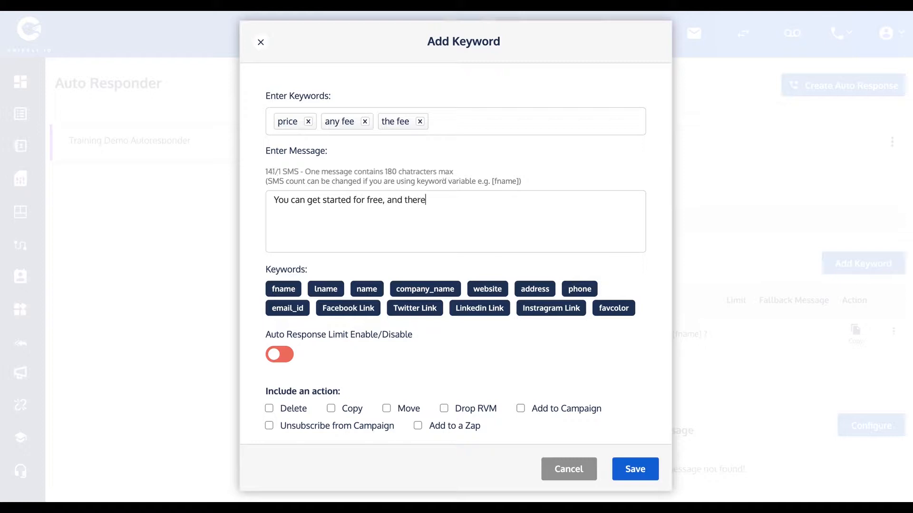
{"action": "type", "text": "are pai"}
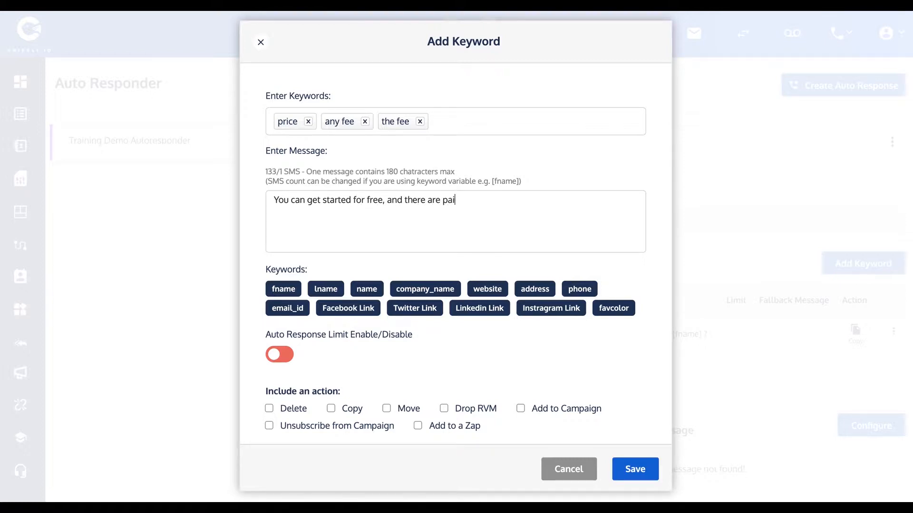
{"action": "type", "text": "d plans"}
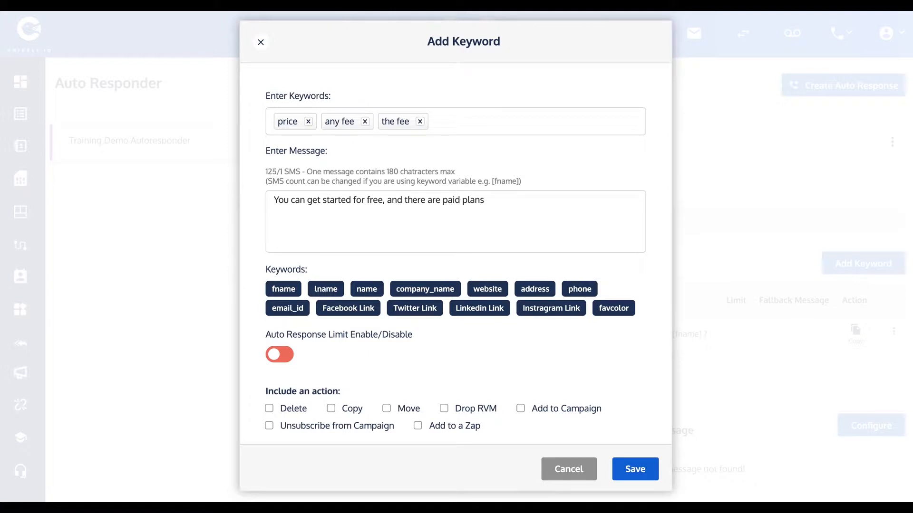
{"action": "type", "text": "from $"}
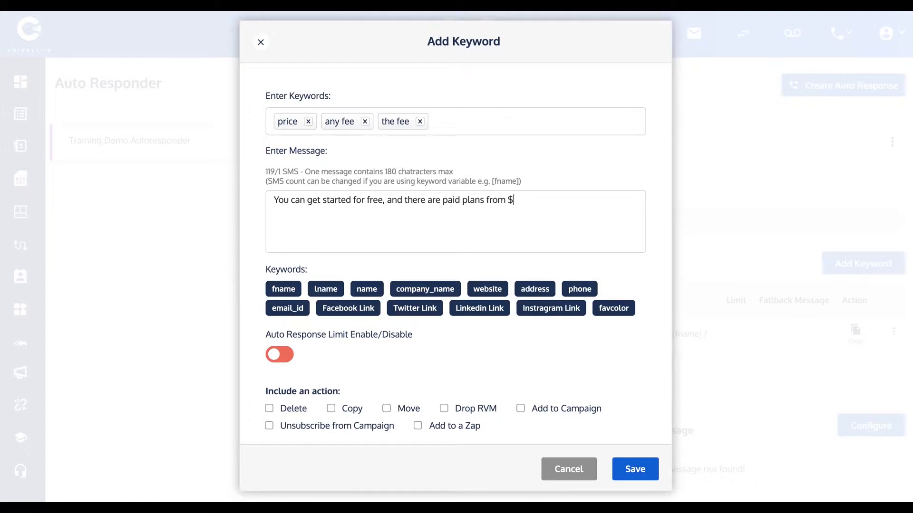
{"action": "type", "text": "47,"}
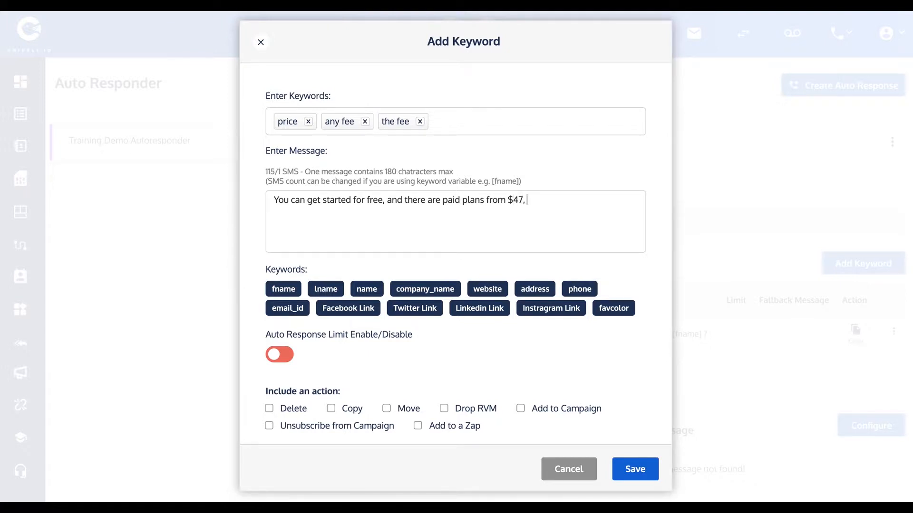
{"action": "type", "text": "$97, or $"}
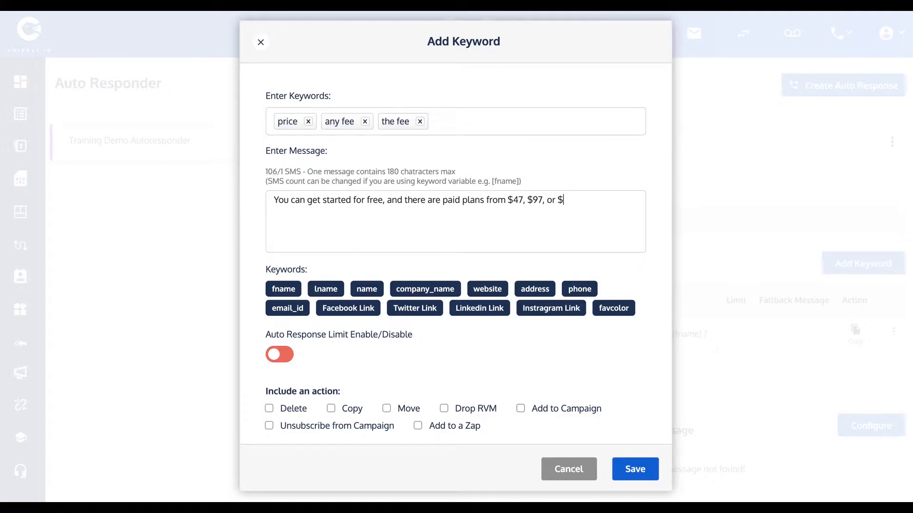
{"action": "type", "text": "197/mo."}
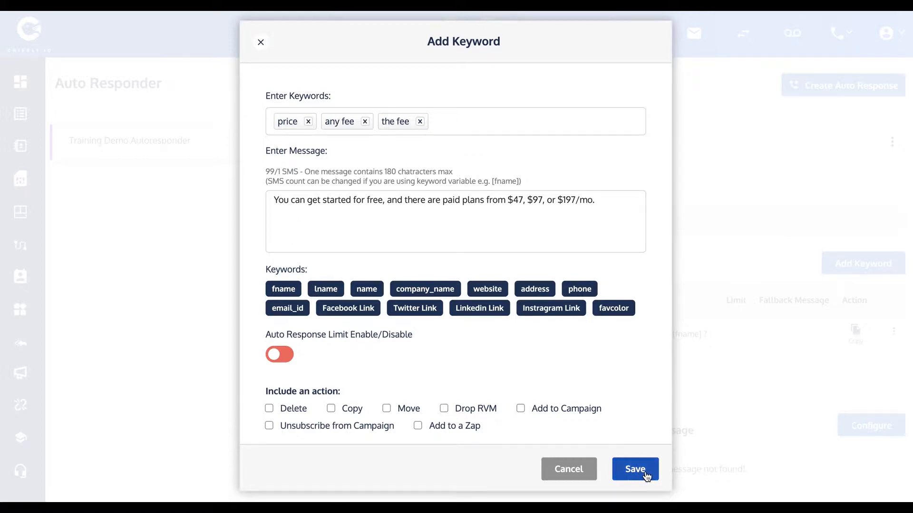
{"action": "left_click", "coordinate": [635, 469]}
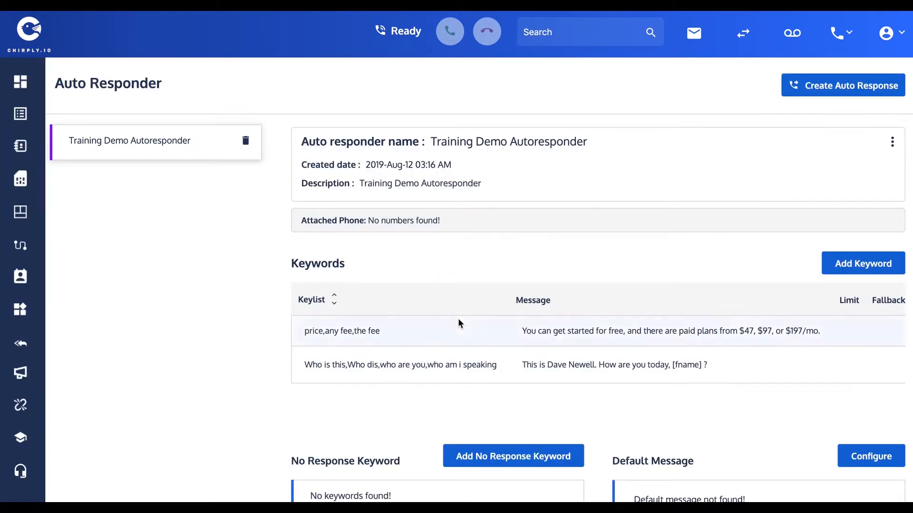
Step: Add keyword 'one' replying 'Response number one' and save it
{"action": "scroll", "scroll_direction": "down", "scroll_amount": 3}
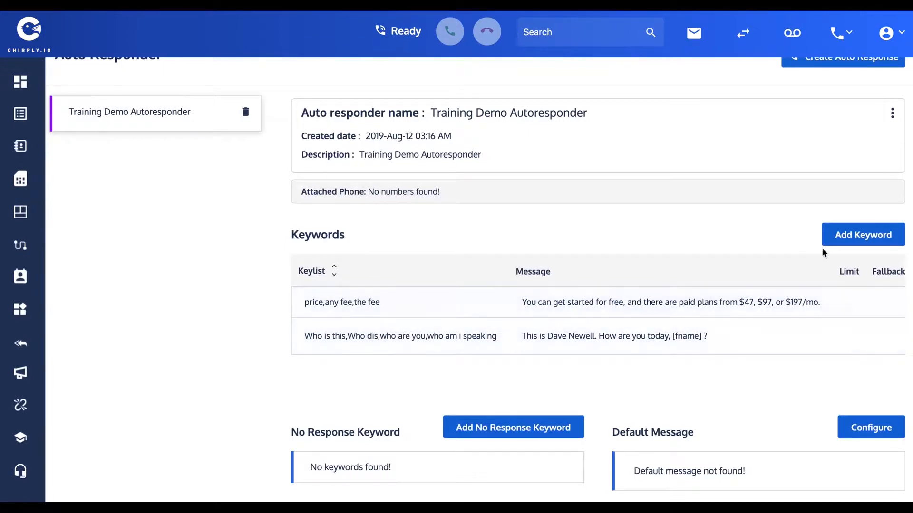
{"action": "left_click", "coordinate": [862, 234]}
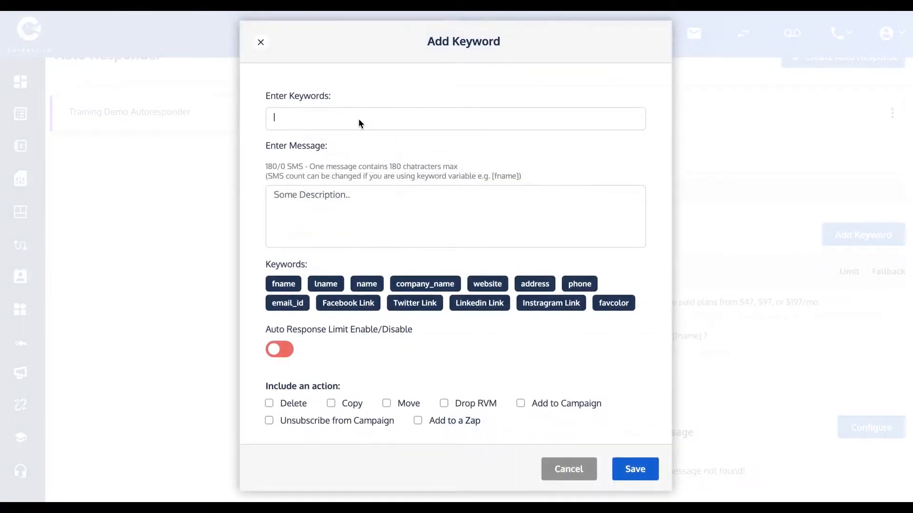
{"action": "type", "text": "one"}
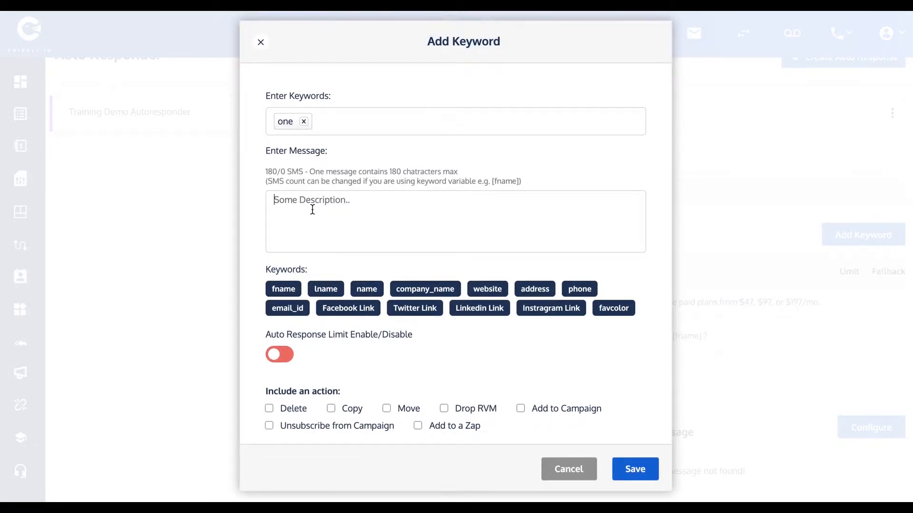
{"action": "type", "text": "Repl"}
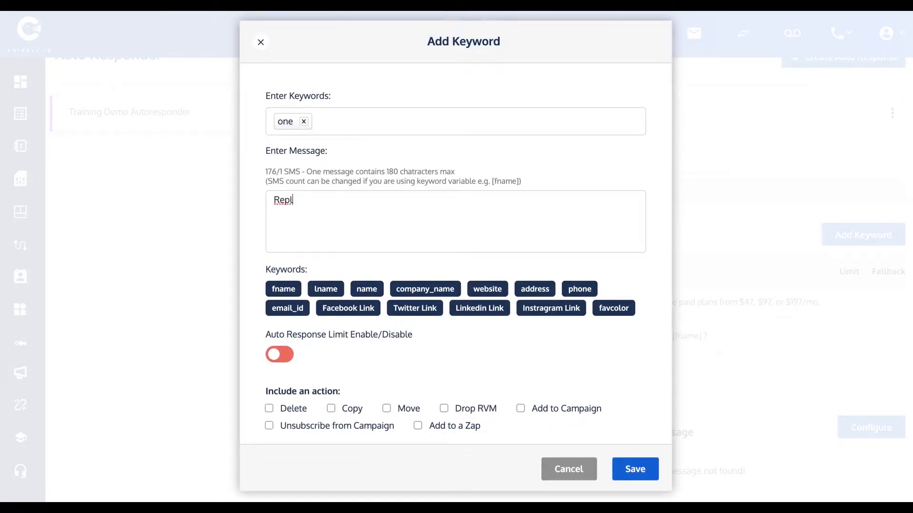
{"action": "type", "text": "Response number"}
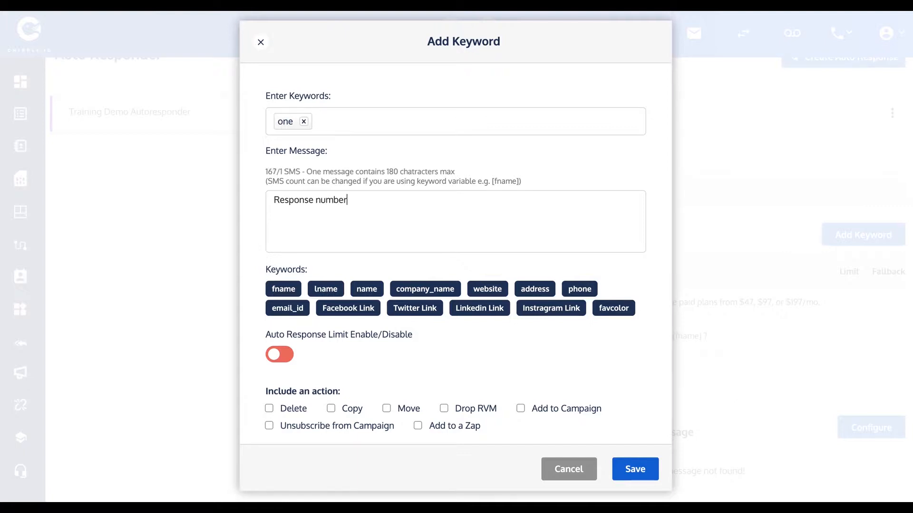
{"action": "type", "text": "one"}
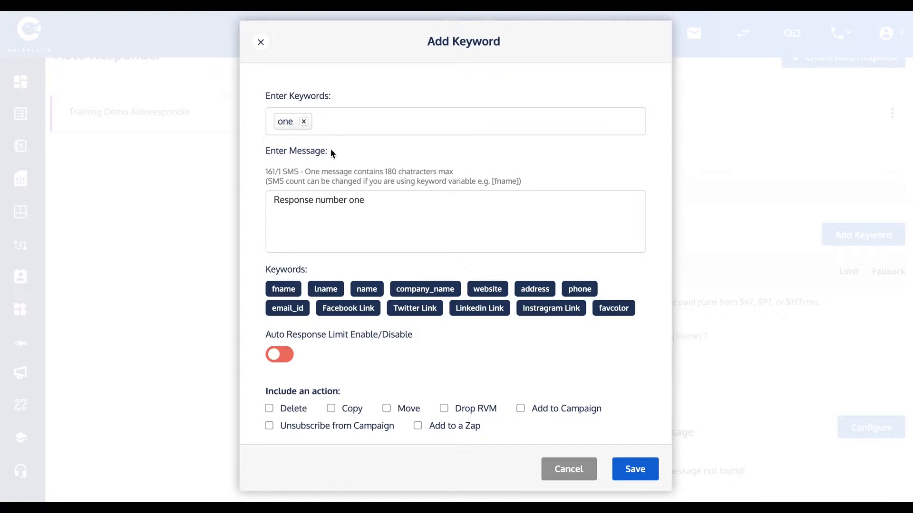
{"action": "left_click", "coordinate": [634, 469]}
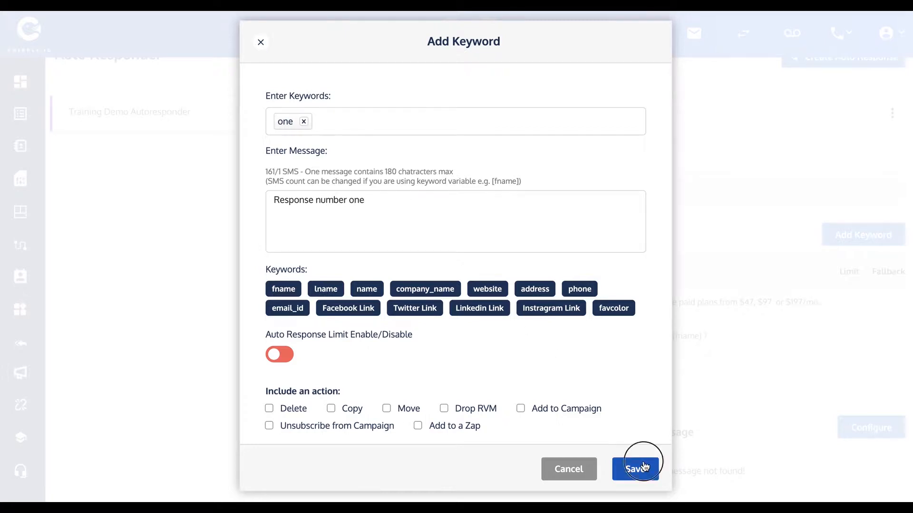
{"action": "left_click", "coordinate": [636, 469]}
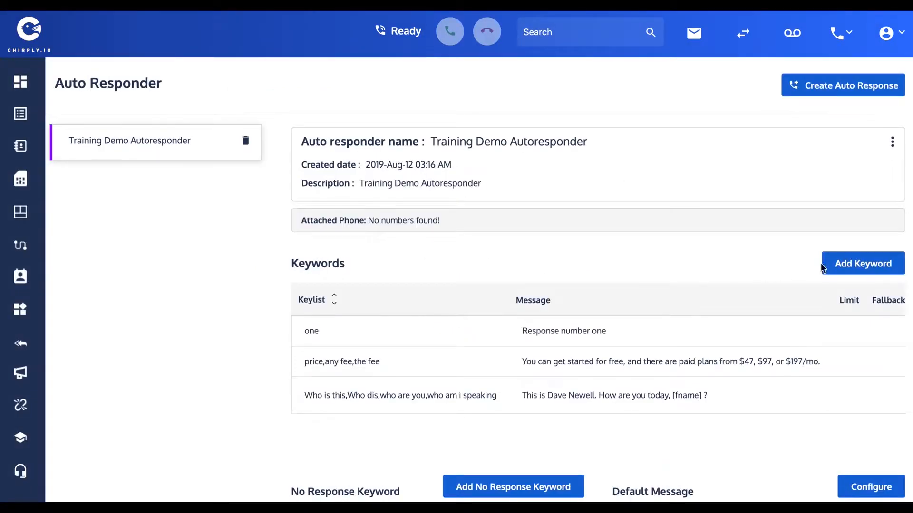
Step: Add keyword 'two' replying 'Response number two' and save it
{"action": "left_click", "coordinate": [863, 263]}
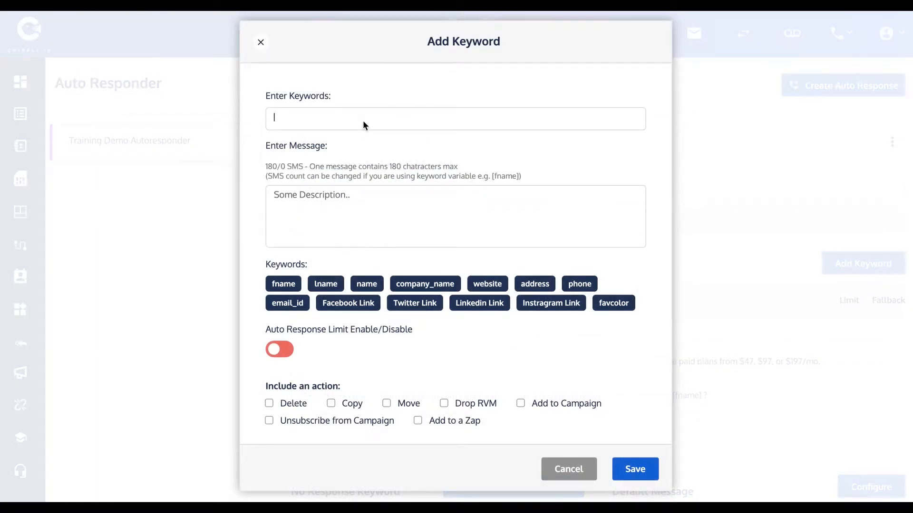
{"action": "type", "text": "t"}
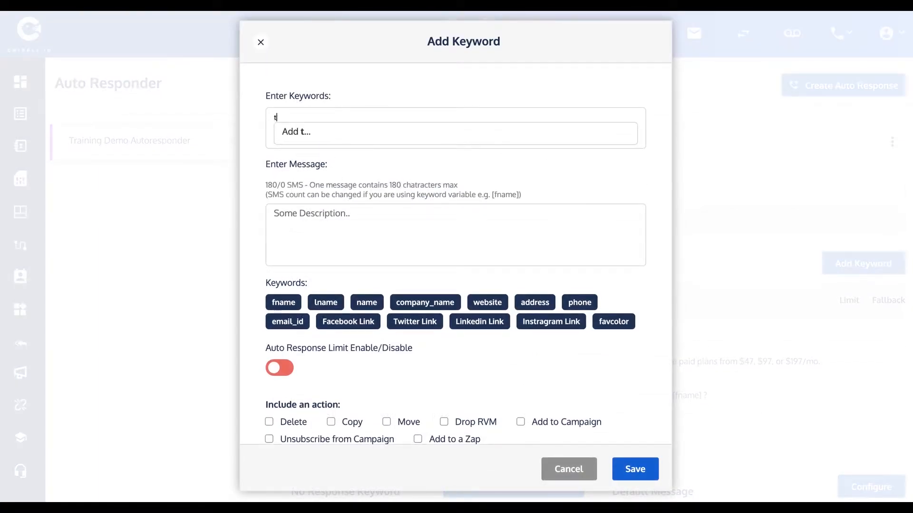
{"action": "type", "text": "two"}
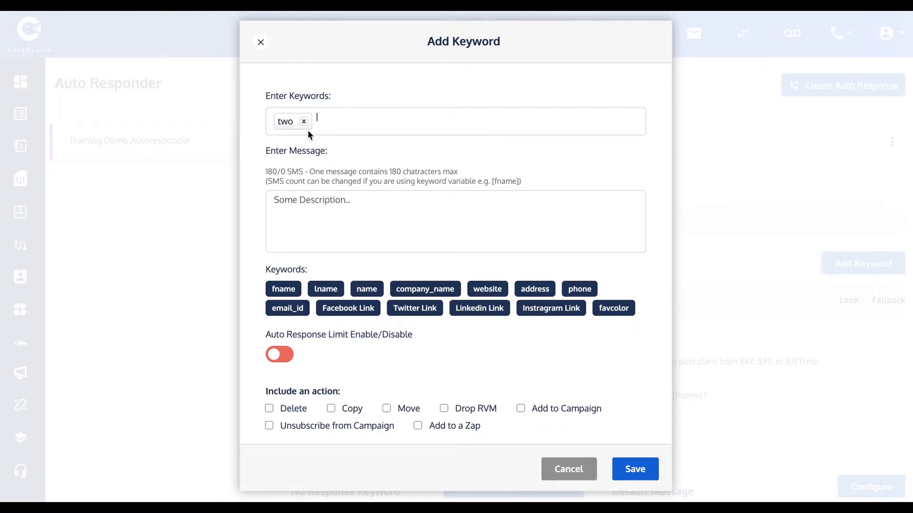
{"action": "type", "text": "Response number two"}
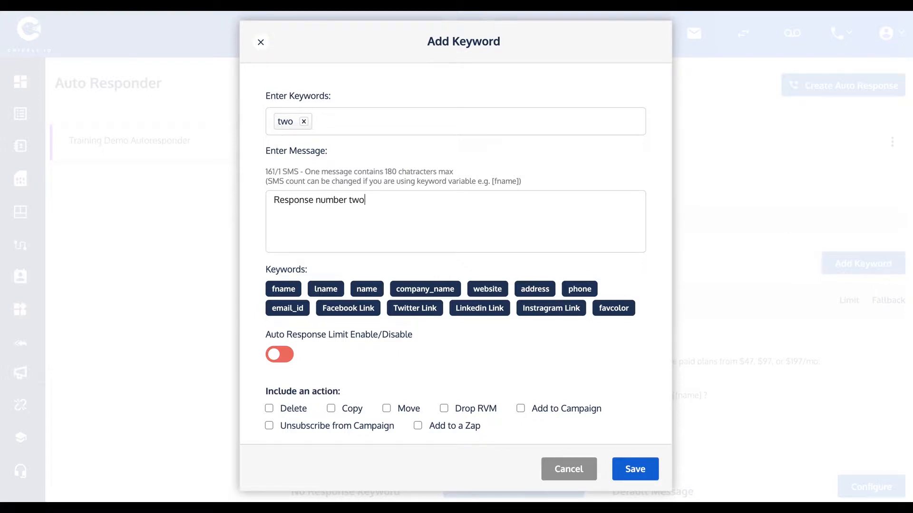
{"action": "left_click", "coordinate": [634, 469]}
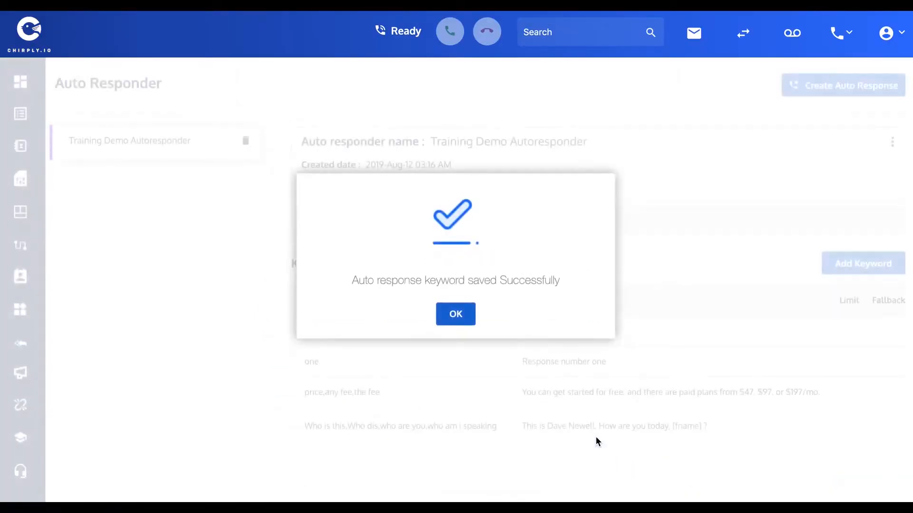
{"action": "left_click", "coordinate": [456, 314]}
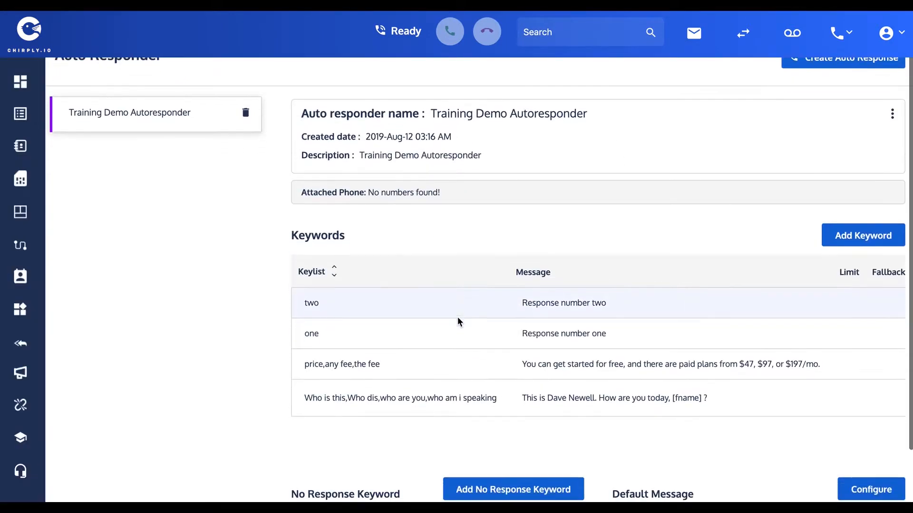
{"action": "scroll", "scroll_direction": "down", "scroll_amount": 3}
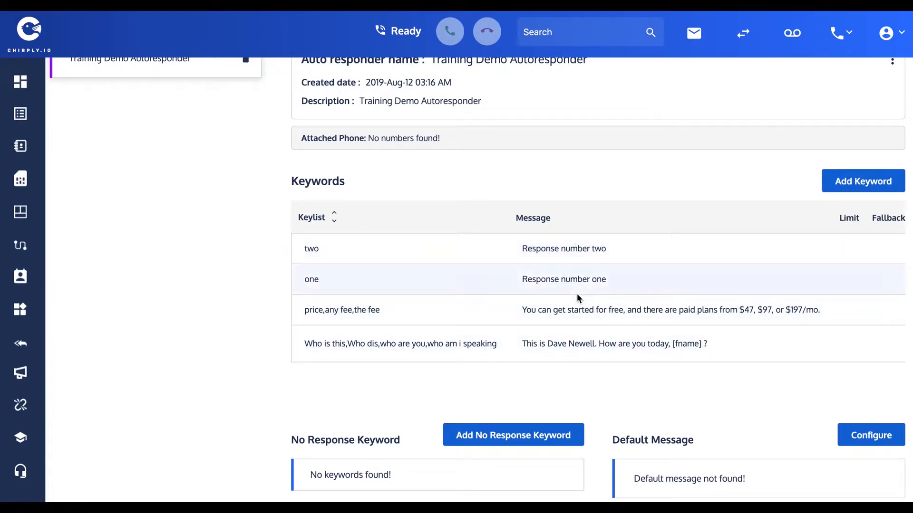
{"action": "scroll", "scroll_direction": "down", "scroll_amount": 3}
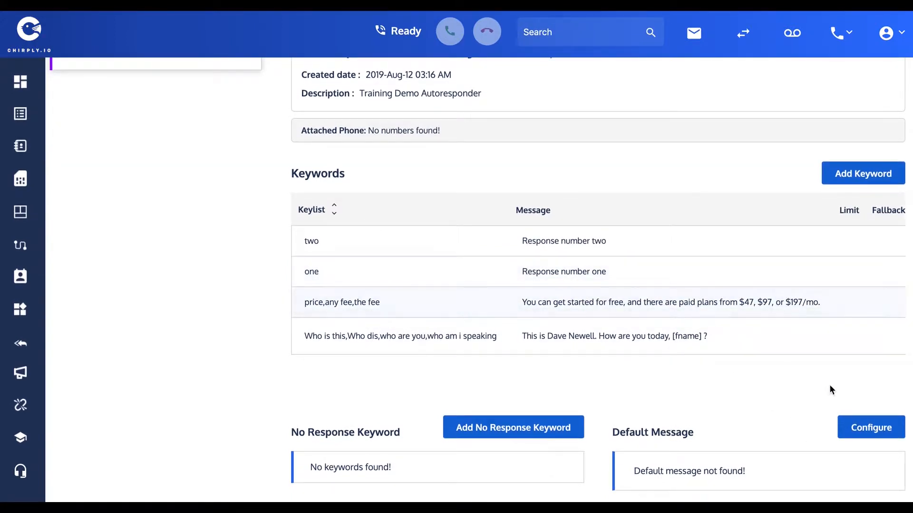
Step: Save the default message 'I'll have to get back to you in a few minutes.'
{"action": "left_click", "coordinate": [870, 427]}
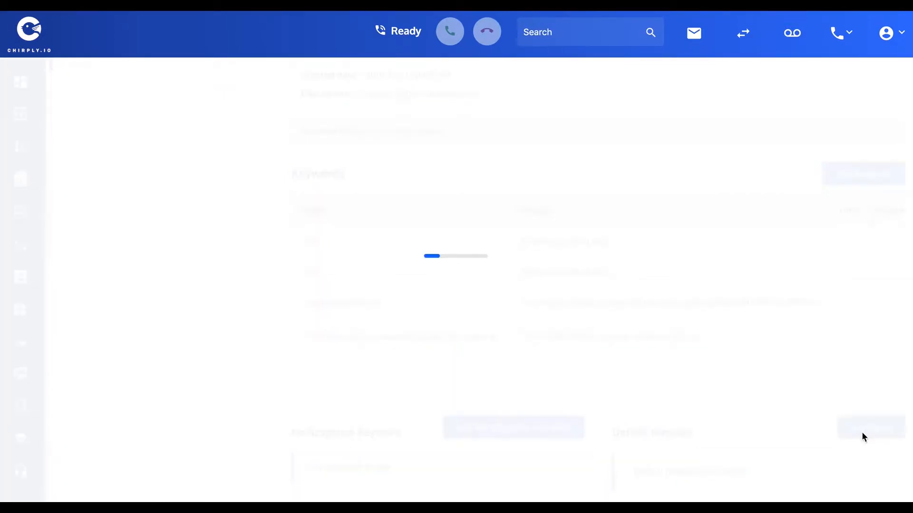
{"action": "left_click", "coordinate": [870, 428]}
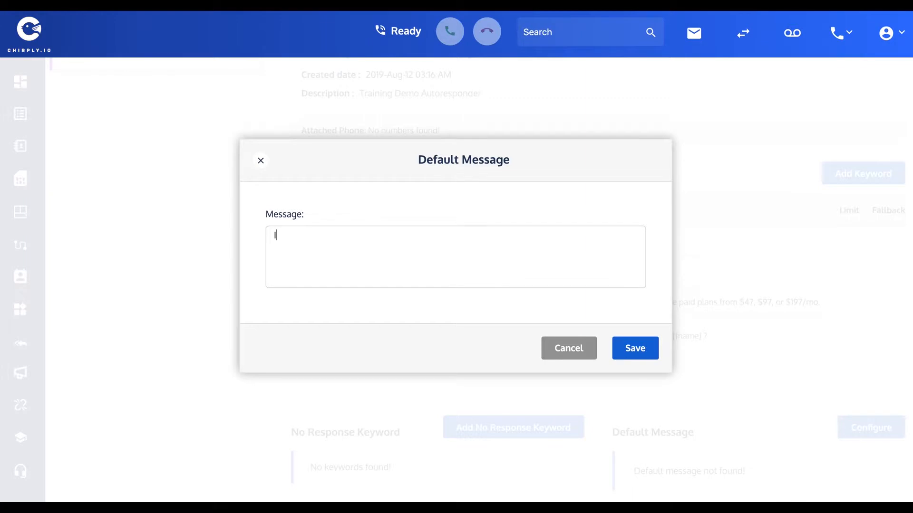
{"action": "type", "text": "'ll ha"}
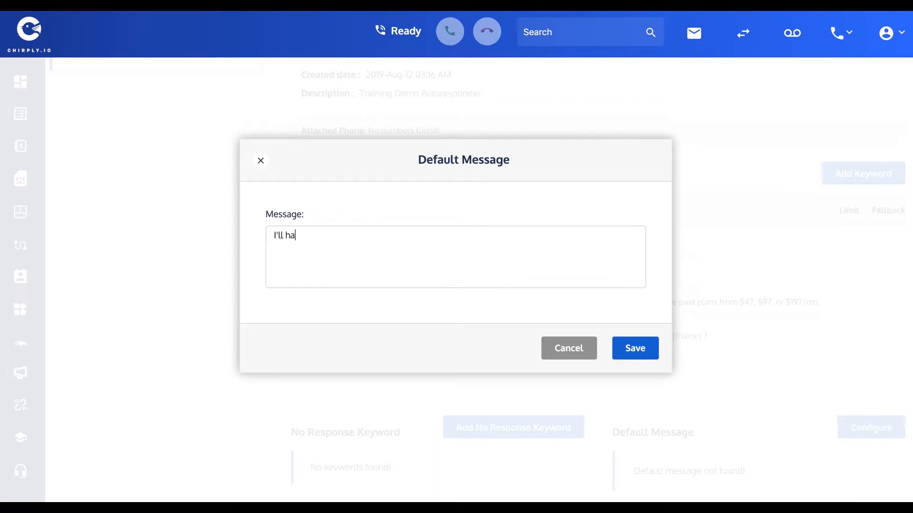
{"action": "type", "text": "ve to get ba"}
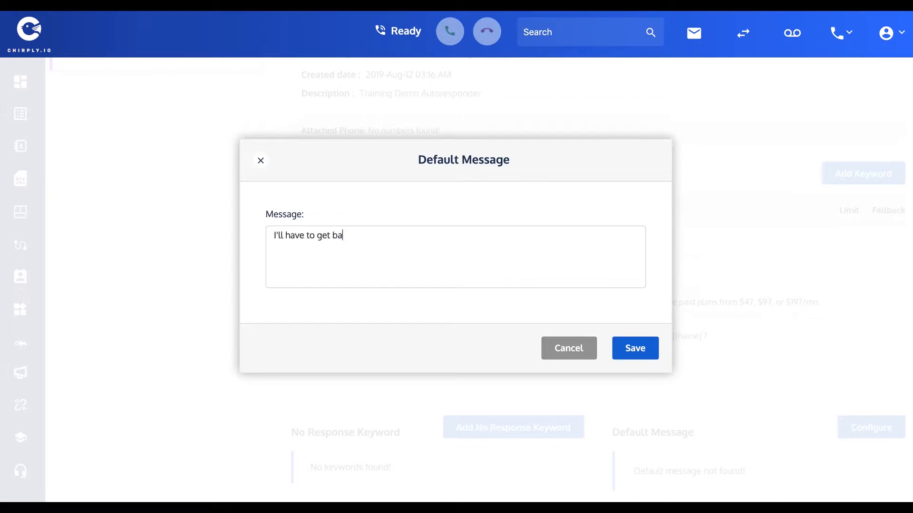
{"action": "type", "text": "ck to you"}
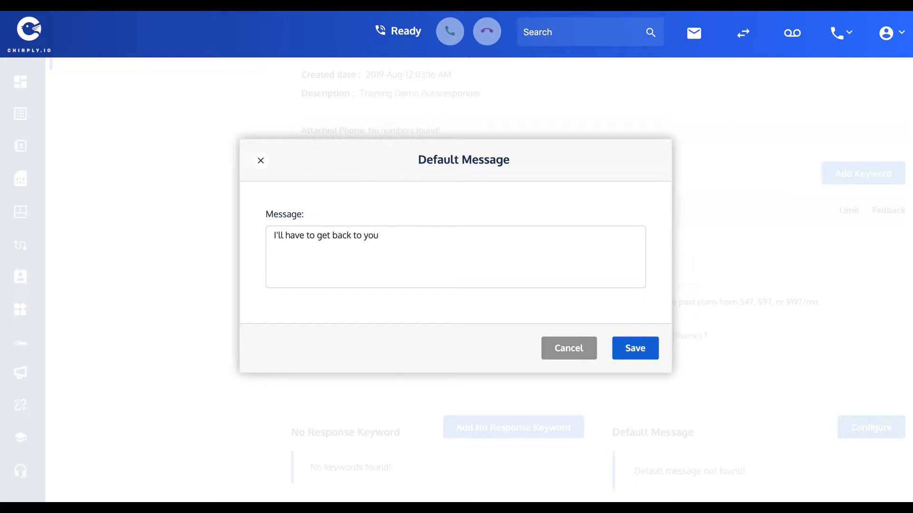
{"action": "type", "text": "in a few minutes"}
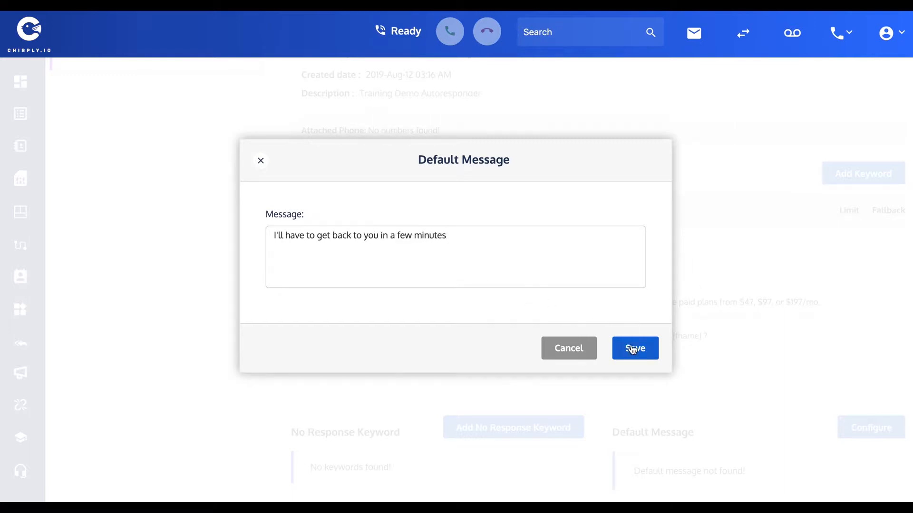
{"action": "left_click", "coordinate": [634, 348]}
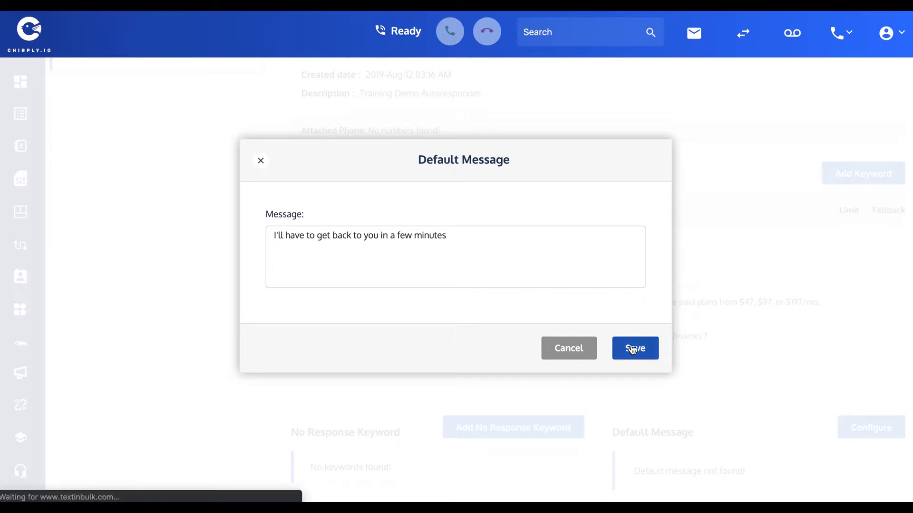
{"action": "left_click", "coordinate": [634, 348]}
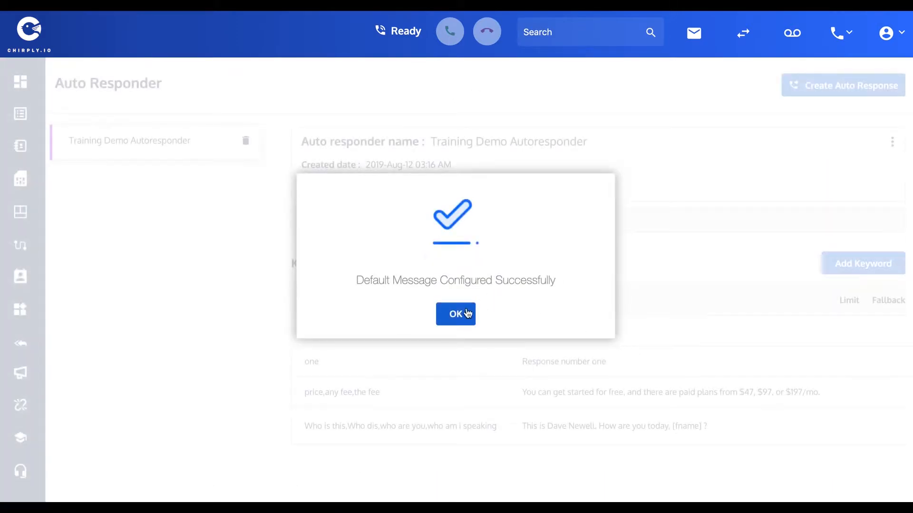
{"action": "left_click", "coordinate": [455, 314]}
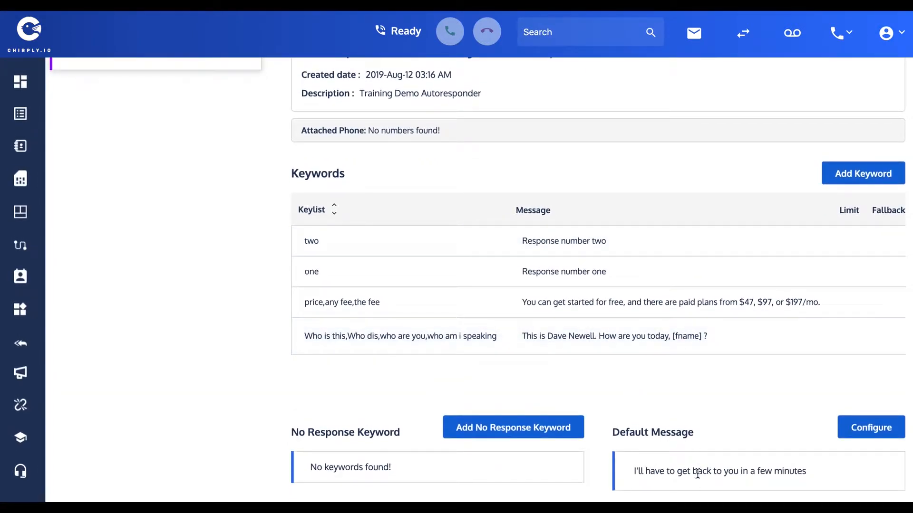
{"action": "mouse_move", "coordinate": [323, 431]}
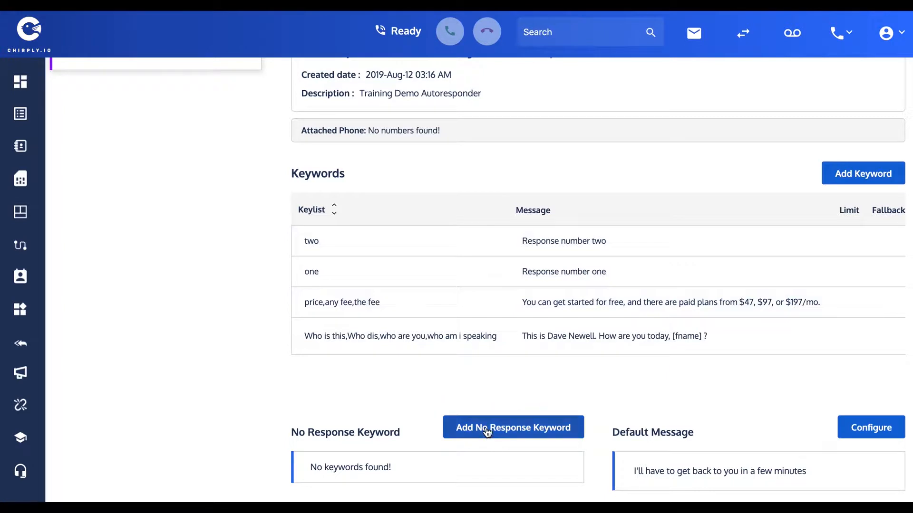
Step: Save the profanity 'fuck' as a no-response keyword and verify it in the list
{"action": "left_click", "coordinate": [513, 427]}
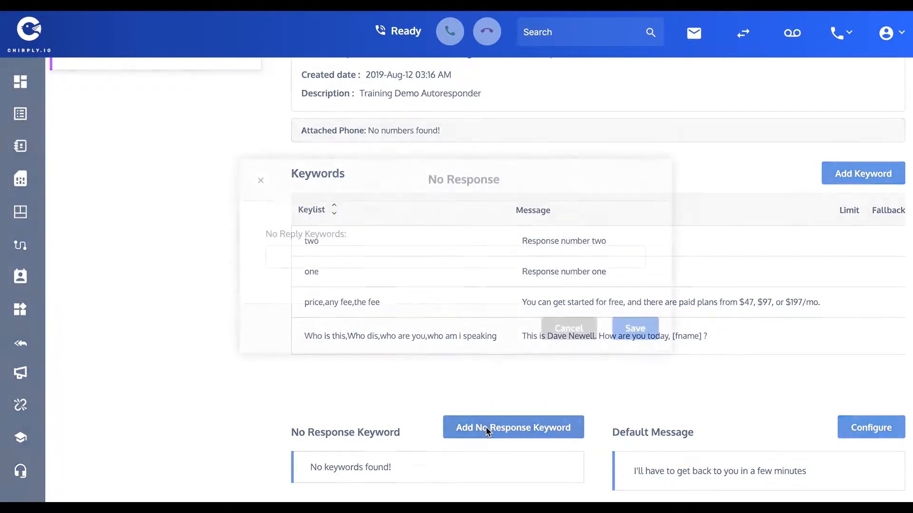
{"action": "left_click", "coordinate": [513, 427]}
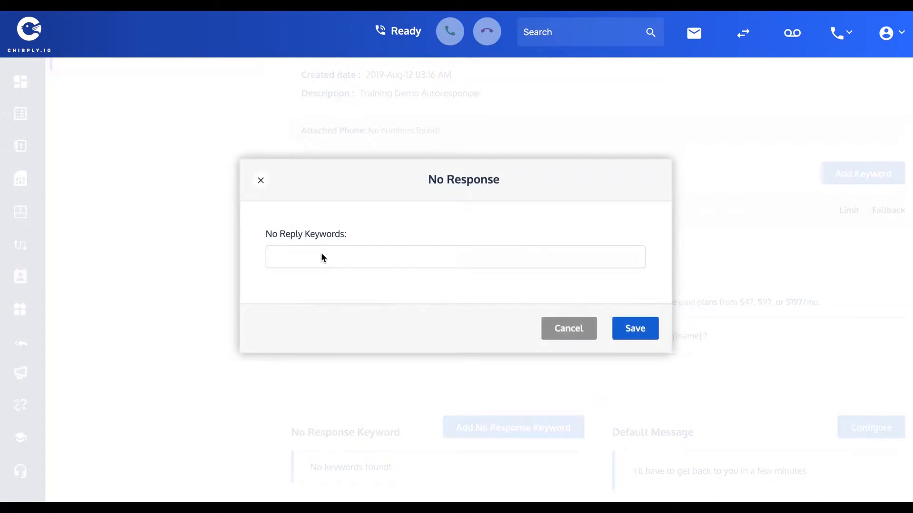
{"action": "type", "text": "fuck"}
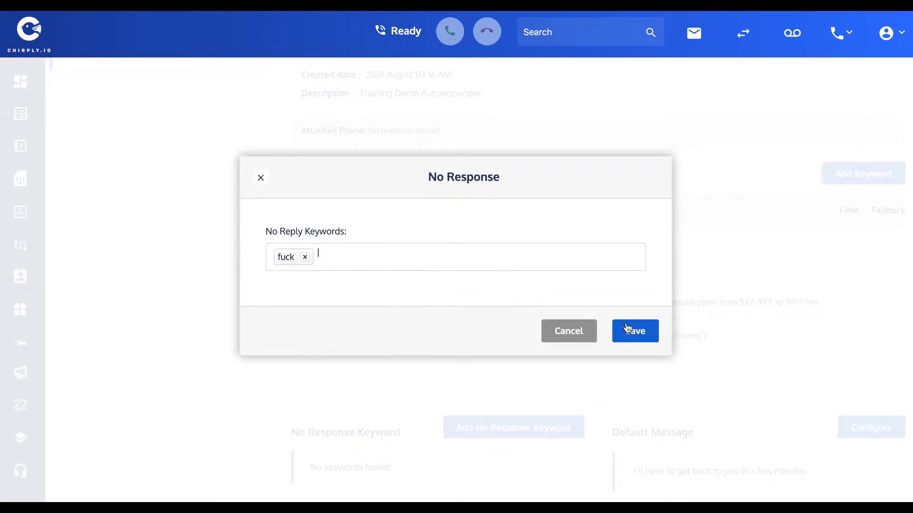
{"action": "left_click", "coordinate": [634, 331]}
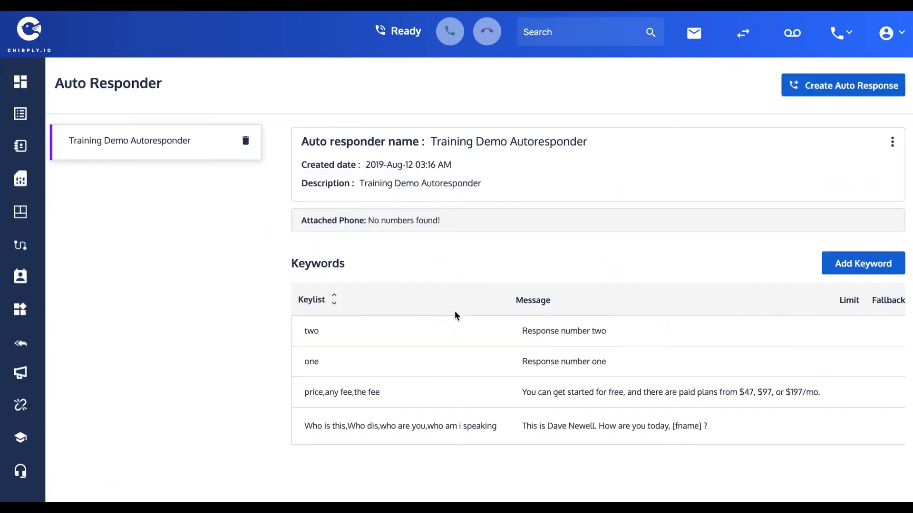
{"action": "scroll", "scroll_direction": "down", "scroll_amount": 3}
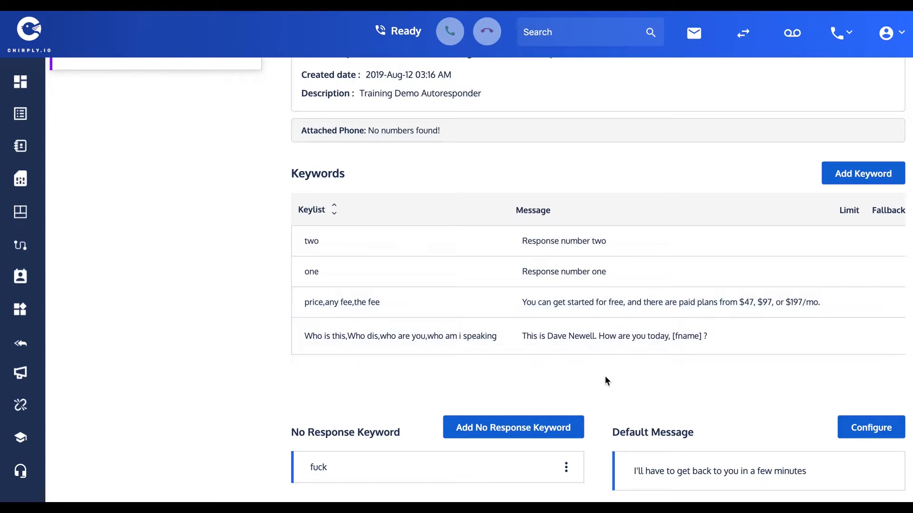
{"action": "mouse_move", "coordinate": [689, 483]}
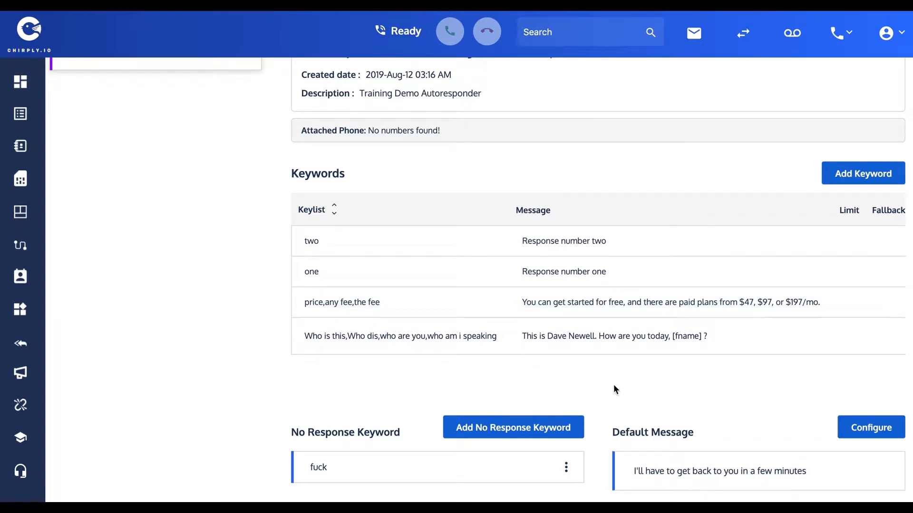
{"action": "mouse_move", "coordinate": [328, 447]}
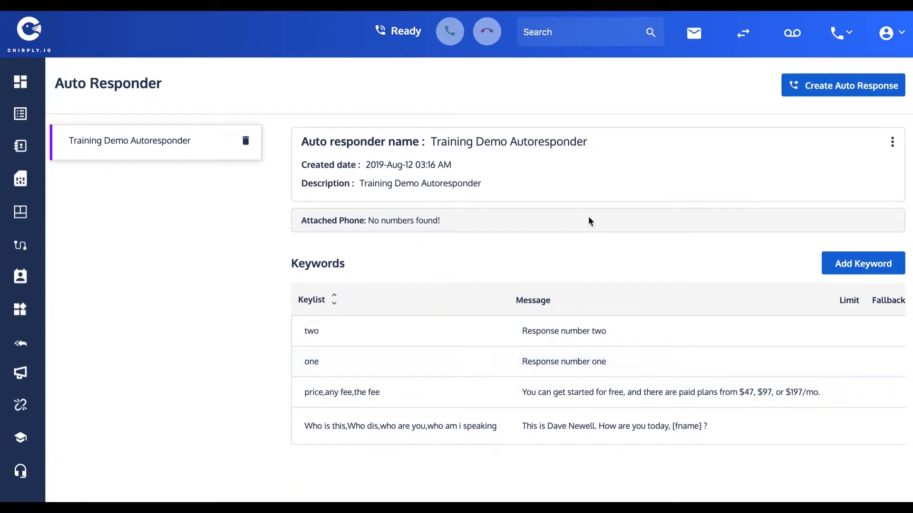
{"action": "mouse_move", "coordinate": [843, 152]}
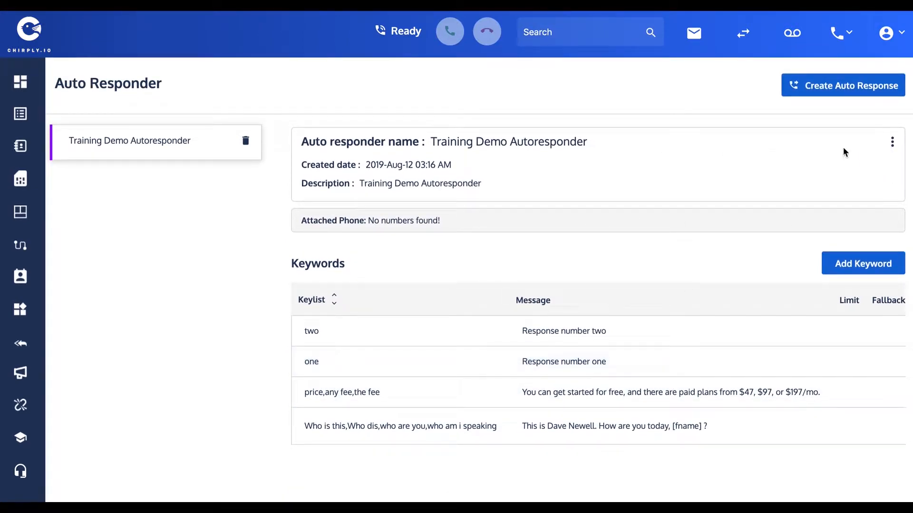
{"action": "left_click", "coordinate": [891, 142]}
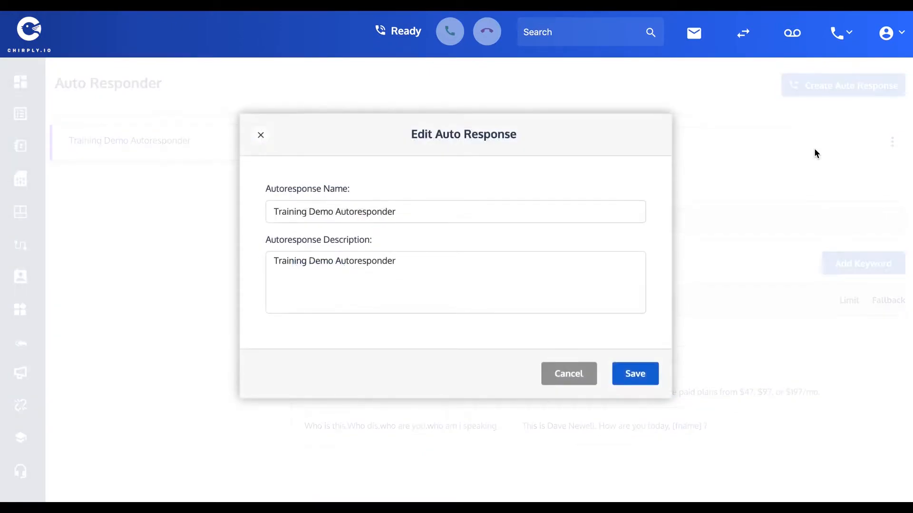
{"action": "left_click", "coordinate": [634, 374]}
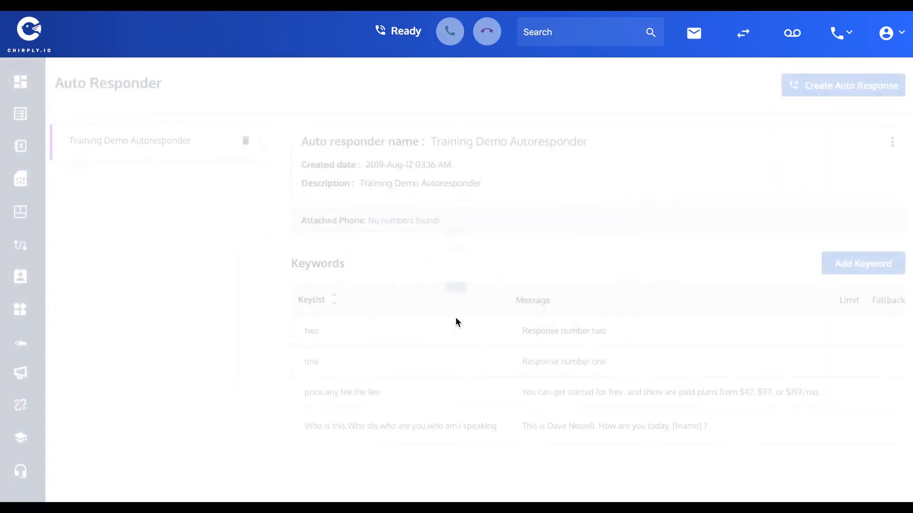
{"action": "scroll", "scroll_direction": "down", "scroll_amount": 3}
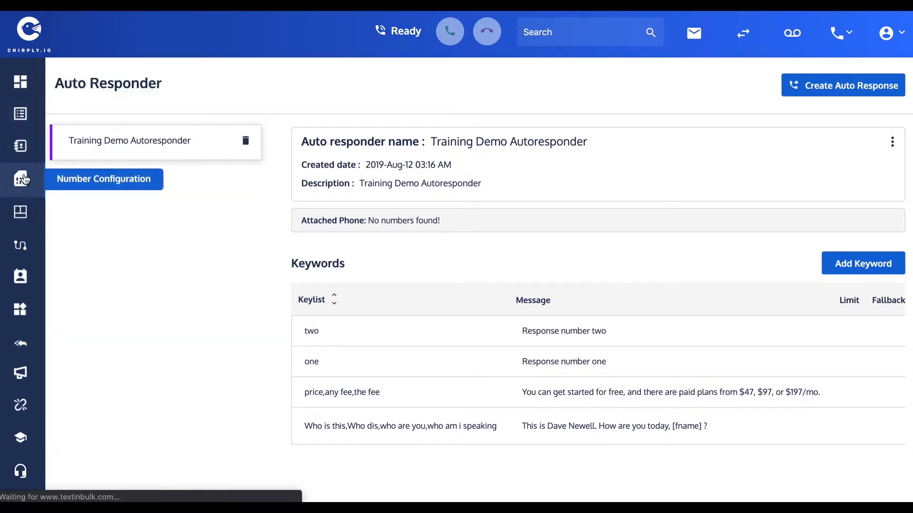
Step: In Number Configuration, activate SMS for the Training Demo number with Auto Response type
{"action": "left_click", "coordinate": [20, 180]}
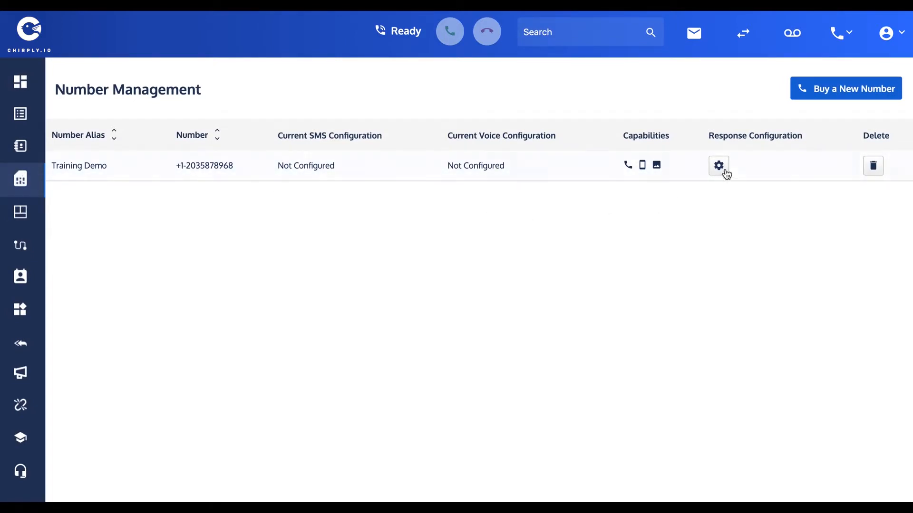
{"action": "left_click", "coordinate": [719, 165]}
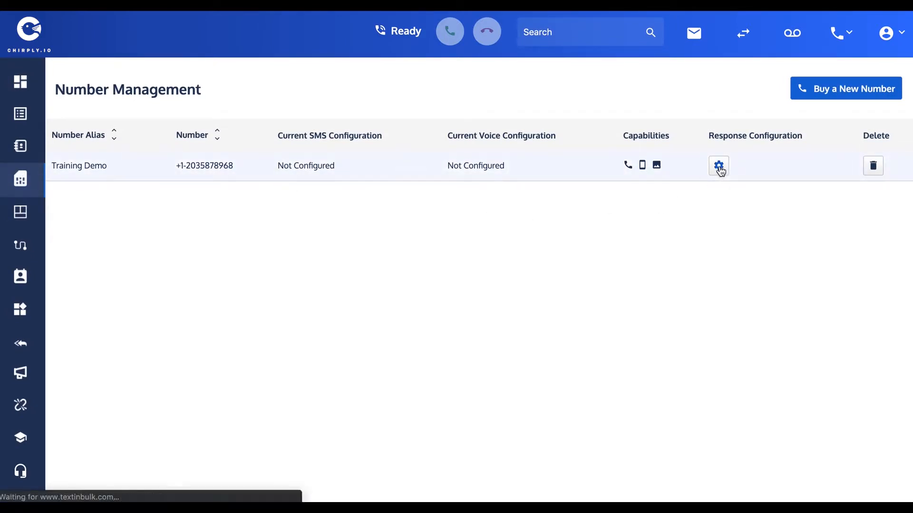
{"action": "left_click", "coordinate": [719, 165]}
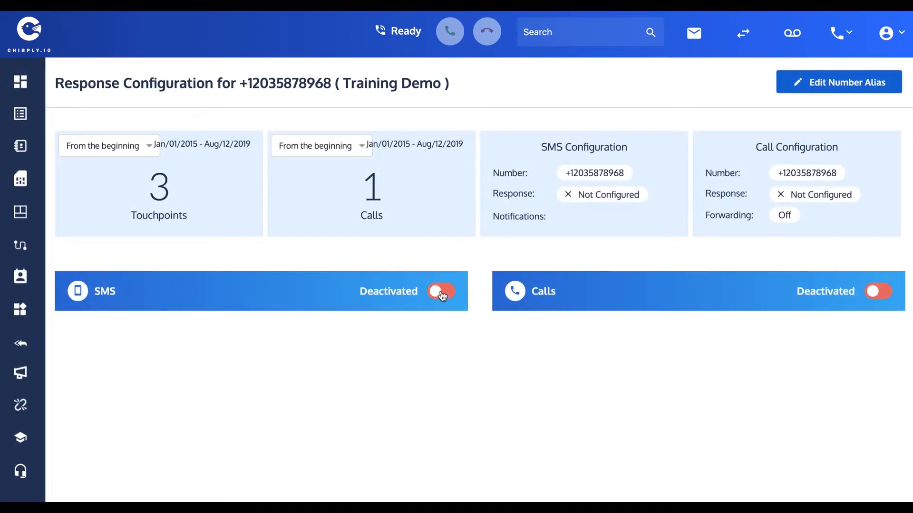
{"action": "left_click", "coordinate": [441, 292]}
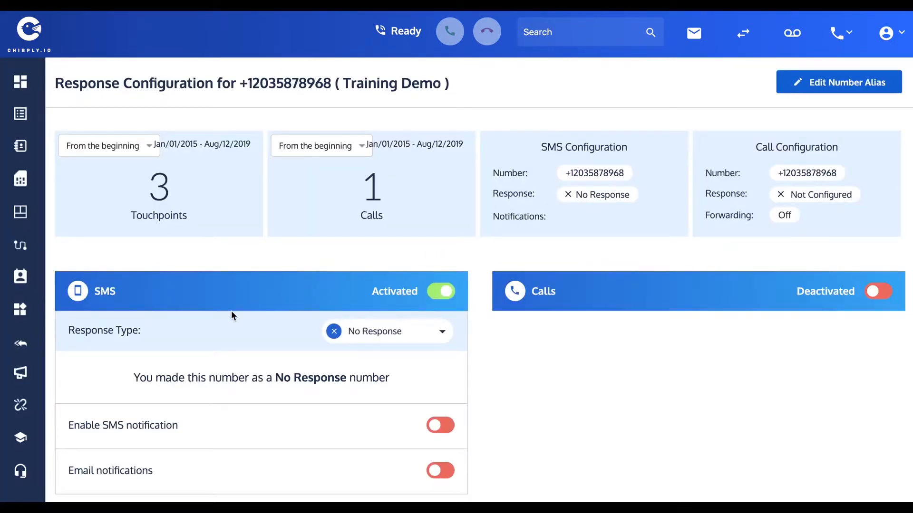
{"action": "scroll", "scroll_direction": "down", "scroll_amount": 3}
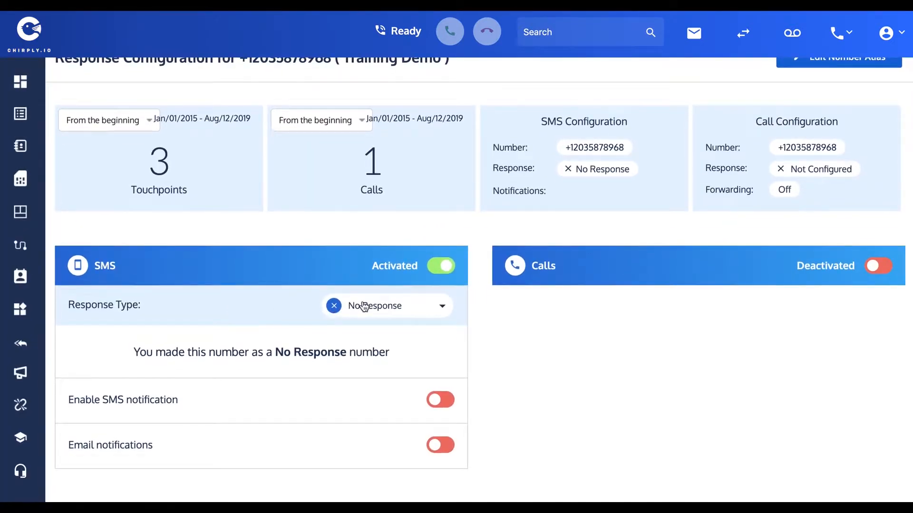
{"action": "left_click", "coordinate": [387, 305]}
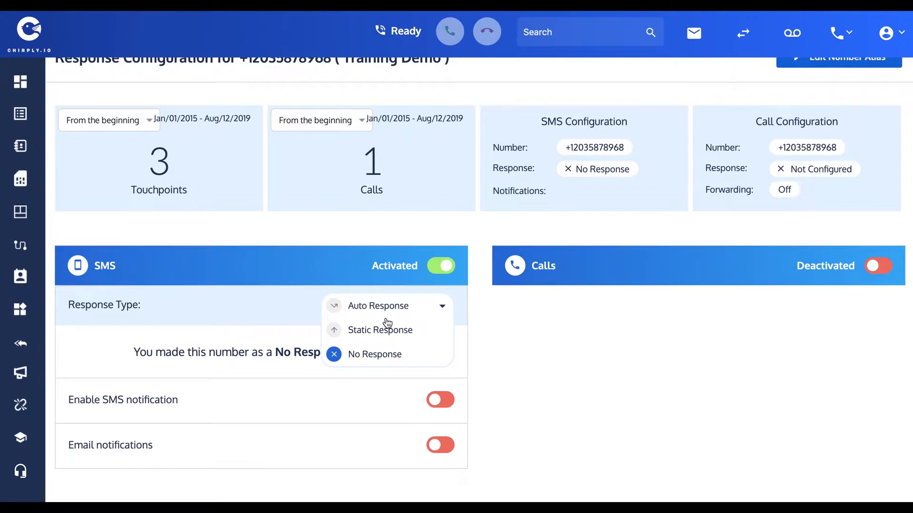
{"action": "left_click", "coordinate": [378, 305]}
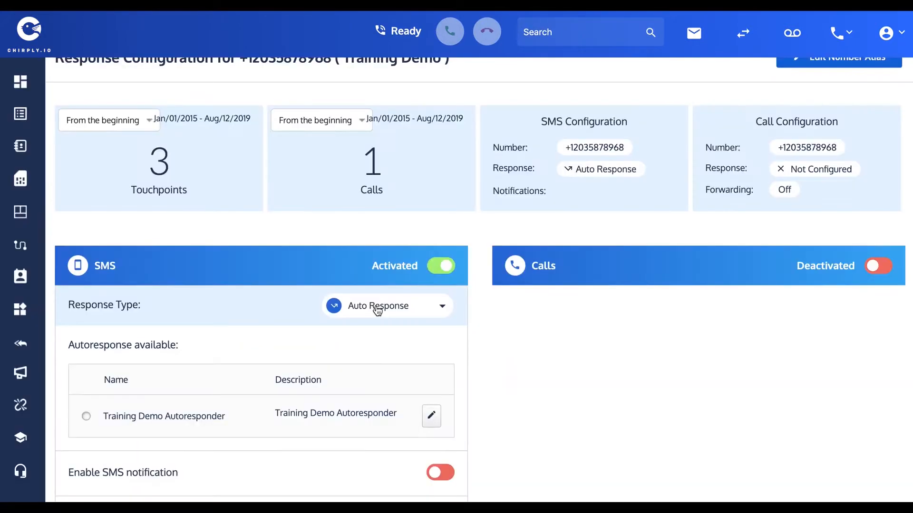
Step: Select Training Demo Autoresponder as the number's autoresponder
{"action": "scroll", "scroll_direction": "down", "scroll_amount": 3}
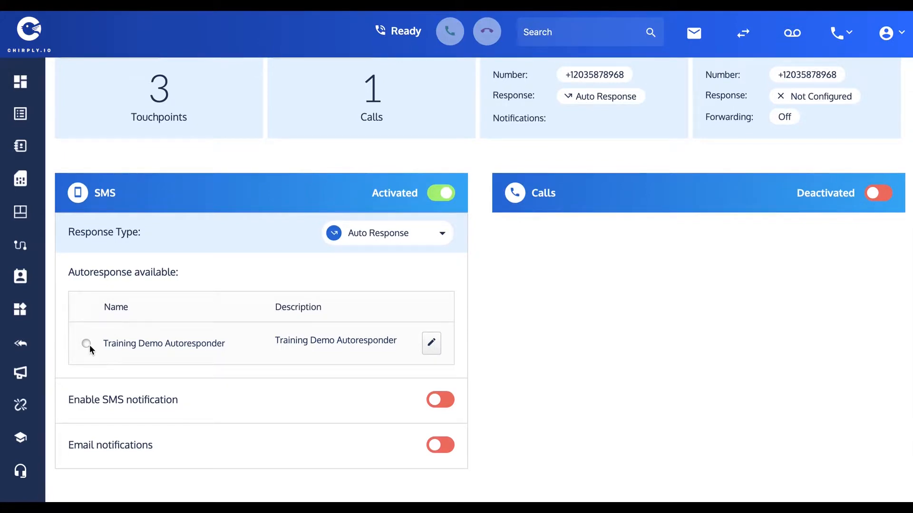
{"action": "left_click", "coordinate": [87, 343]}
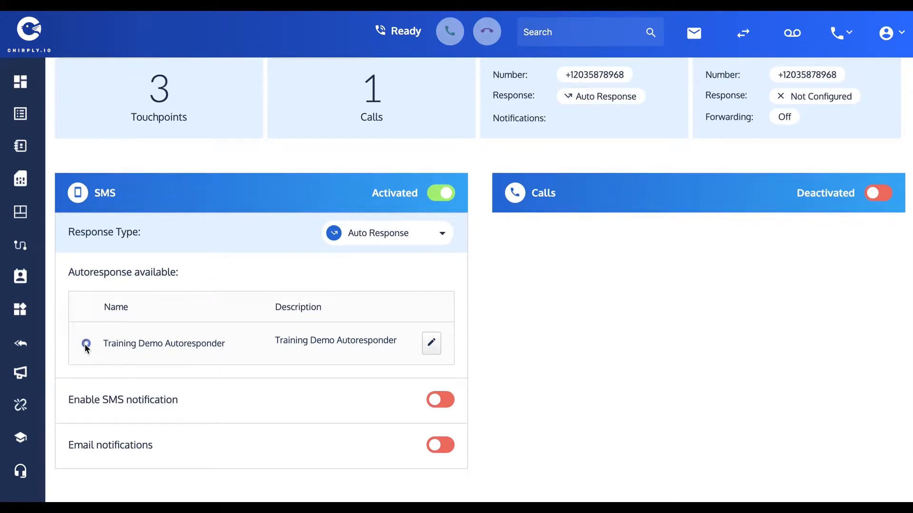
{"action": "left_click", "coordinate": [85, 343]}
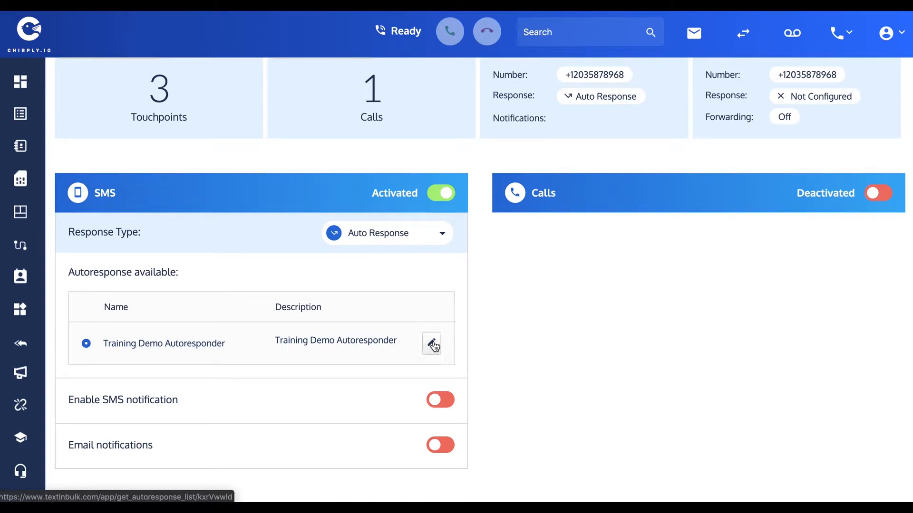
{"action": "left_click", "coordinate": [431, 343]}
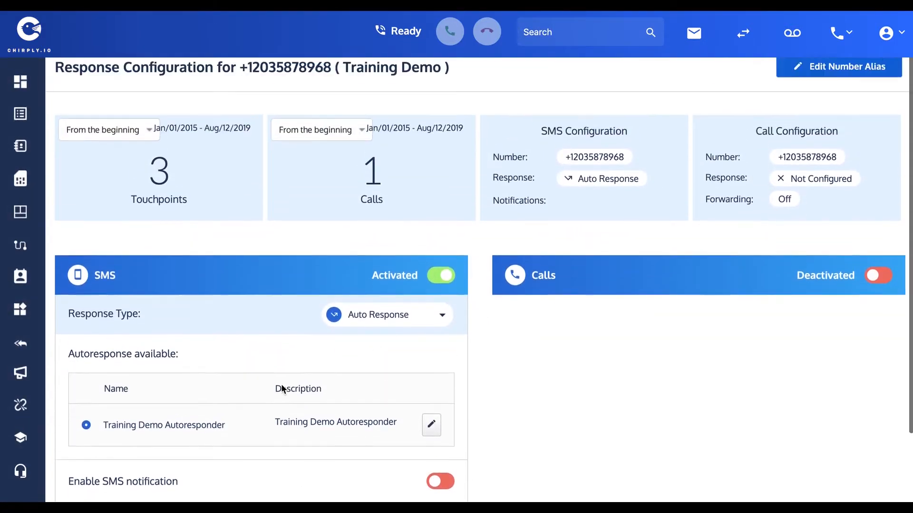
{"action": "scroll", "scroll_direction": "down", "scroll_amount": 3}
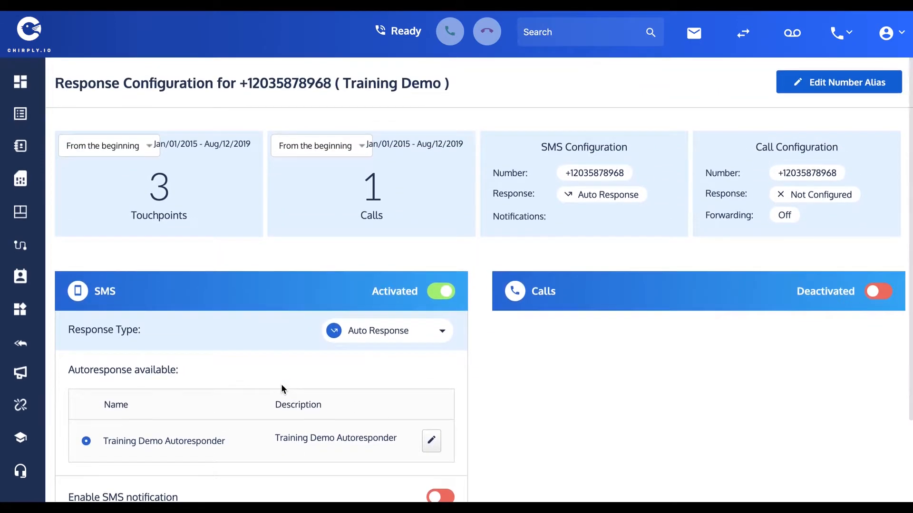
{"action": "mouse_move", "coordinate": [19, 82]}
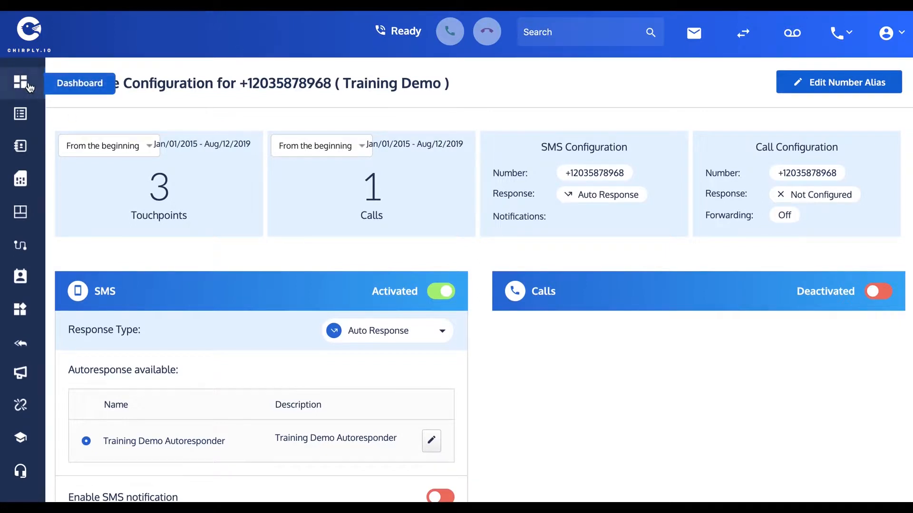
Step: Open the Training Demo List from the Lists sidebar
{"action": "left_click", "coordinate": [20, 114]}
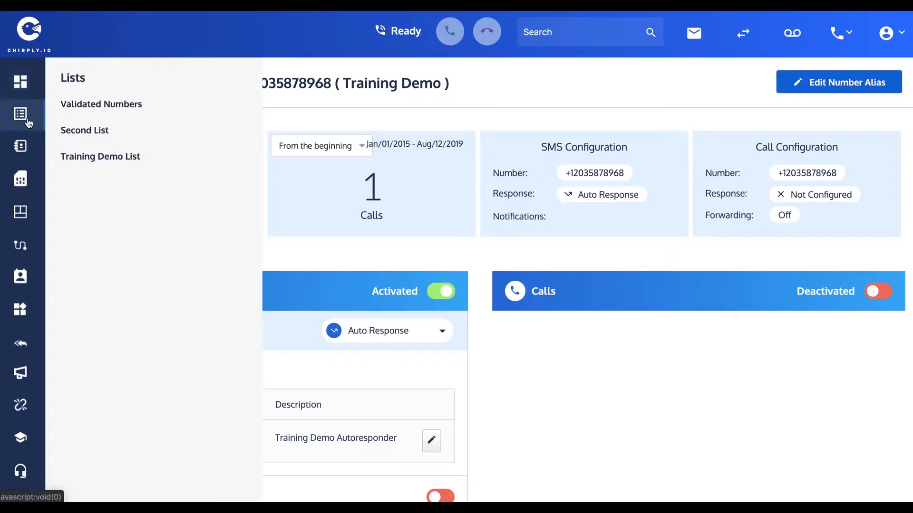
{"action": "left_click", "coordinate": [100, 156]}
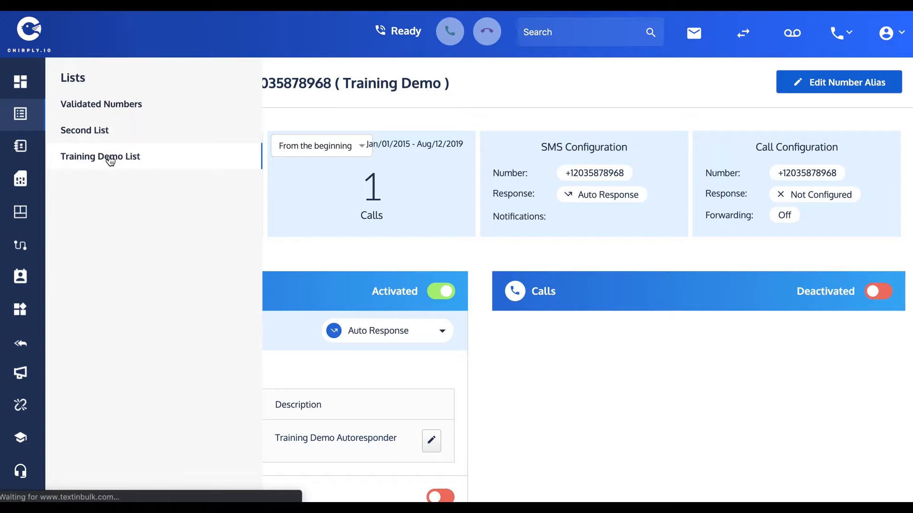
{"action": "left_click", "coordinate": [99, 155]}
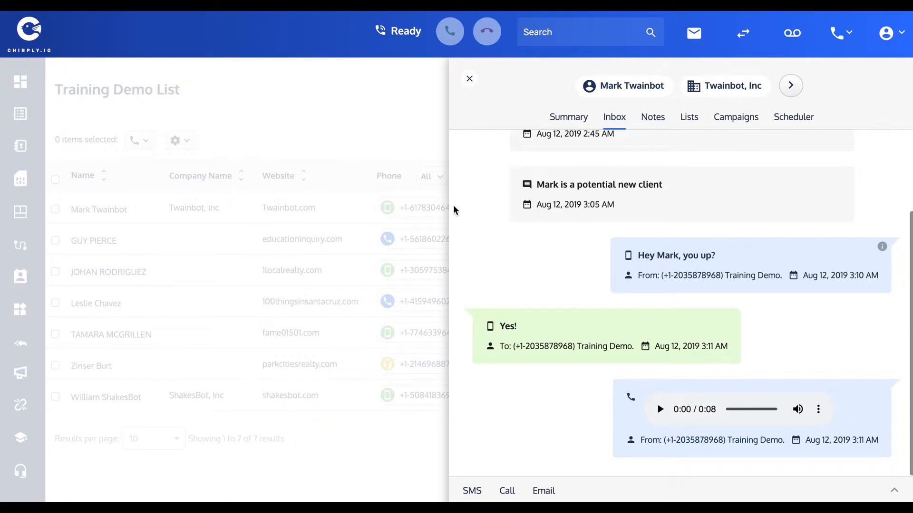
{"action": "mouse_move", "coordinate": [298, 87]}
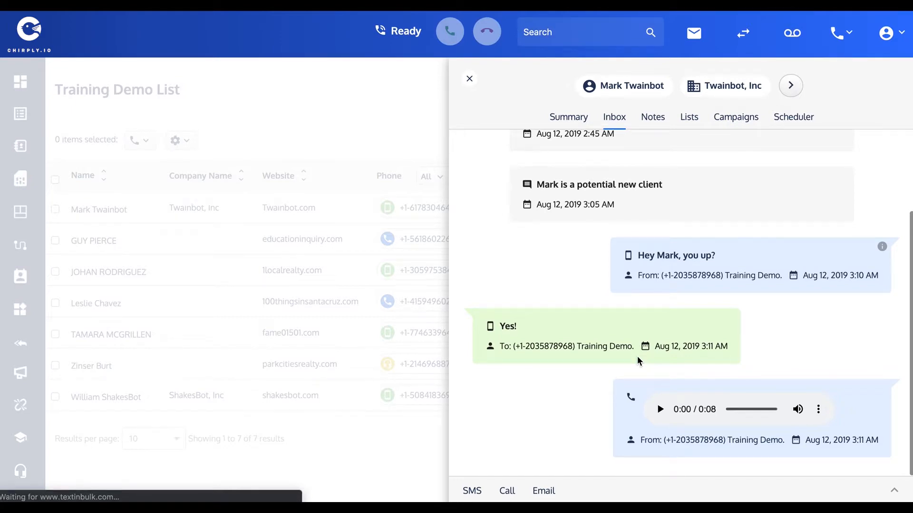
{"action": "left_click", "coordinate": [469, 79]}
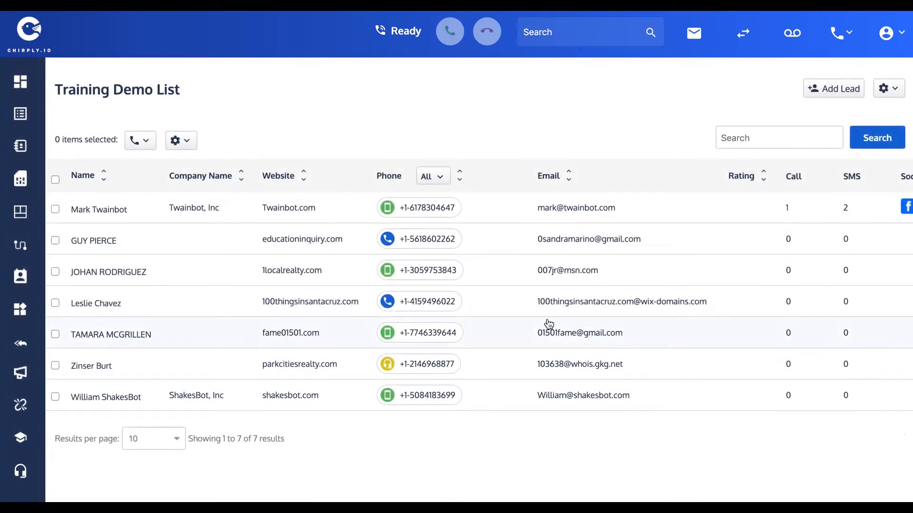
{"action": "left_click", "coordinate": [98, 209]}
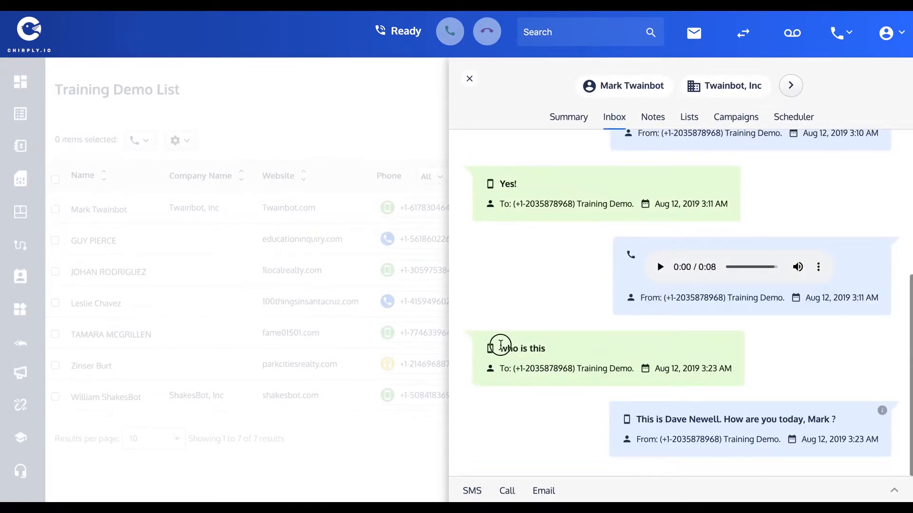
{"action": "double_click", "coordinate": [522, 348]}
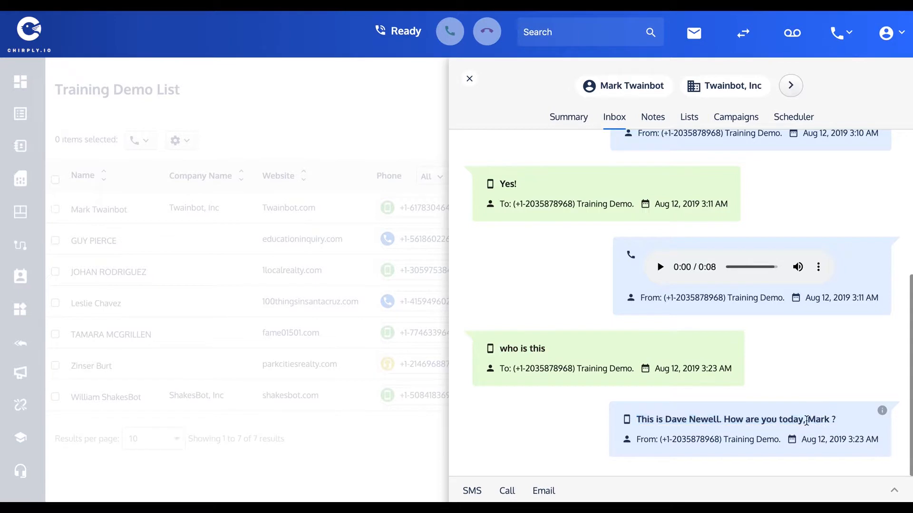
{"action": "mouse_move", "coordinate": [821, 419]}
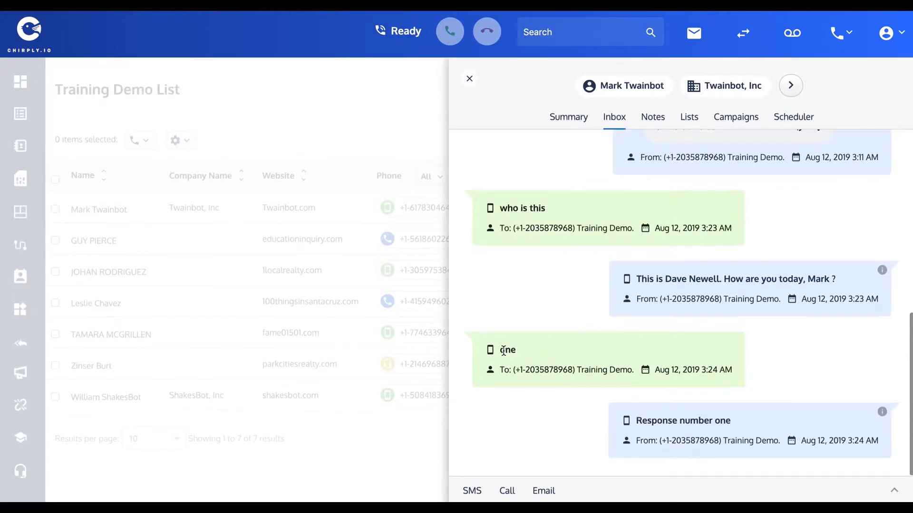
Step: Highlight the incoming text 'one' and its automatic reply 'Response number one'
{"action": "double_click", "coordinate": [507, 350]}
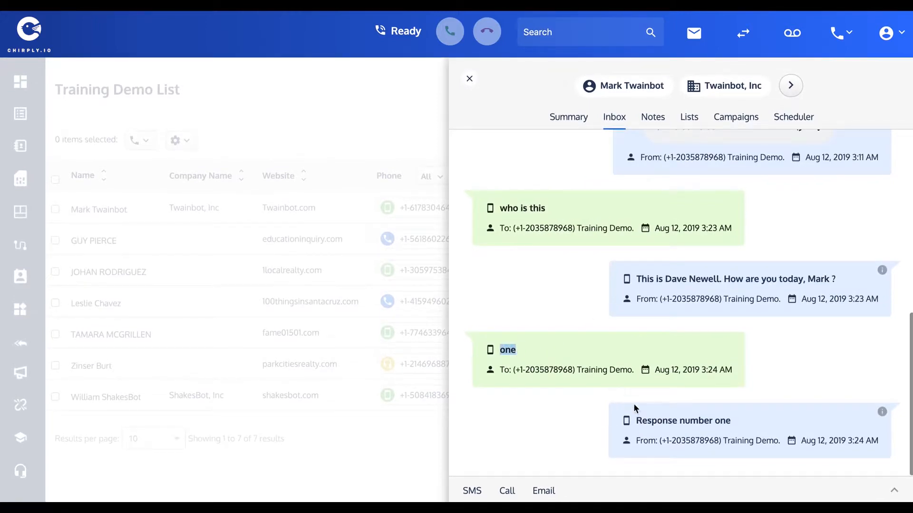
{"action": "double_click", "coordinate": [682, 420]}
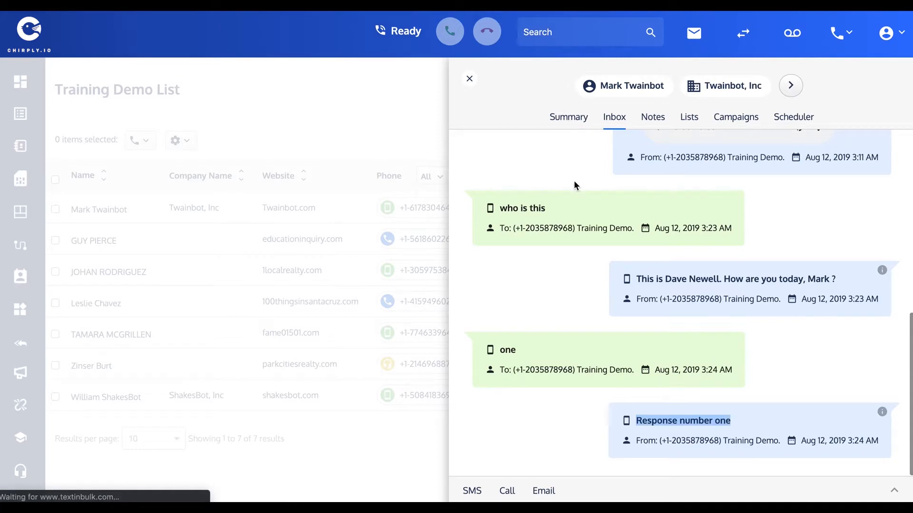
{"action": "left_click", "coordinate": [469, 78]}
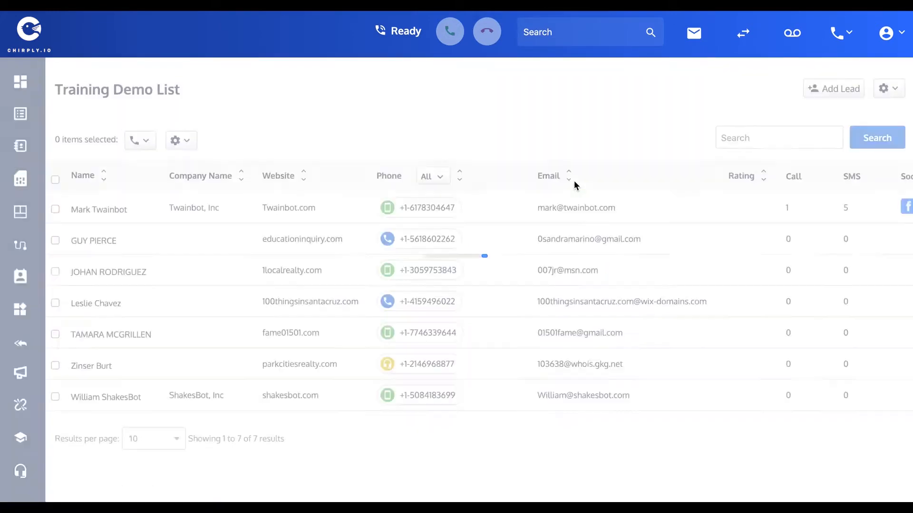
{"action": "left_click", "coordinate": [98, 209]}
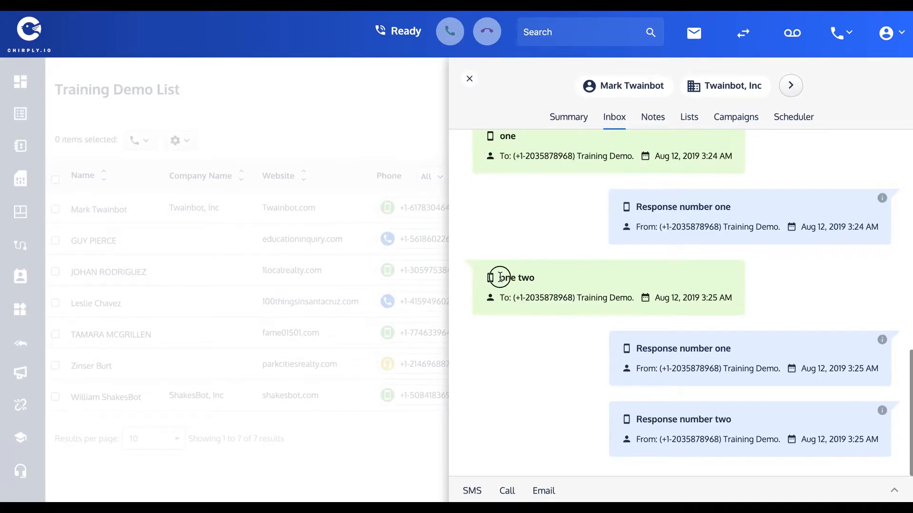
{"action": "double_click", "coordinate": [516, 277]}
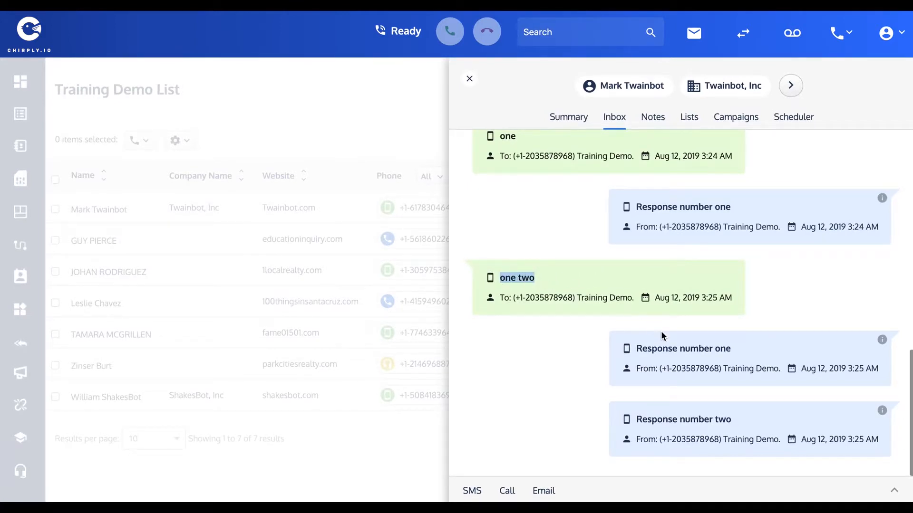
{"action": "mouse_move", "coordinate": [738, 348]}
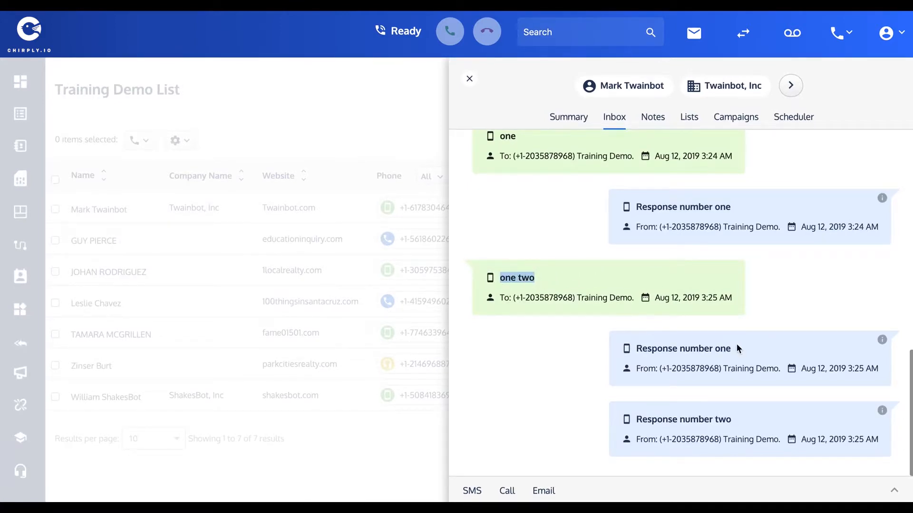
{"action": "double_click", "coordinate": [683, 419]}
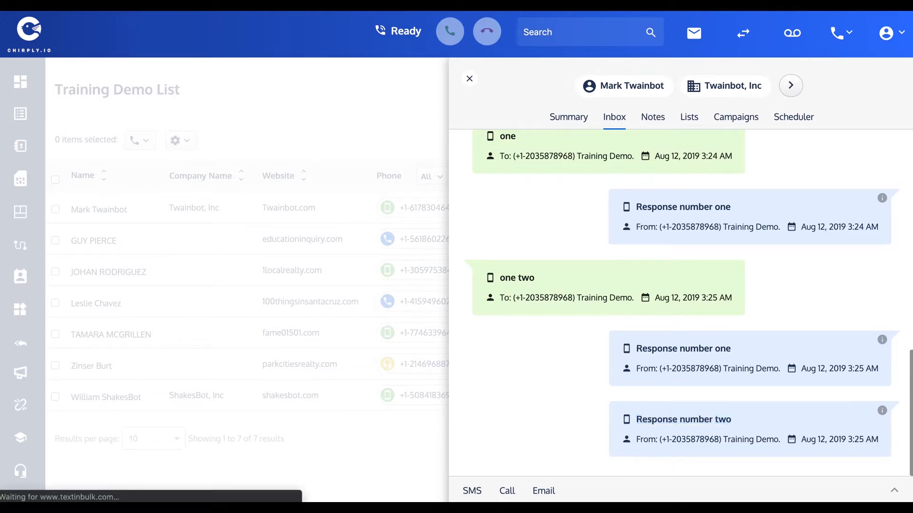
{"action": "mouse_move", "coordinate": [537, 192]}
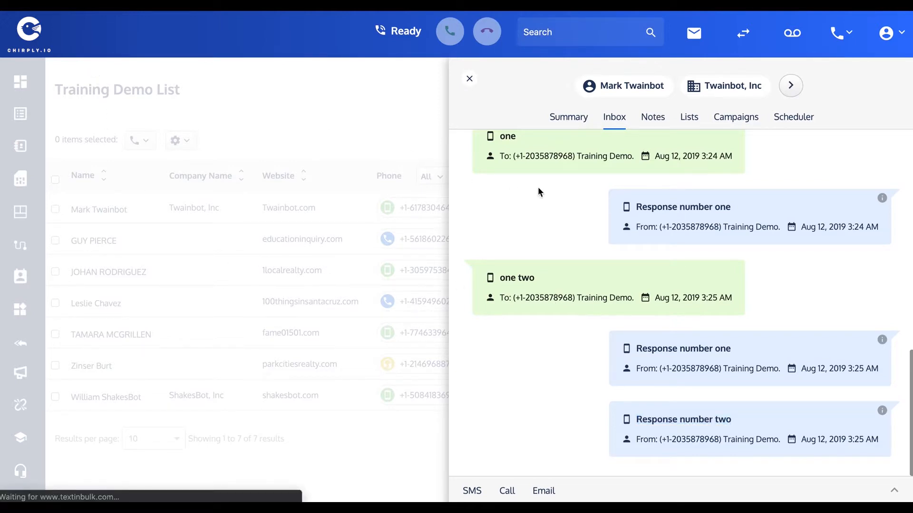
Step: Refresh the inbox and highlight the swear word in the latest text, which got no auto reply
{"action": "left_click", "coordinate": [469, 79]}
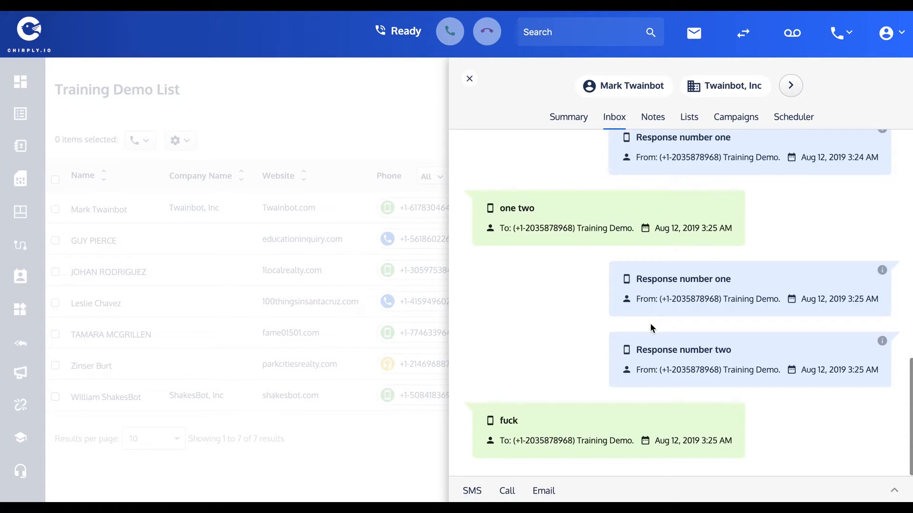
{"action": "mouse_move", "coordinate": [524, 348]}
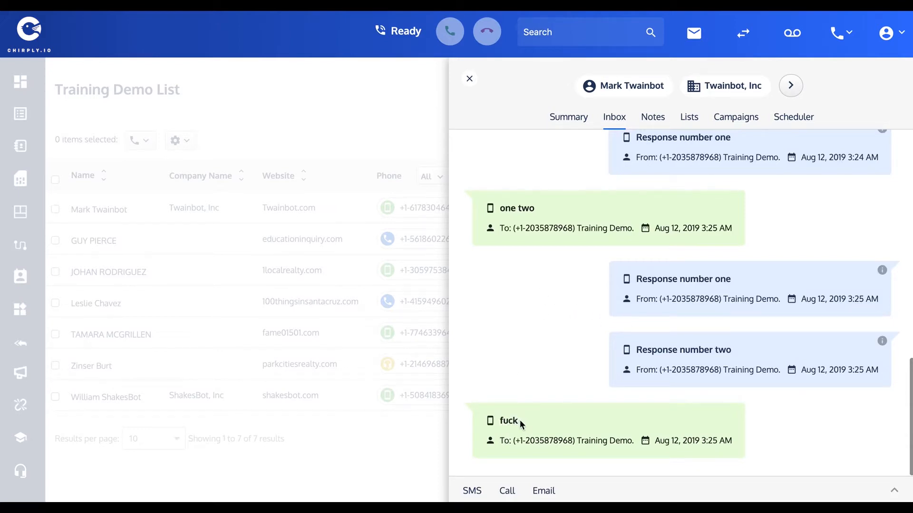
{"action": "mouse_move", "coordinate": [793, 449]}
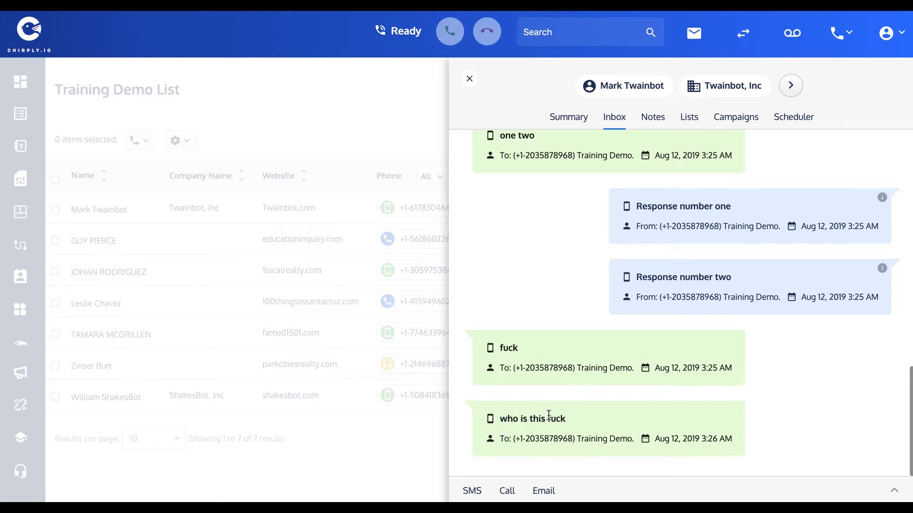
{"action": "double_click", "coordinate": [555, 418]}
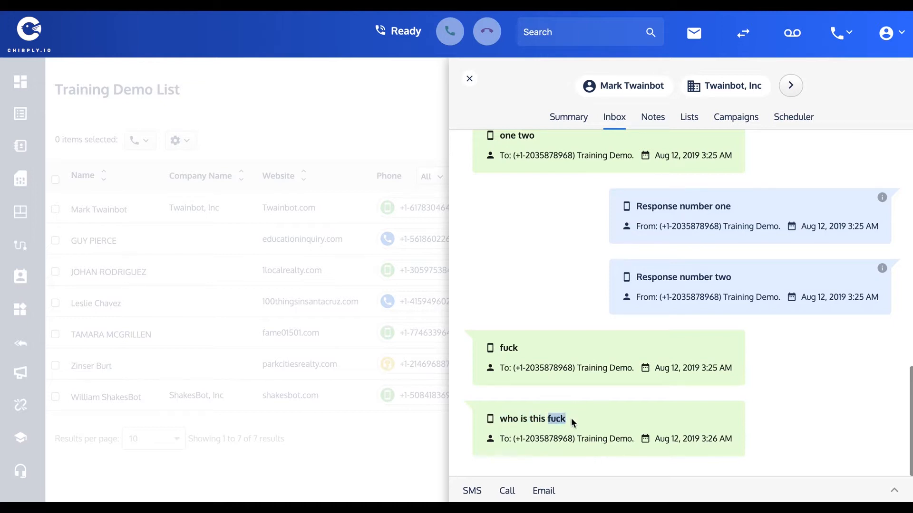
{"action": "mouse_move", "coordinate": [817, 436]}
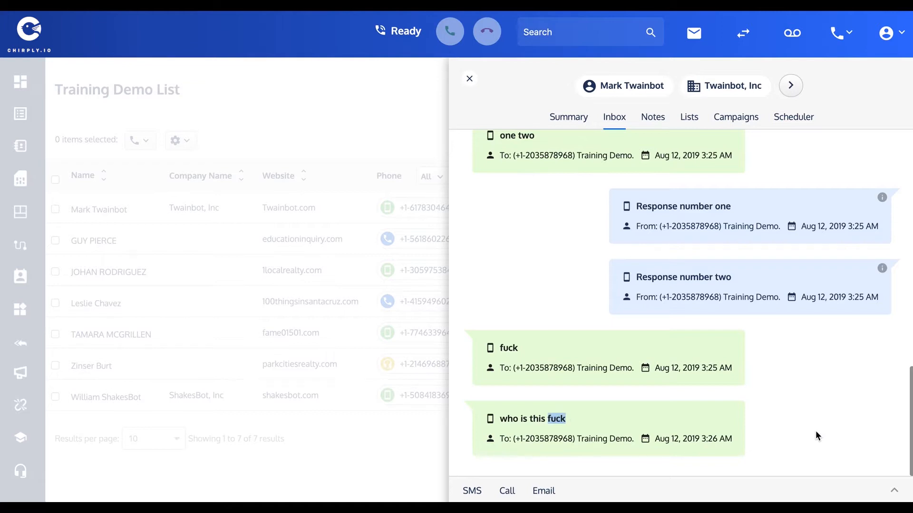
{"action": "left_click", "coordinate": [472, 490]}
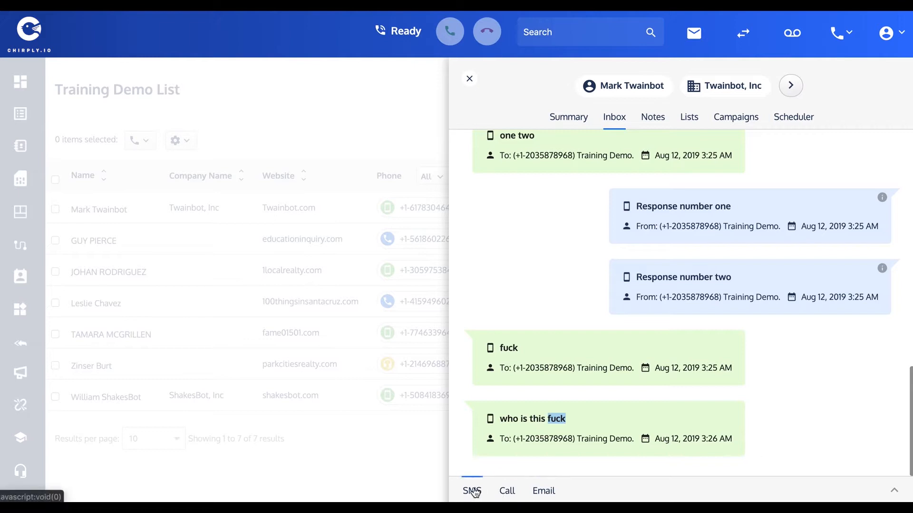
Step: Send Mark Twainbot the SMS 'Chill dude, it's Dave' and close his contact panel
{"action": "left_click", "coordinate": [473, 491]}
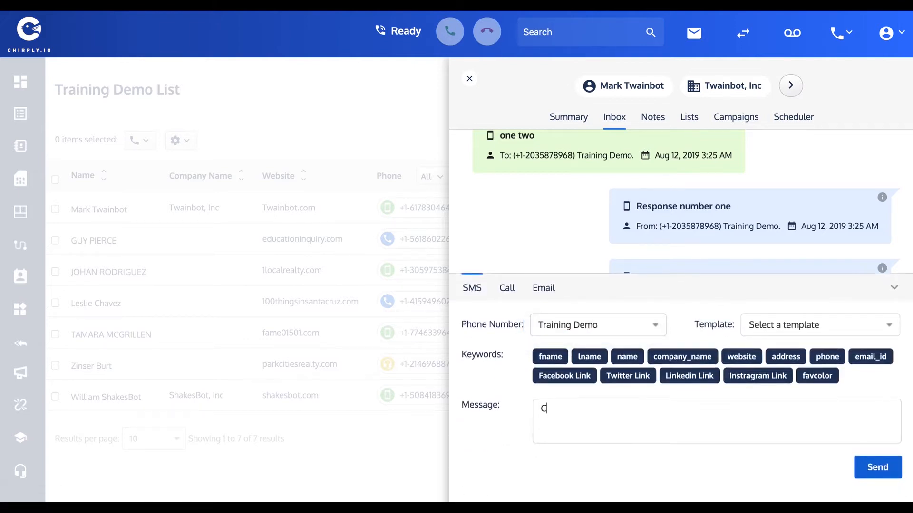
{"action": "type", "text": "Chill dude"}
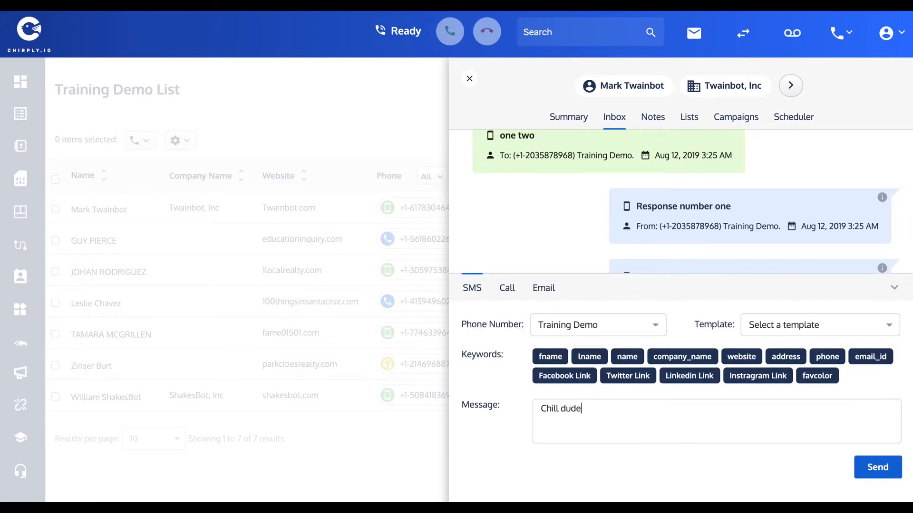
{"action": "type", "text": ", it's Dave"}
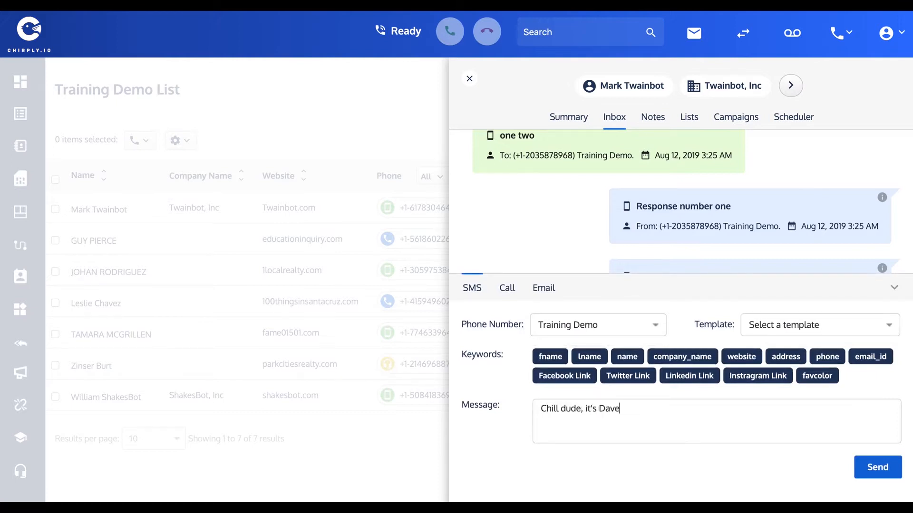
{"action": "left_click", "coordinate": [878, 467]}
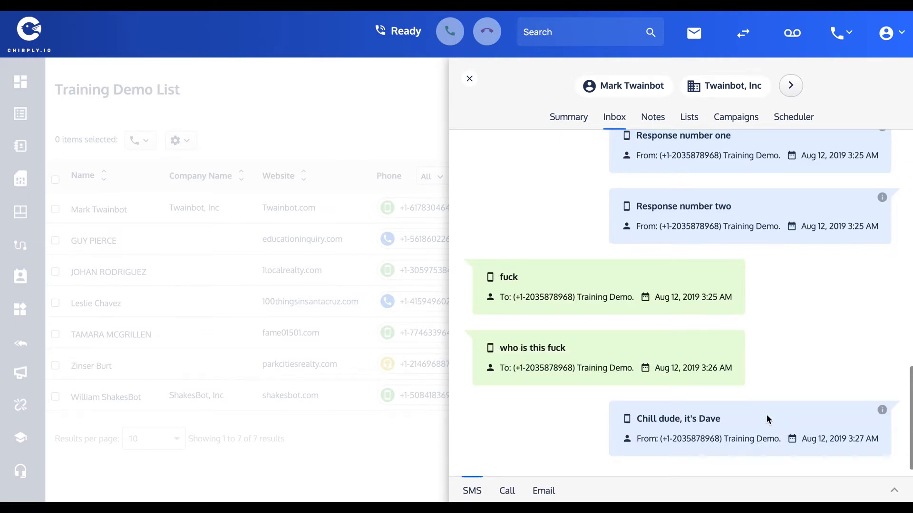
{"action": "left_click", "coordinate": [469, 79]}
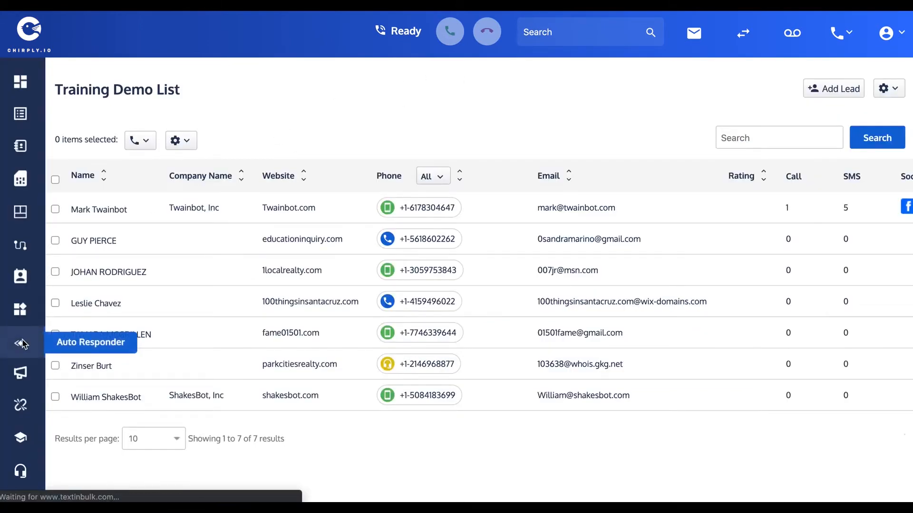
Step: Go to the Auto Responder page and scroll through its keywords, no-response keyword and default message
{"action": "left_click", "coordinate": [20, 344]}
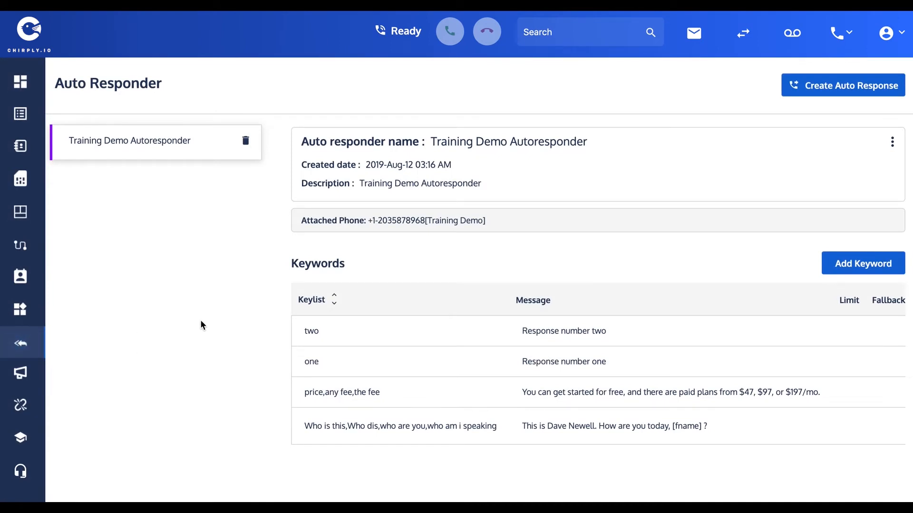
{"action": "mouse_move", "coordinate": [626, 312]}
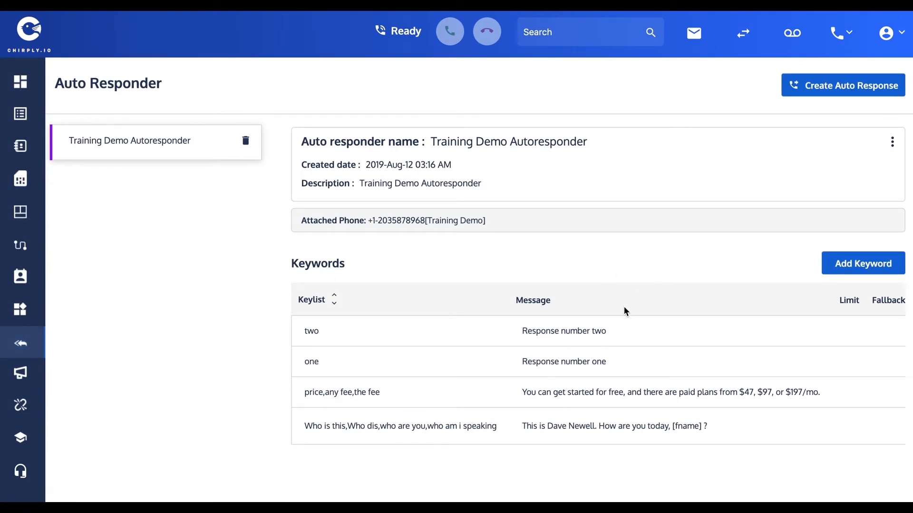
{"action": "scroll", "scroll_direction": "down", "scroll_amount": 3}
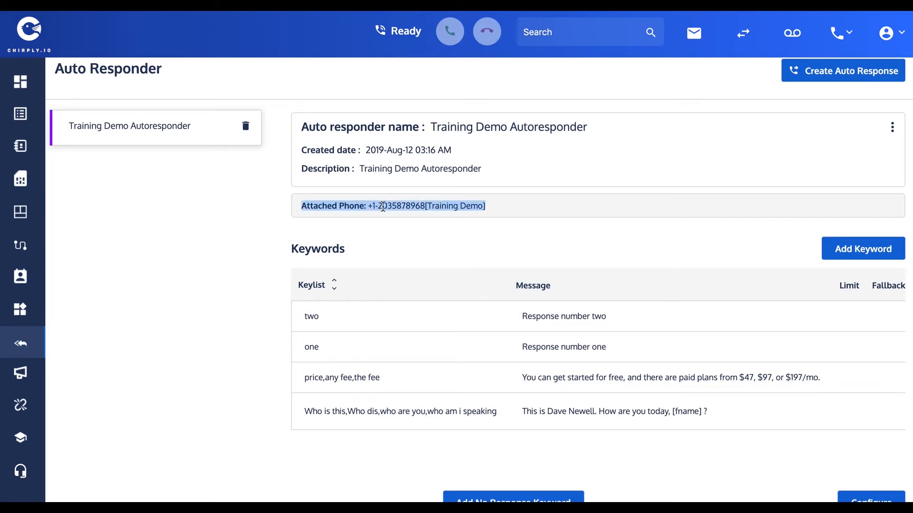
{"action": "mouse_move", "coordinate": [448, 250]}
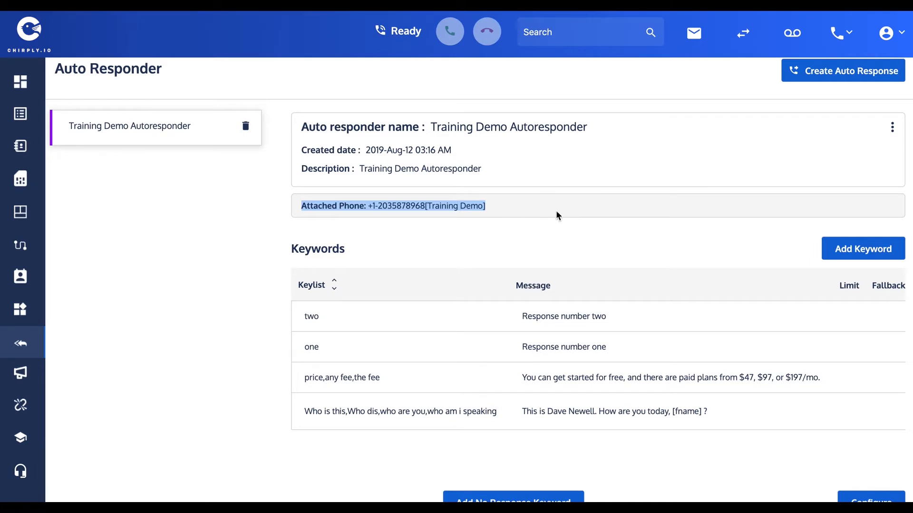
{"action": "mouse_move", "coordinate": [605, 199]}
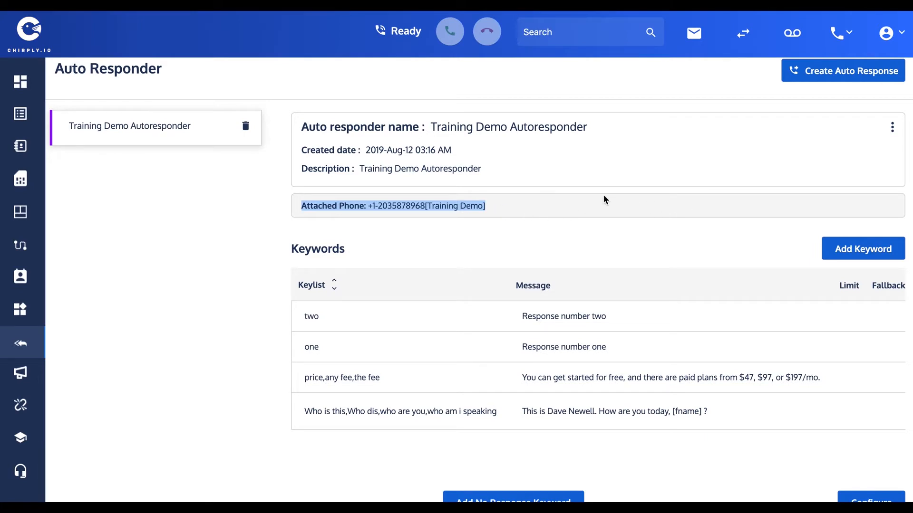
{"action": "scroll", "scroll_direction": "down", "scroll_amount": 3}
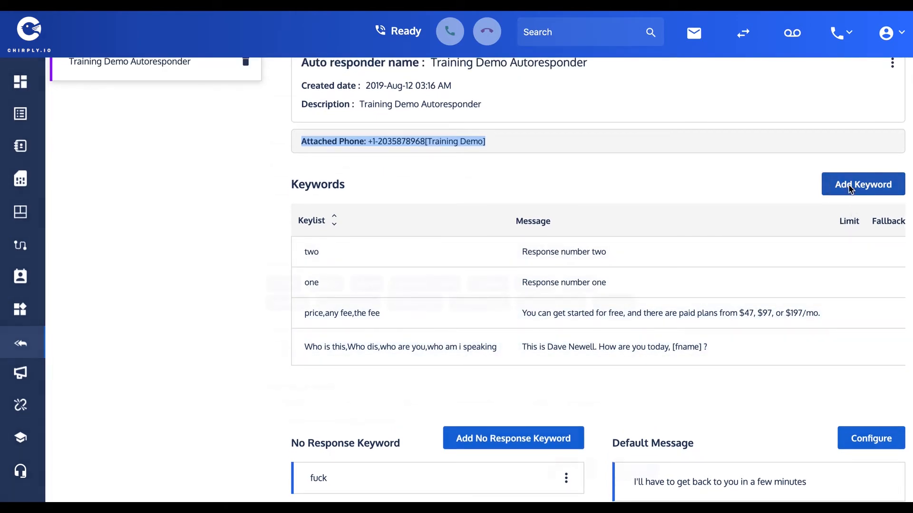
Step: Start a new keyword 'coupon' replying with the free coupon code 123456, with the response limit enabled
{"action": "left_click", "coordinate": [862, 184]}
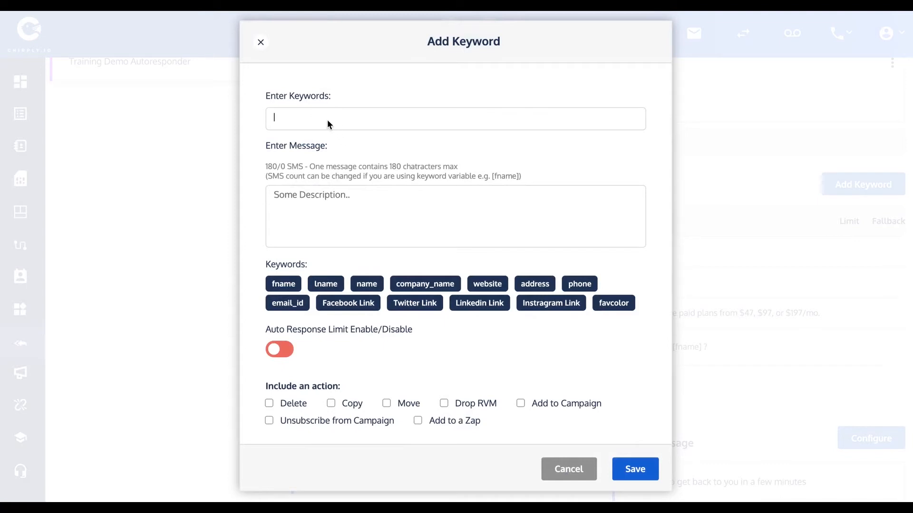
{"action": "type", "text": "three"}
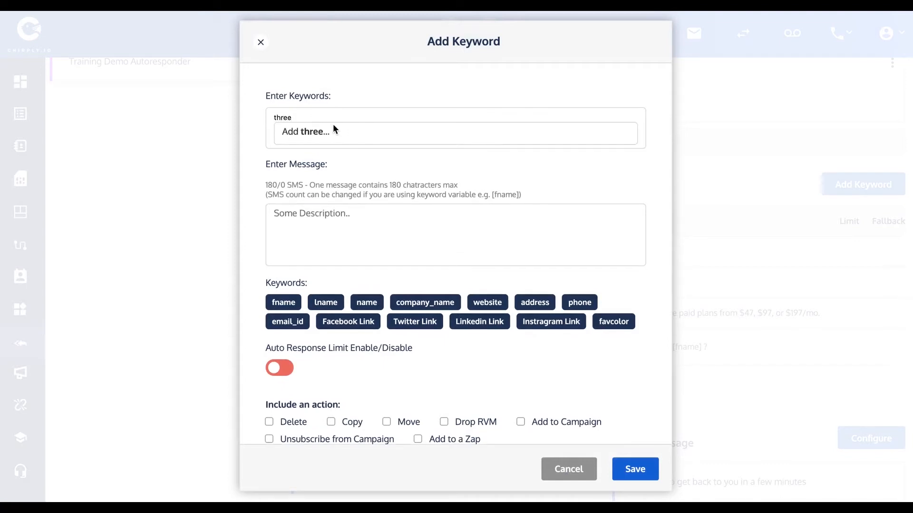
{"action": "type", "text": "R"}
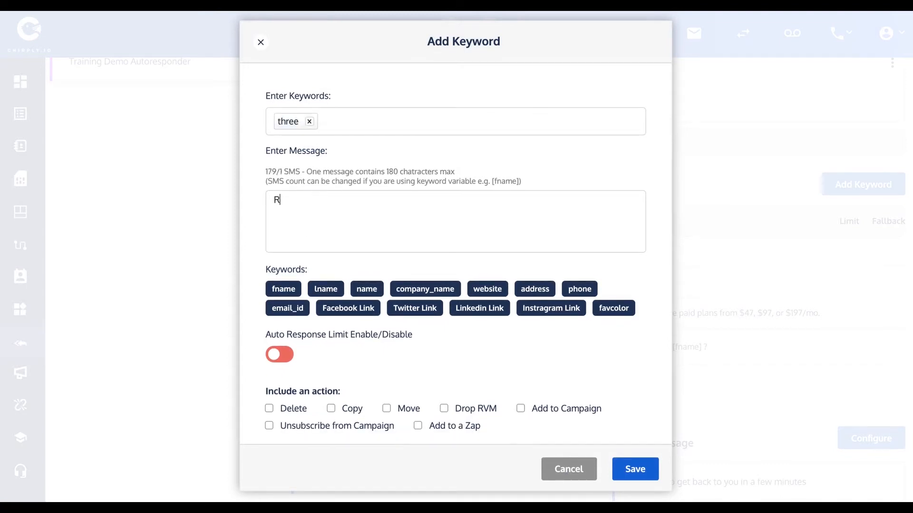
{"action": "type", "text": "esponss"}
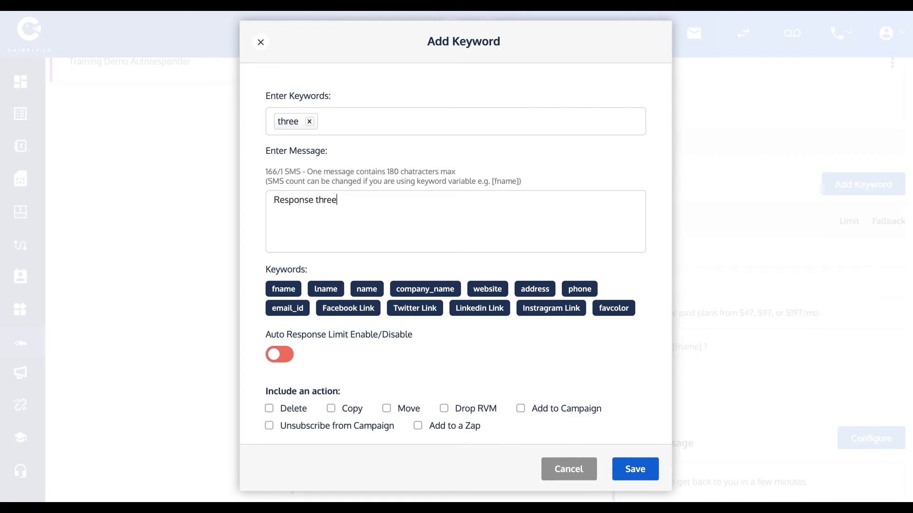
{"action": "mouse_move", "coordinate": [318, 355]}
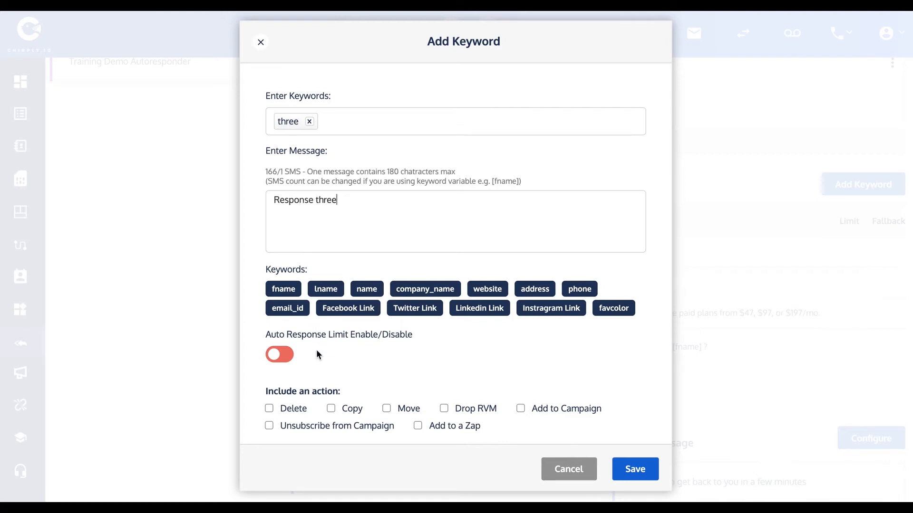
{"action": "left_click", "coordinate": [280, 355]}
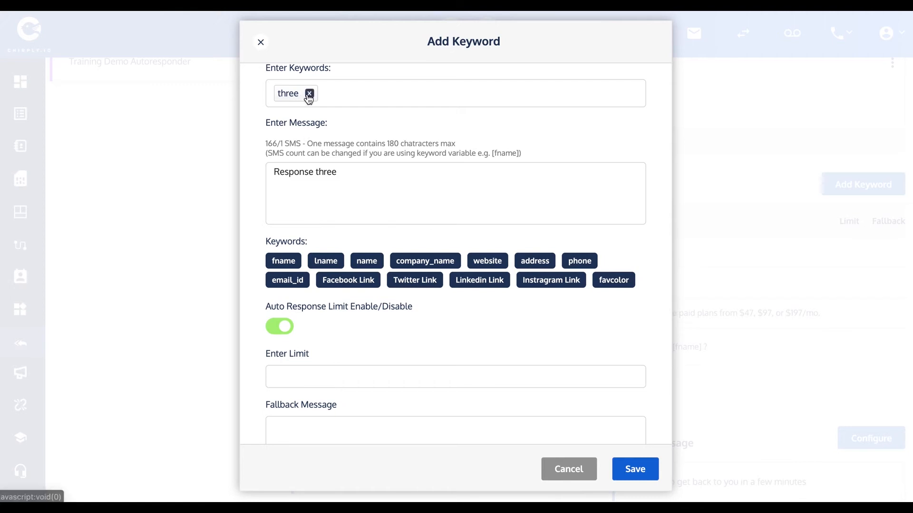
{"action": "type", "text": "coupon"}
{"action": "type", "text": "You're free"}
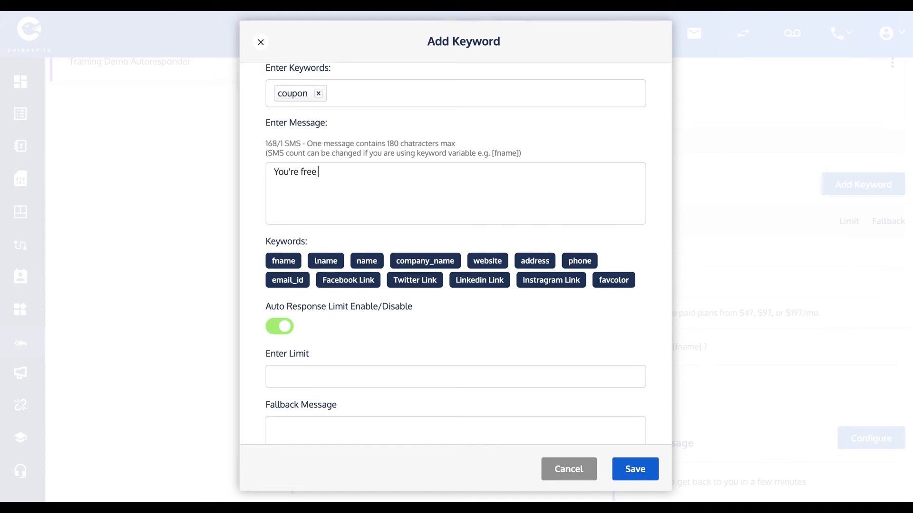
{"action": "type", "text": "coupon c"}
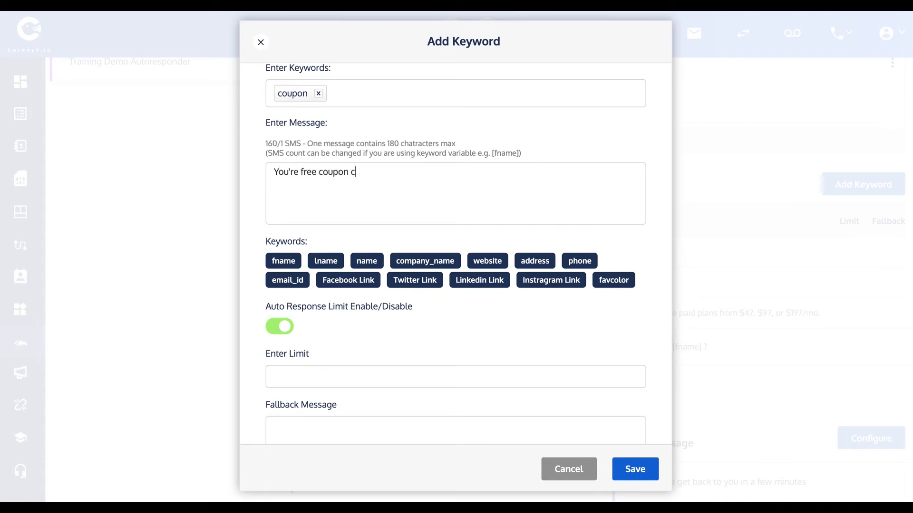
{"action": "type", "text": "ode is"}
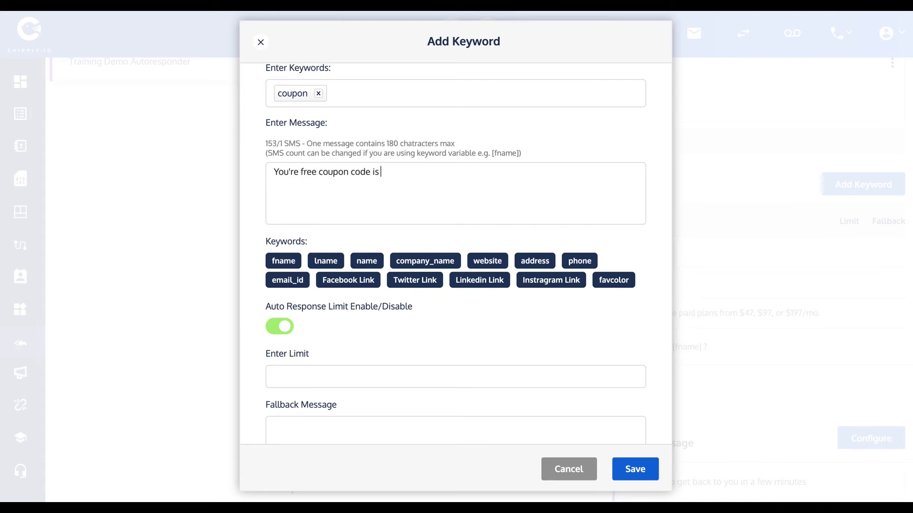
{"action": "type", "text": "123456"}
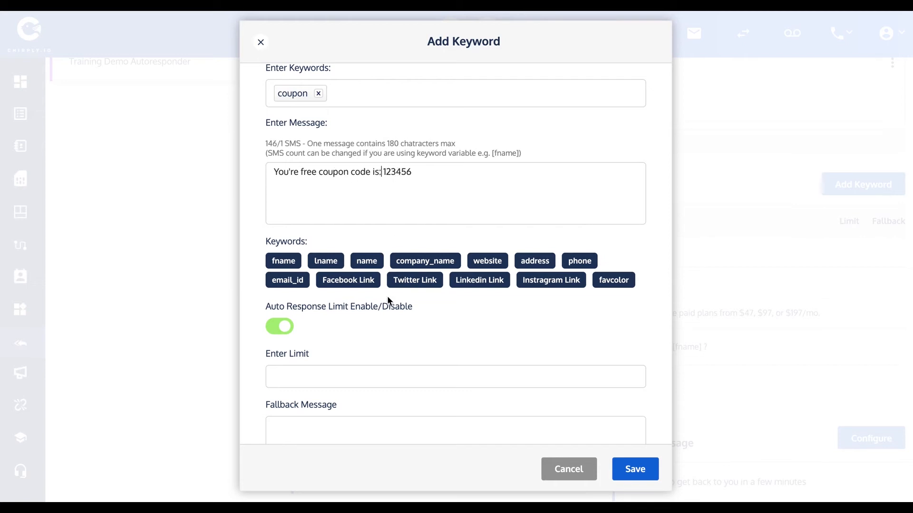
Step: Set the limit to 1 with fallback 'Sorry, you've already gotten one coupon' and save the keyword
{"action": "scroll", "scroll_direction": "down", "scroll_amount": 3}
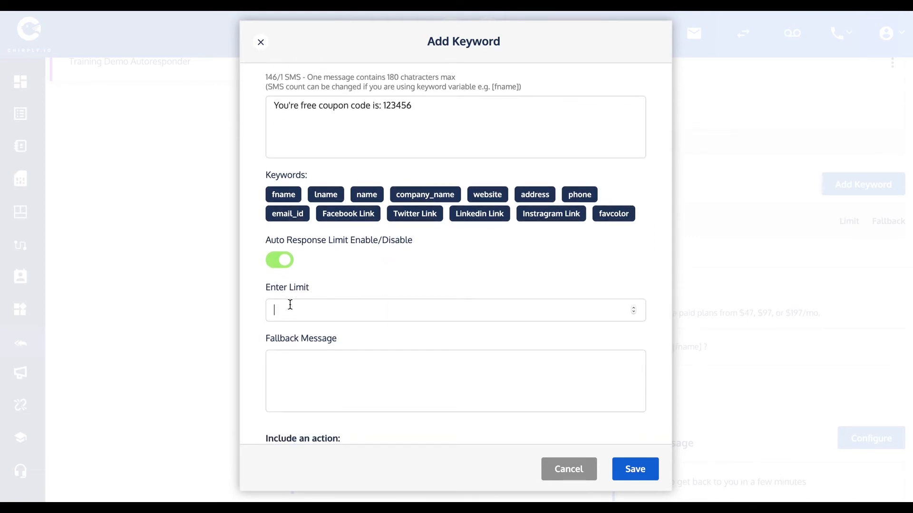
{"action": "type", "text": "1"}
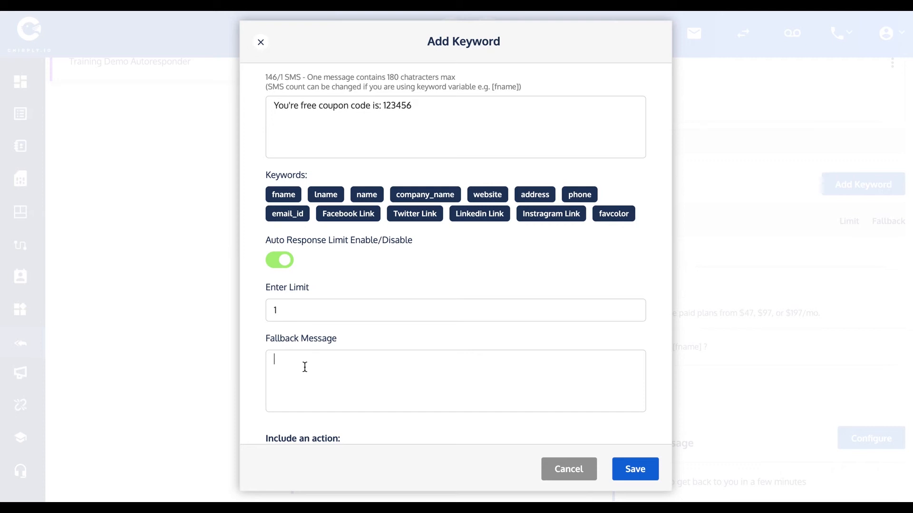
{"action": "type", "text": "Sorry, you've already"}
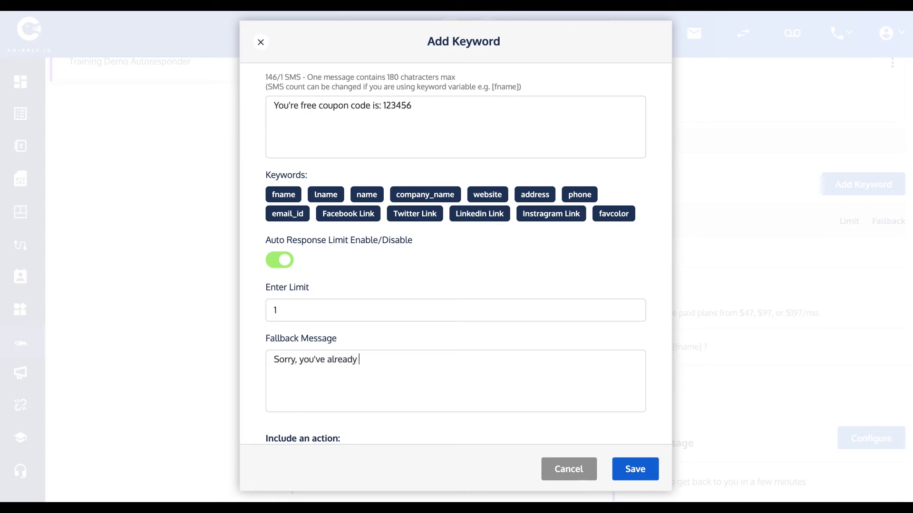
{"action": "type", "text": "gotten o"}
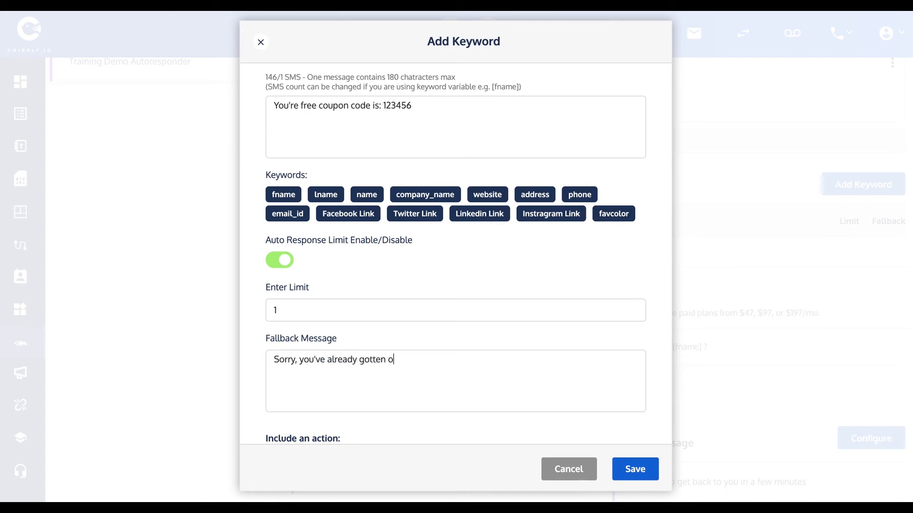
{"action": "type", "text": "ne coupon"}
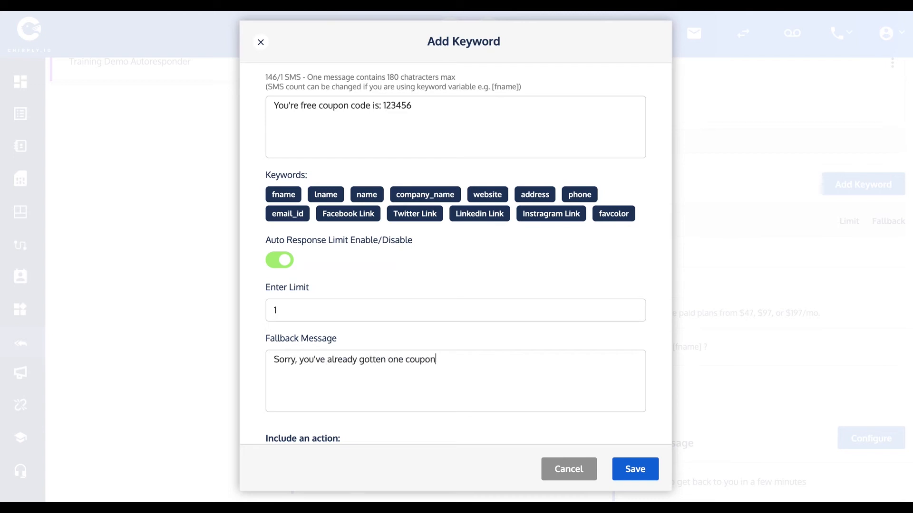
{"action": "left_click", "coordinate": [635, 468]}
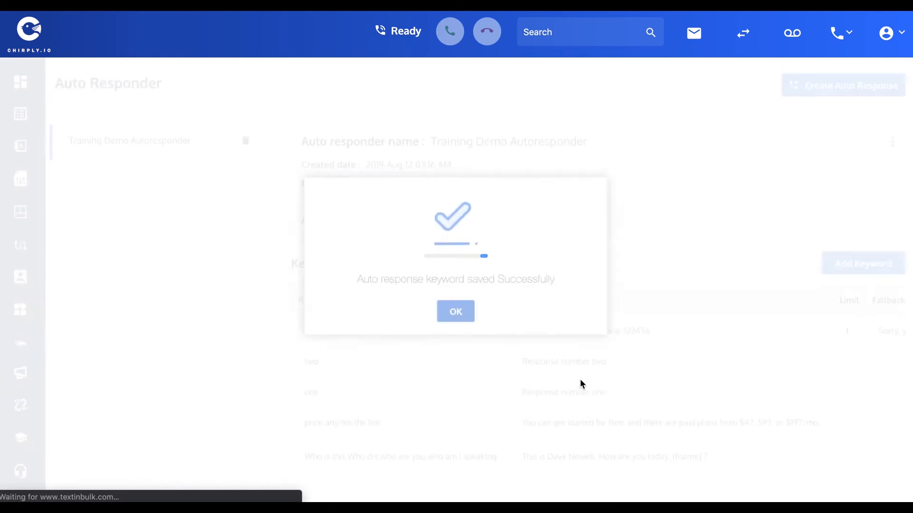
Step: Dismiss the keyword-saved confirmation and head to the contacts list
{"action": "left_click", "coordinate": [455, 312]}
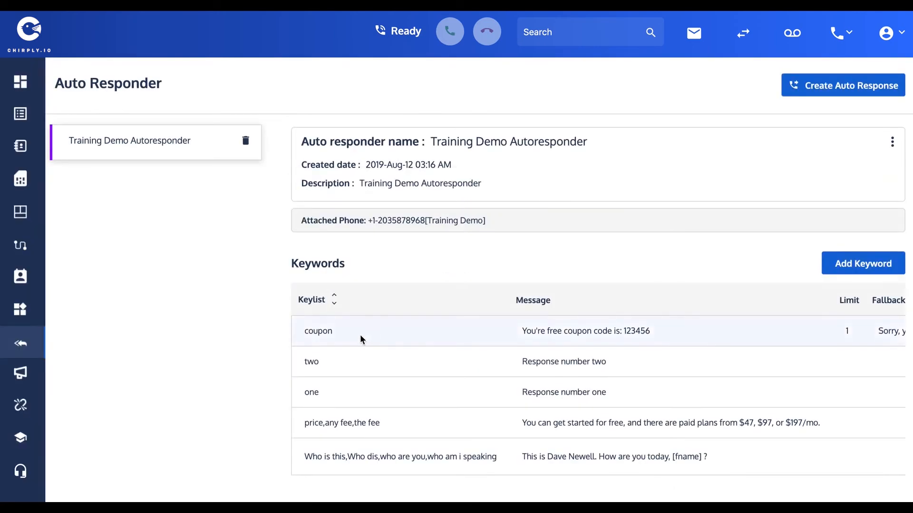
{"action": "mouse_move", "coordinate": [123, 186]}
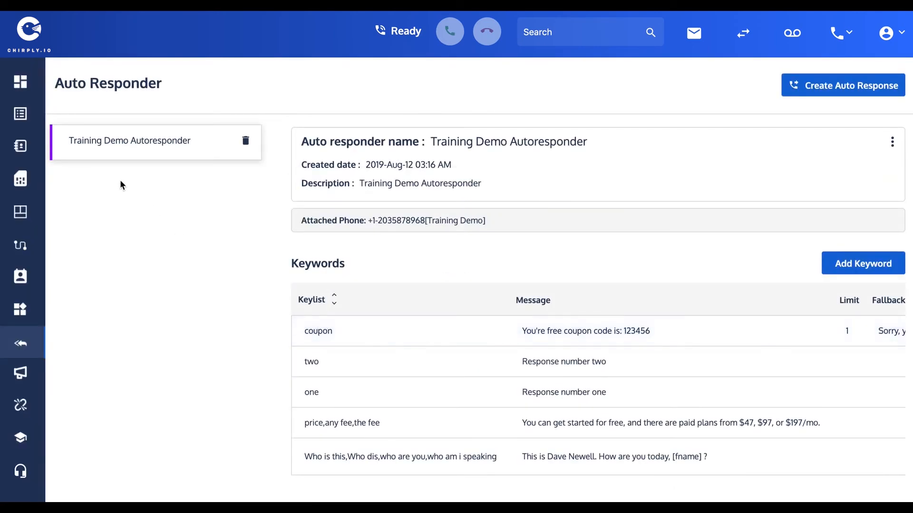
{"action": "left_click", "coordinate": [20, 113]}
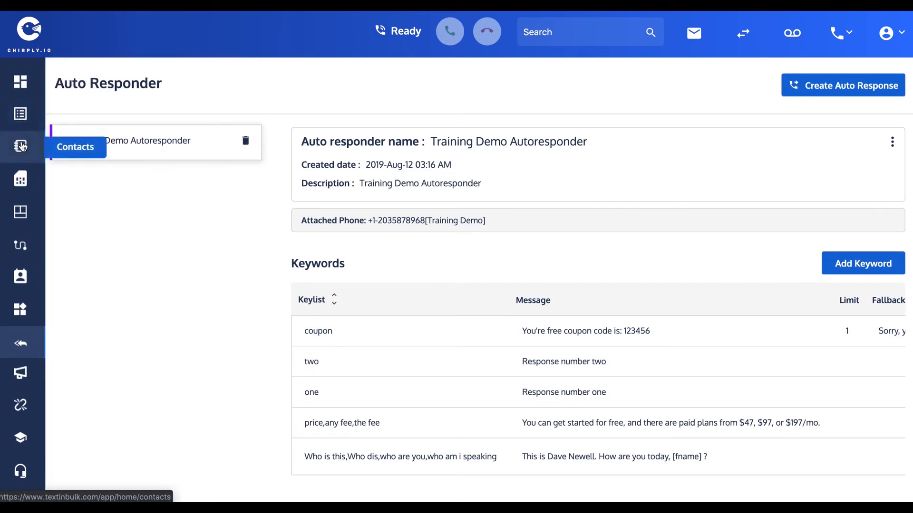
{"action": "left_click", "coordinate": [20, 146]}
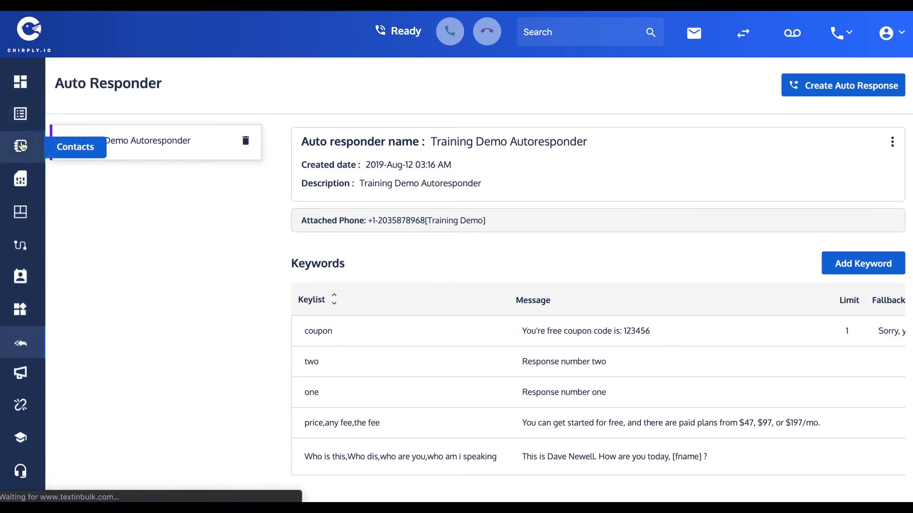
Step: Open the Twainbot, Inc contact's inbox and highlight the 'coupon' text answered with code 123456
{"action": "left_click", "coordinate": [20, 147]}
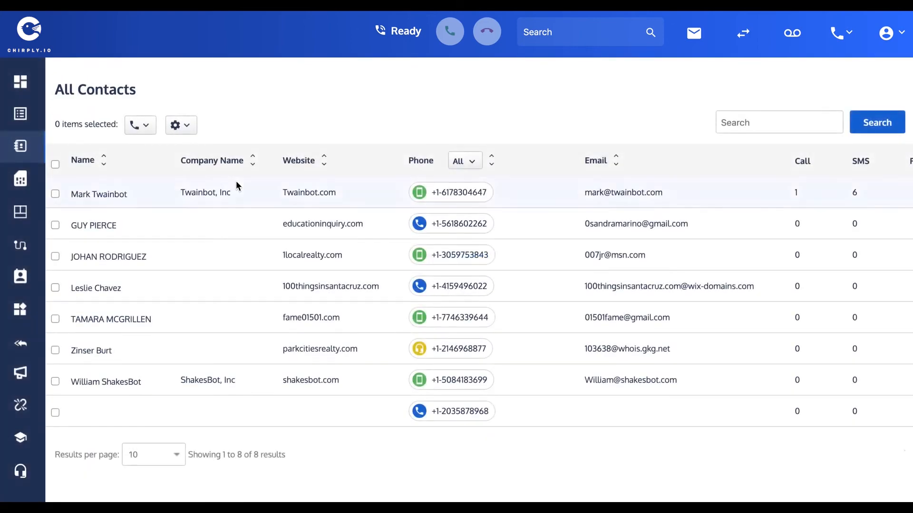
{"action": "left_click", "coordinate": [99, 194]}
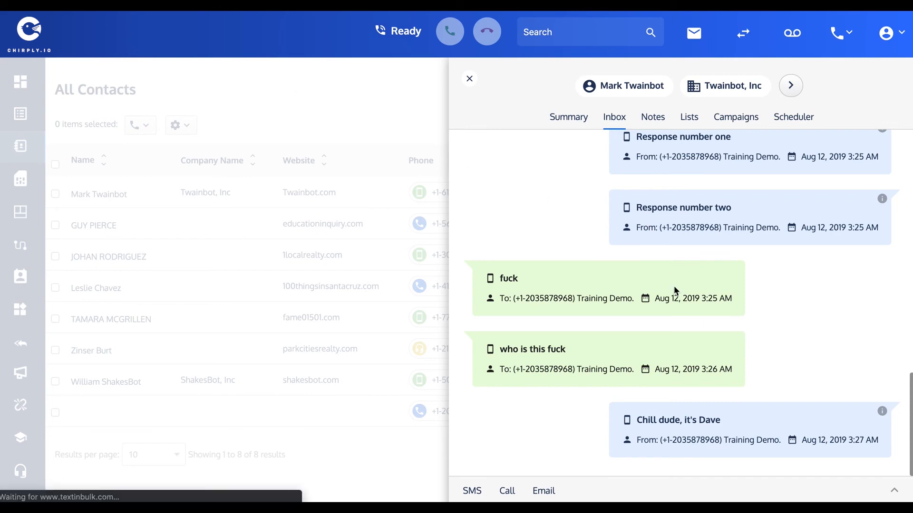
{"action": "left_click", "coordinate": [469, 79]}
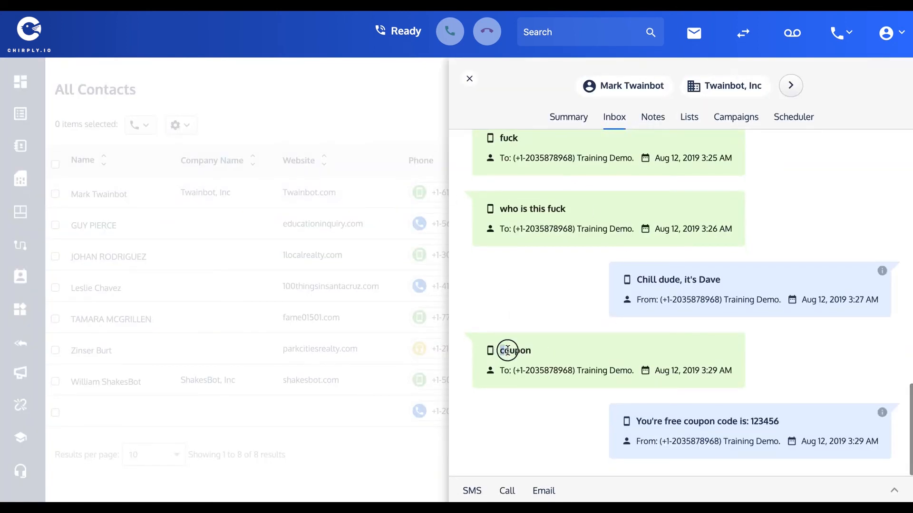
{"action": "double_click", "coordinate": [515, 351]}
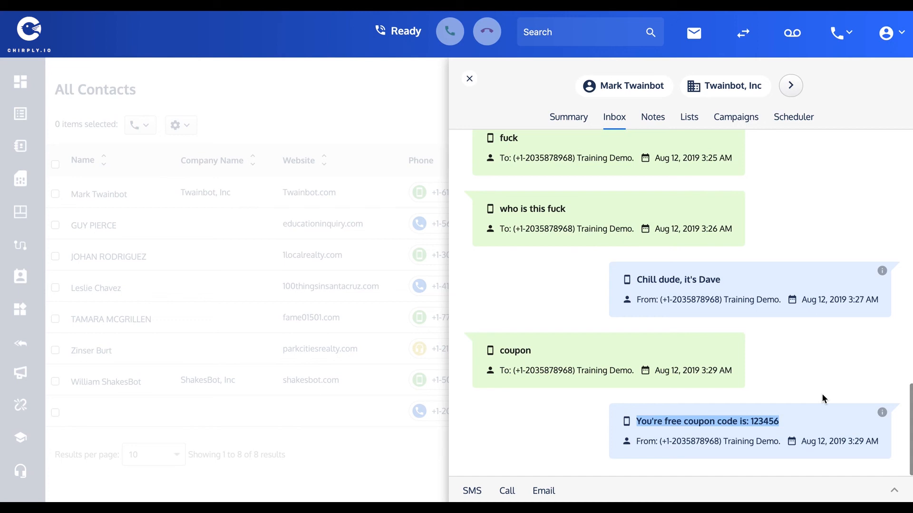
{"action": "mouse_move", "coordinate": [276, 251]}
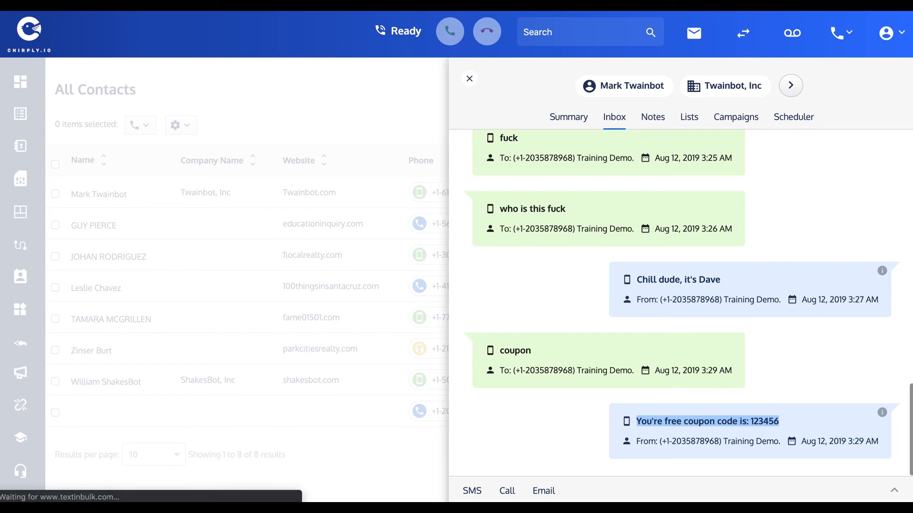
Step: Reload the inbox and highlight the second 'coupon' text and its 'already gotten one coupon' fallback reply
{"action": "left_click", "coordinate": [469, 79]}
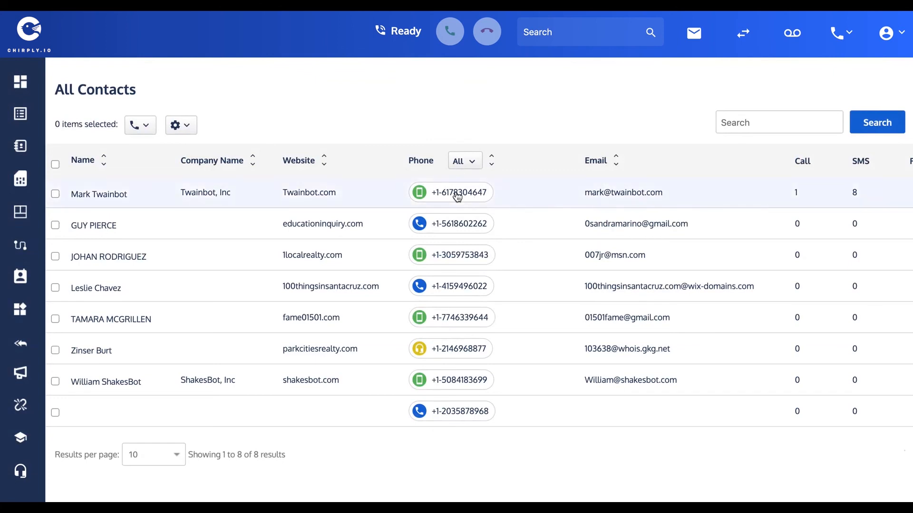
{"action": "left_click", "coordinate": [99, 194]}
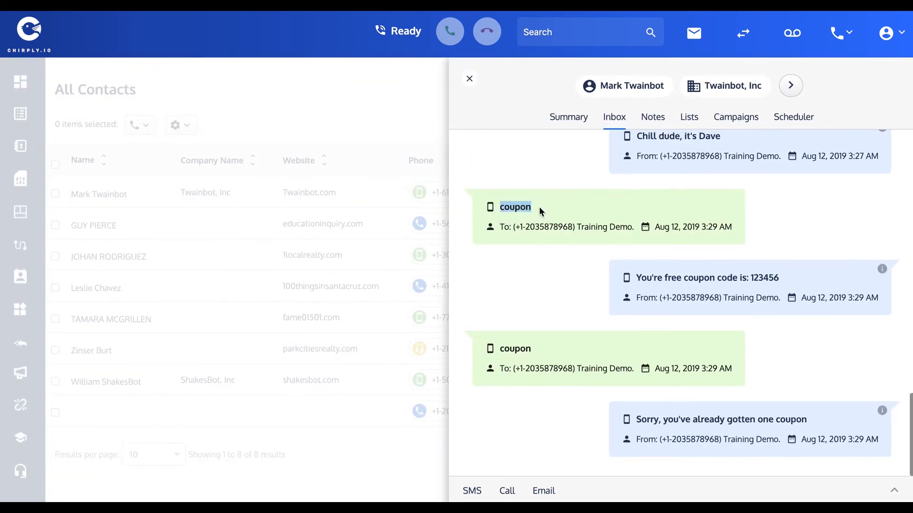
{"action": "mouse_move", "coordinate": [505, 344]}
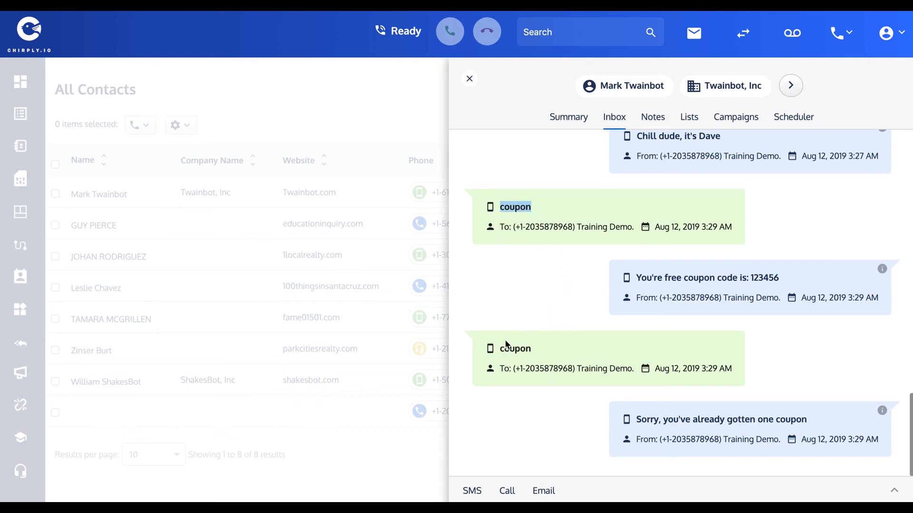
{"action": "double_click", "coordinate": [515, 348]}
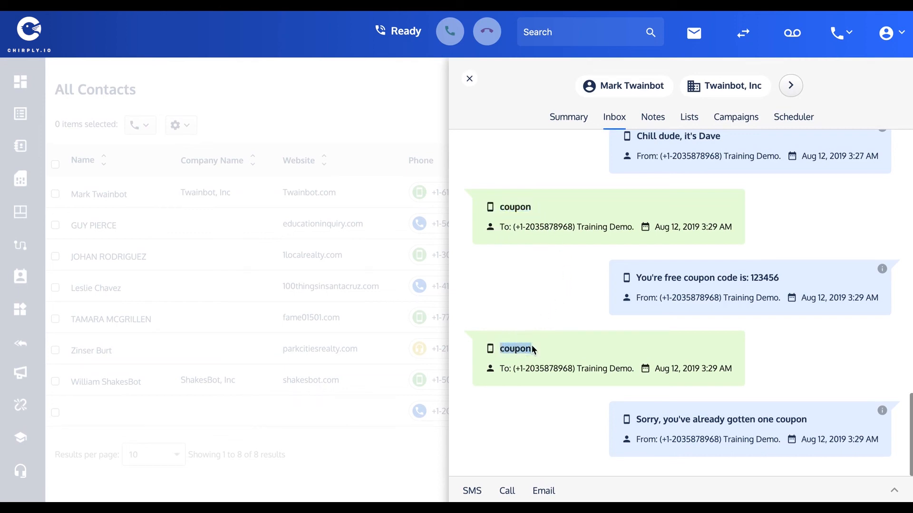
{"action": "mouse_move", "coordinate": [641, 420]}
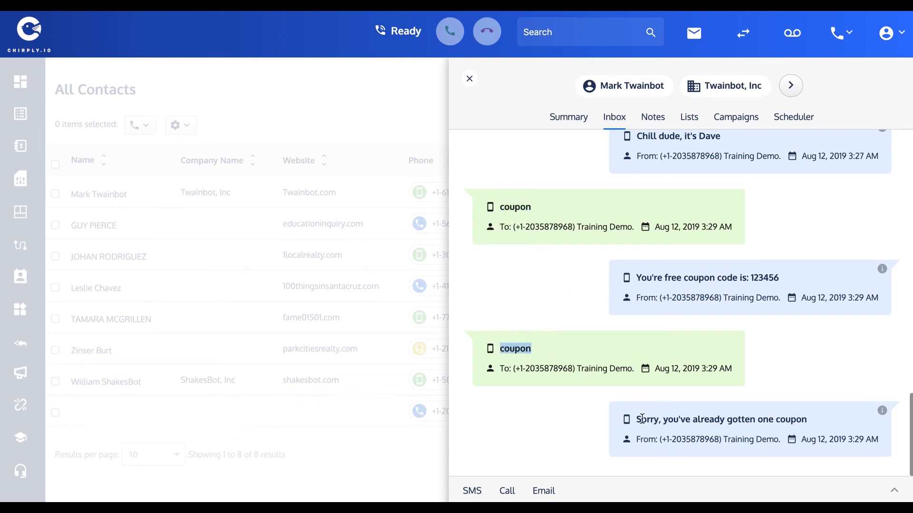
{"action": "triple_click", "coordinate": [722, 419]}
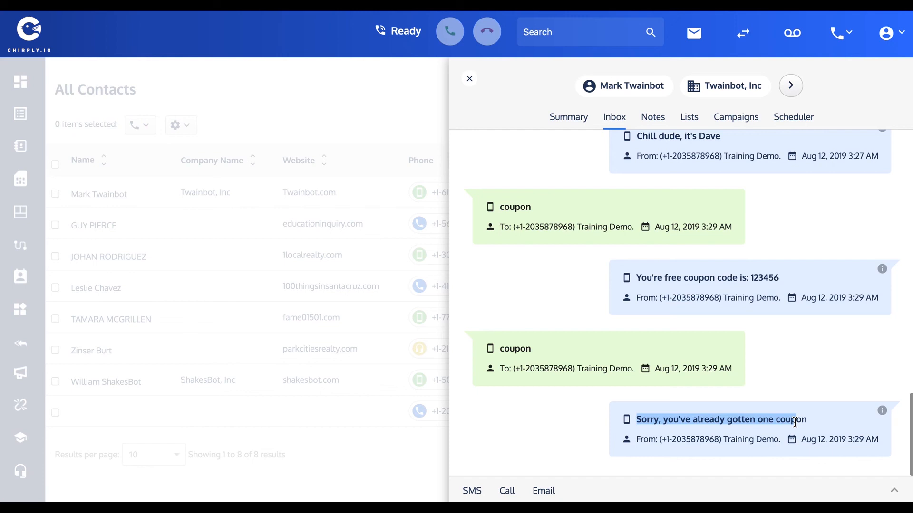
{"action": "mouse_move", "coordinate": [45, 448]}
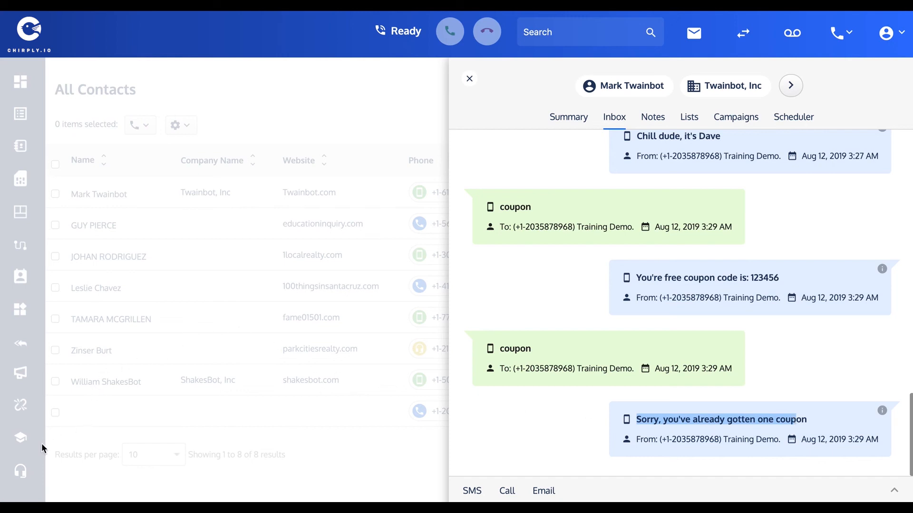
{"action": "mouse_move", "coordinate": [32, 450]}
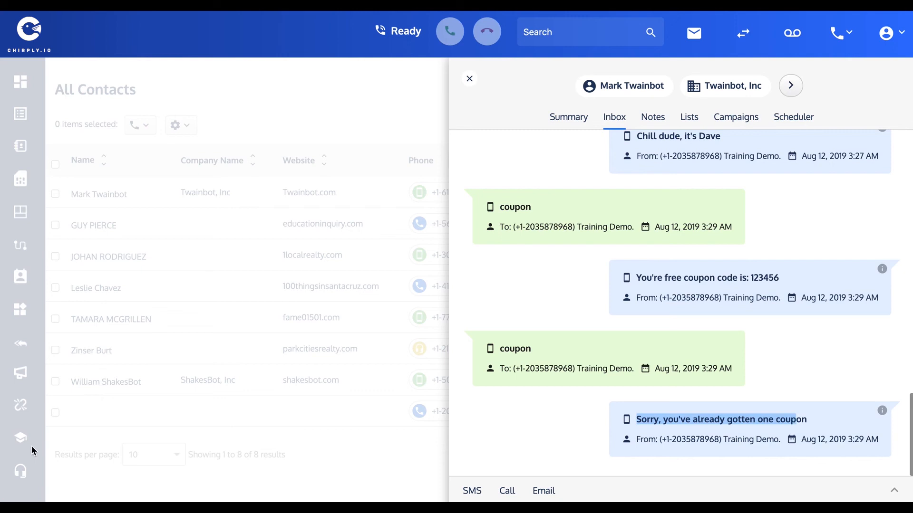